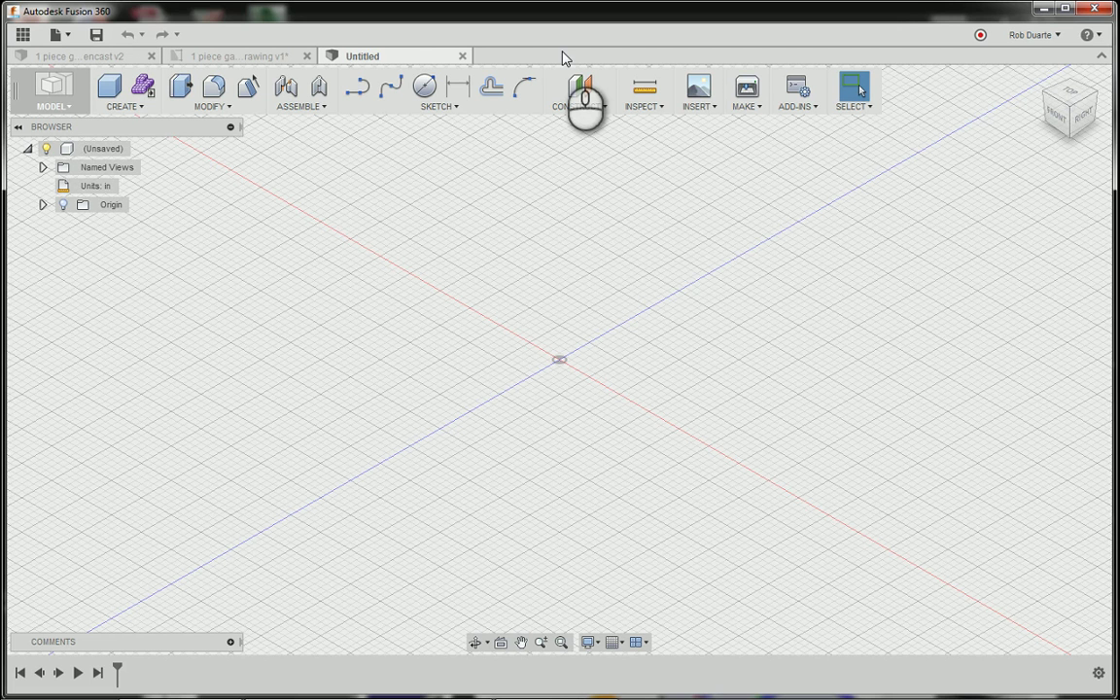
{"action": "mouse_move", "coordinate": [486, 222]}
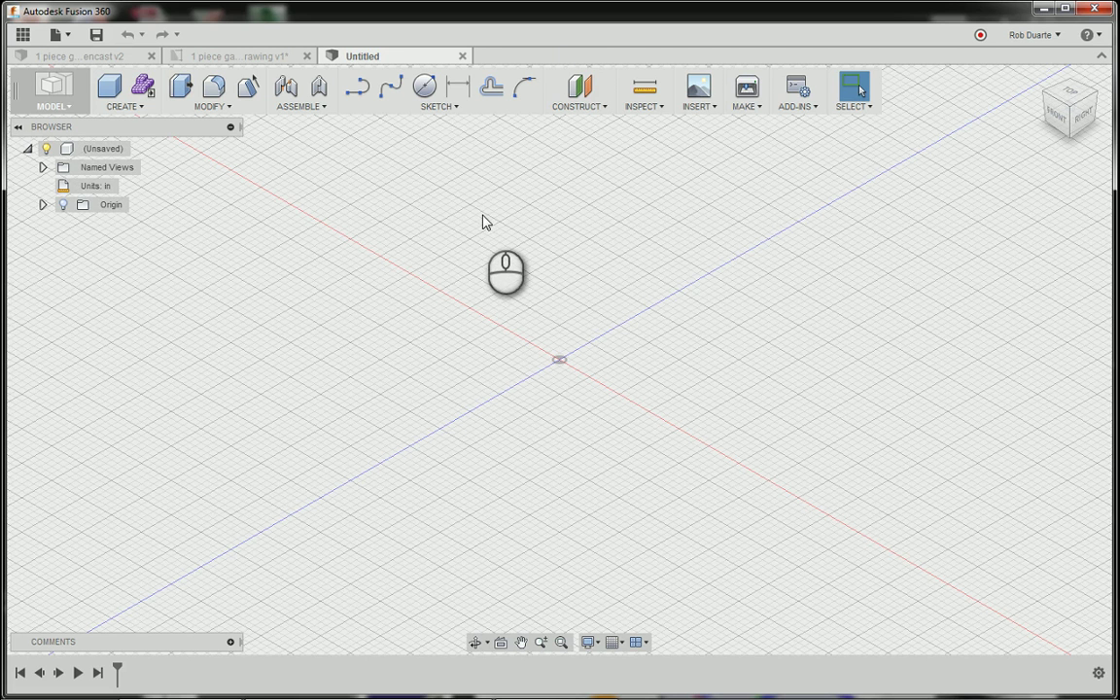
{"action": "mouse_move", "coordinate": [469, 221]}
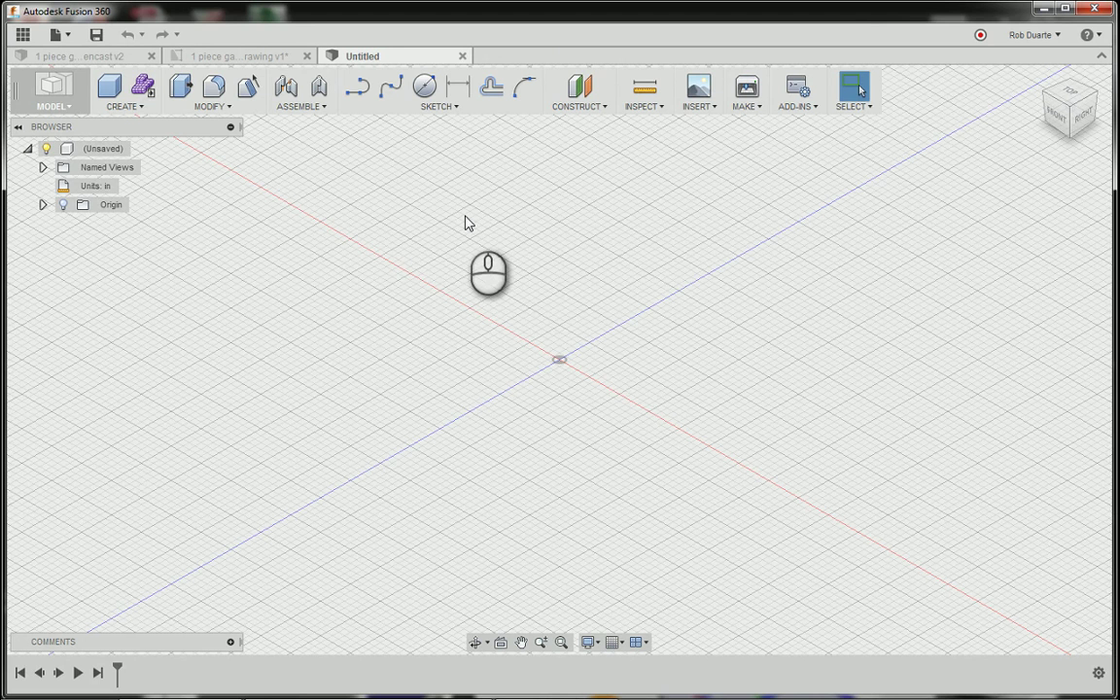
{"action": "mouse_move", "coordinate": [457, 226]}
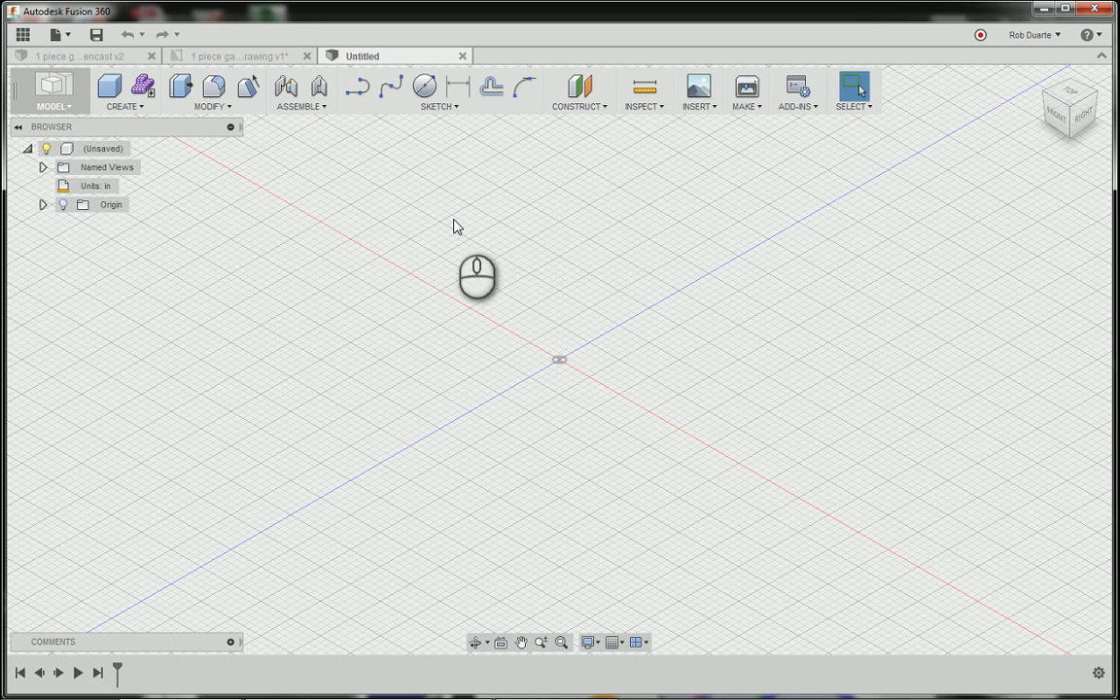
{"action": "mouse_move", "coordinate": [146, 121]}
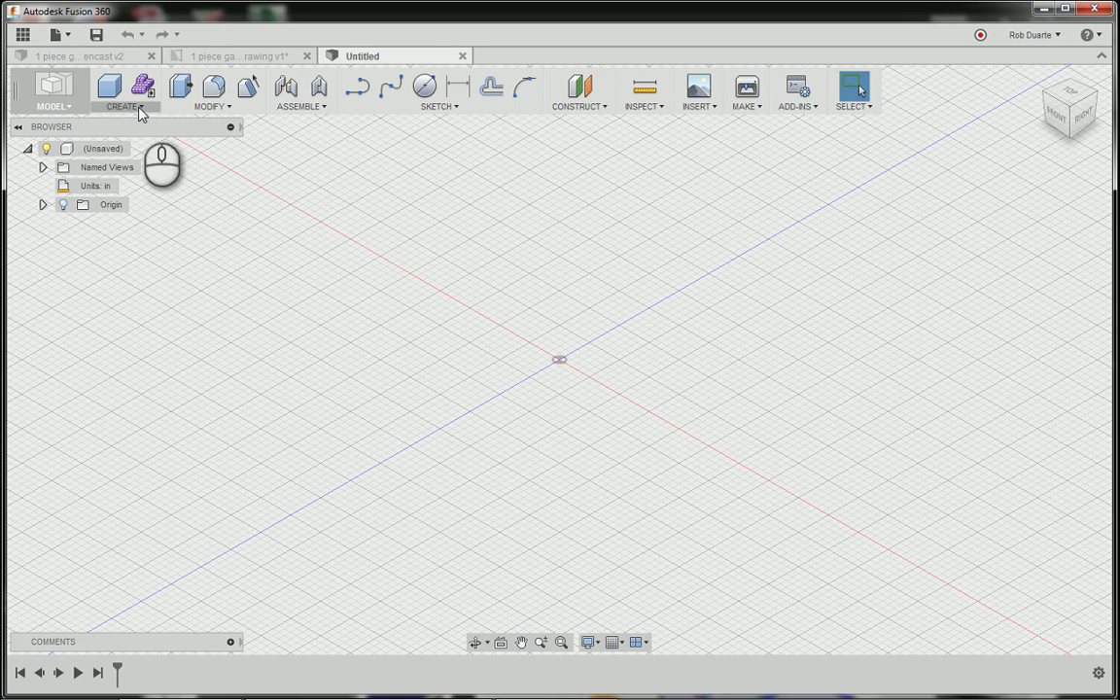
{"action": "mouse_move", "coordinate": [334, 119]}
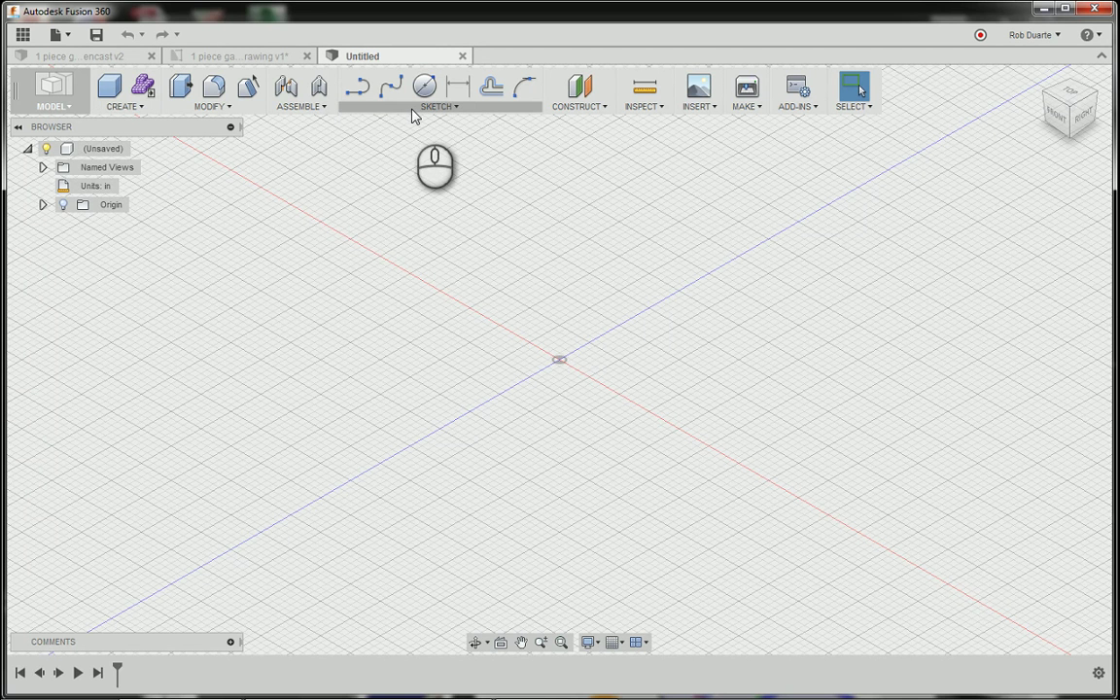
{"action": "mouse_move", "coordinate": [433, 110]}
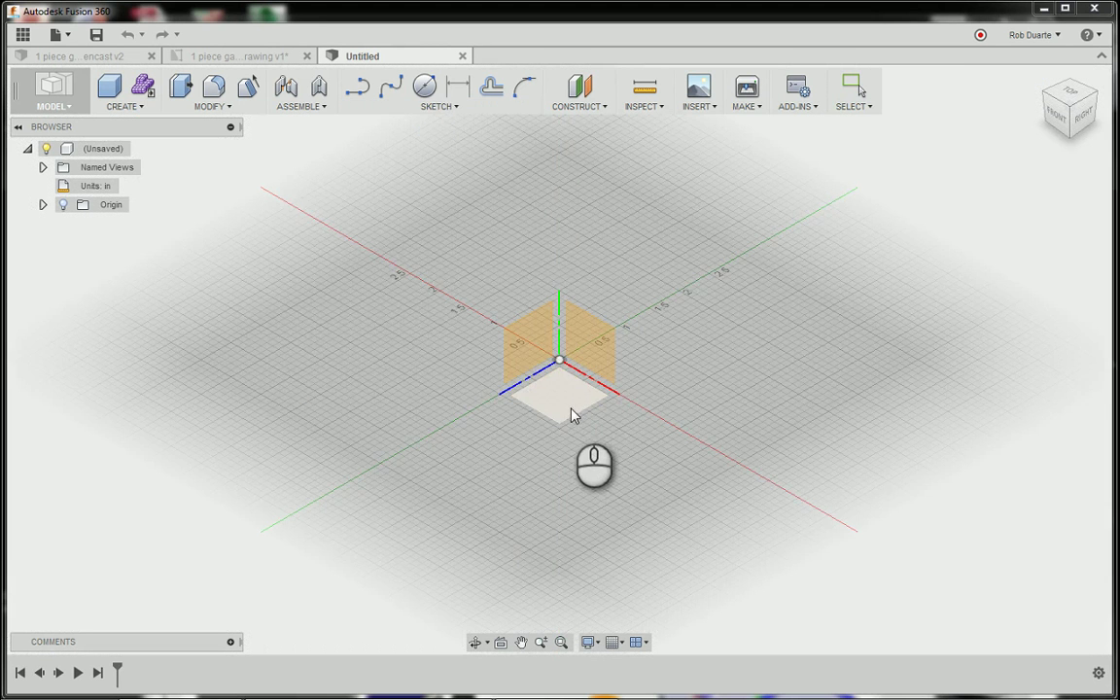
- Start a sketch on the XZ ground plane and switch design units to millimetres
{"action": "left_click", "coordinate": [559, 389]}
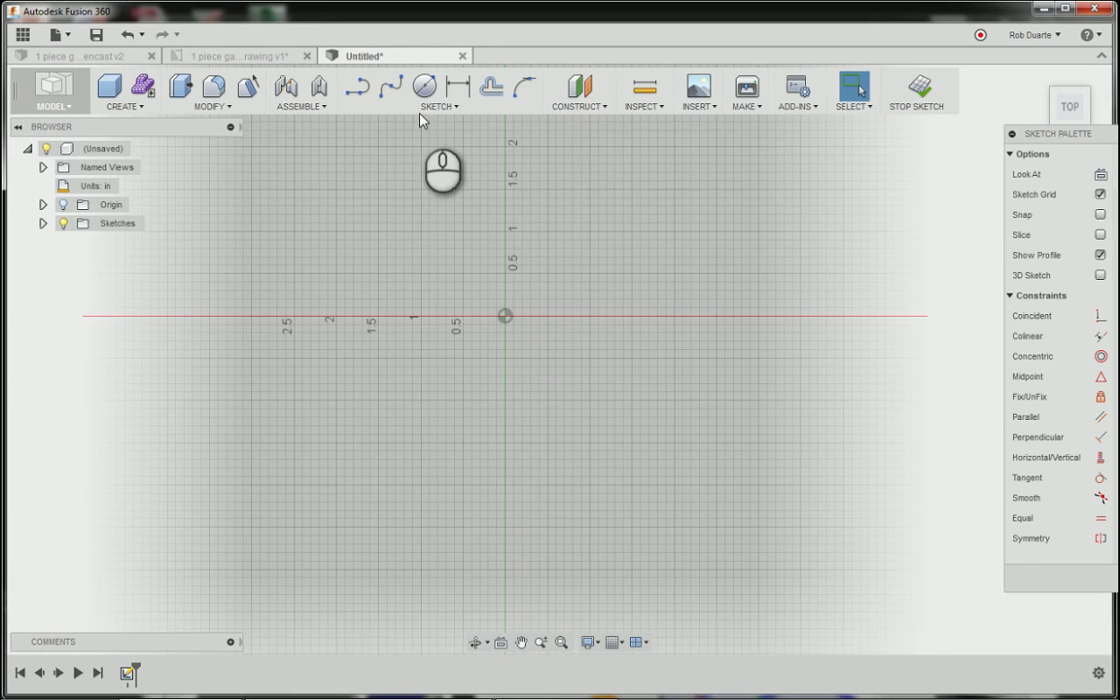
{"action": "left_click", "coordinate": [437, 93]}
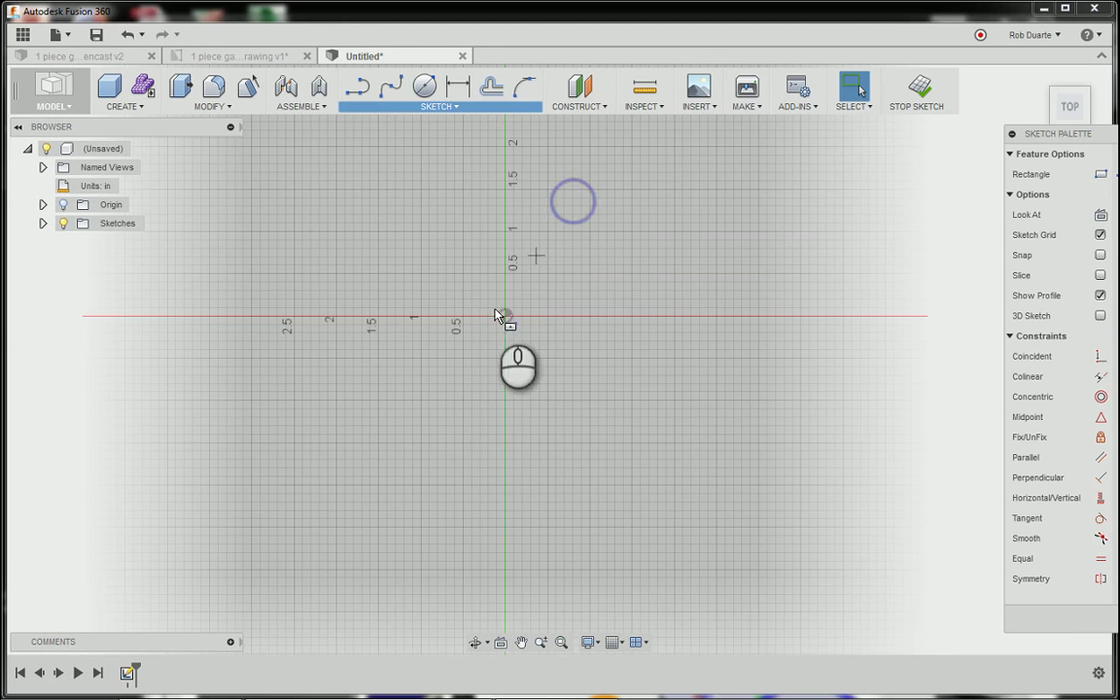
{"action": "left_click_drag", "start_coordinate": [505, 314], "coordinate": [632, 212]}
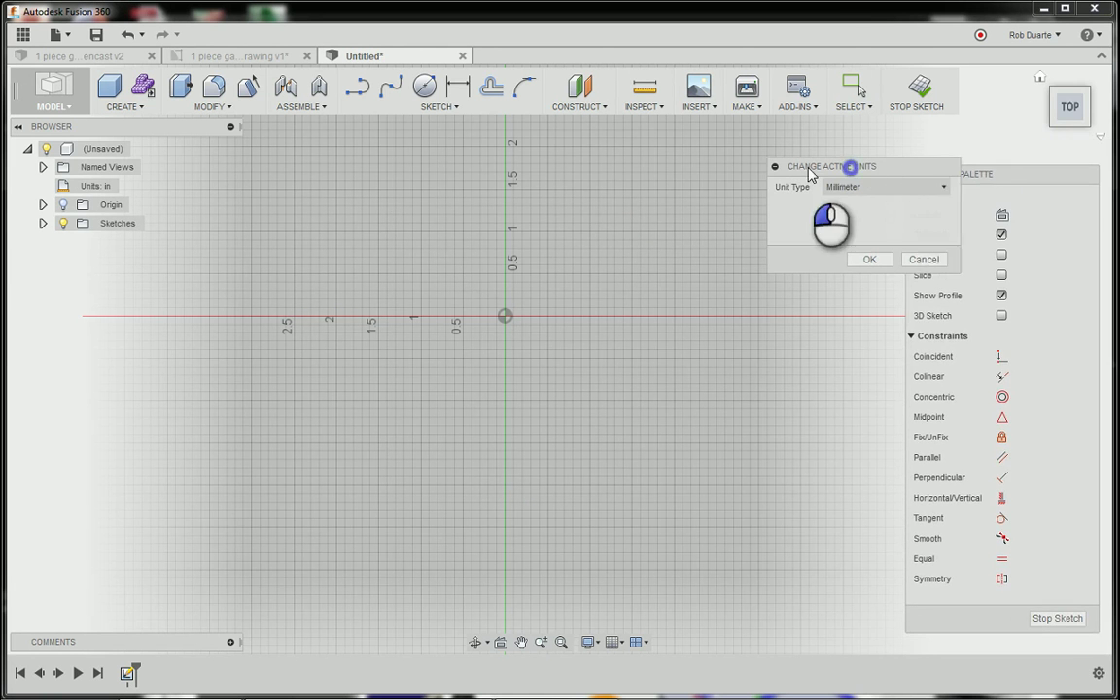
{"action": "left_click", "coordinate": [868, 258]}
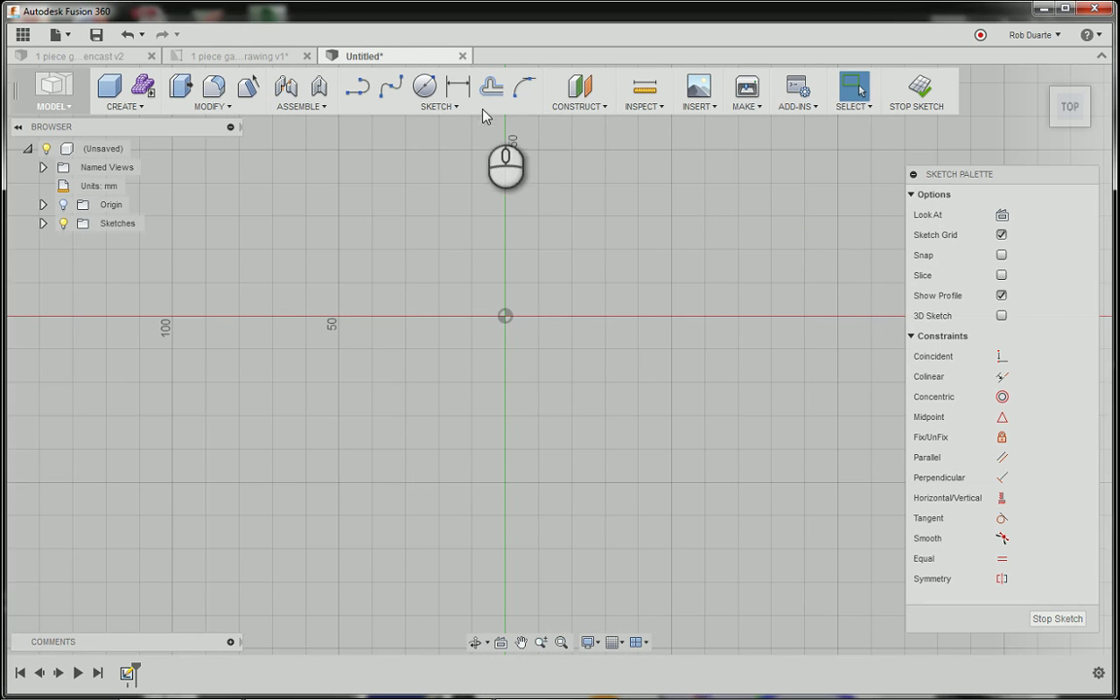
- Pick Center Rectangle for a 25 × 25 mm square at the origin
{"action": "left_click", "coordinate": [438, 106]}
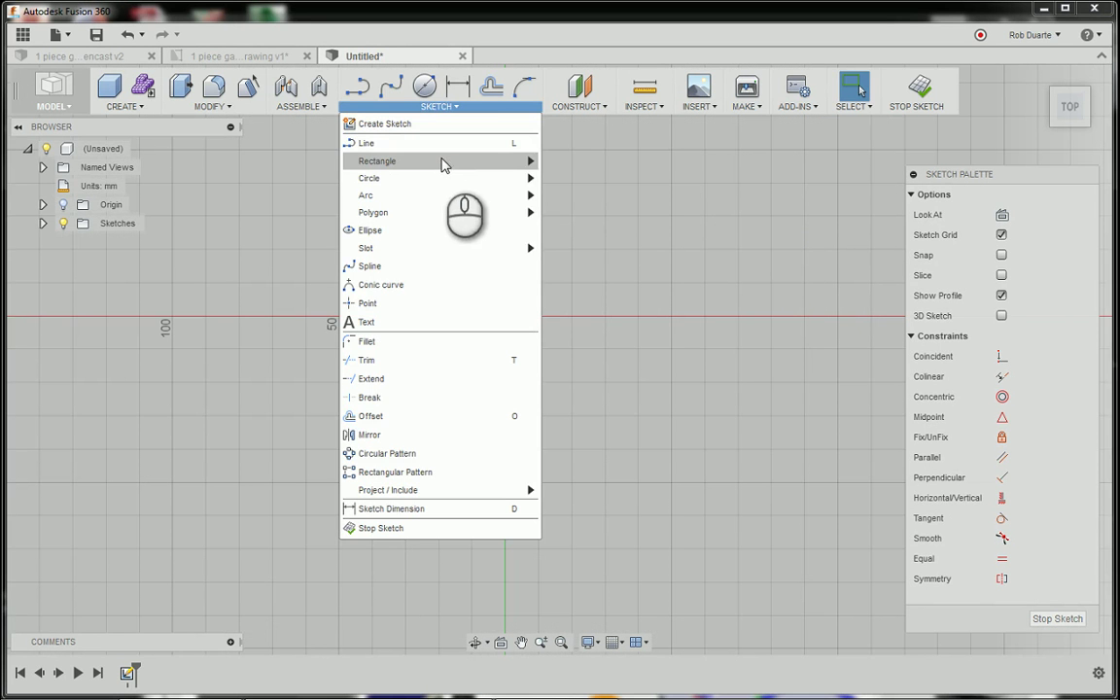
{"action": "left_click", "coordinate": [377, 161]}
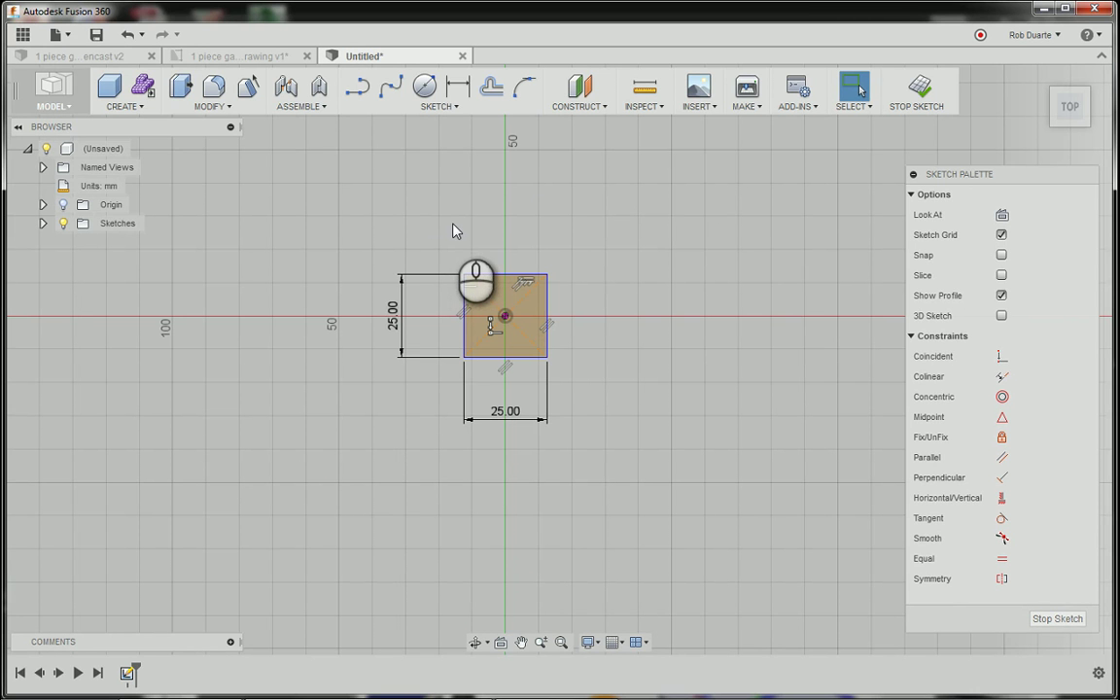
{"action": "mouse_move", "coordinate": [437, 235]}
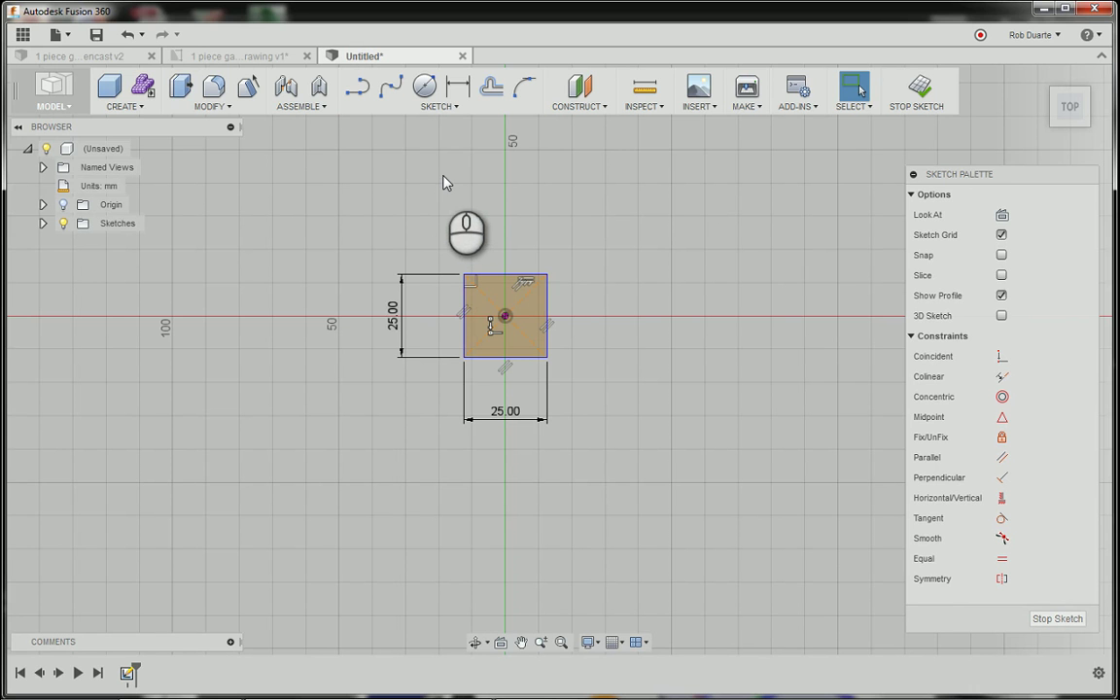
{"action": "mouse_move", "coordinate": [439, 181]}
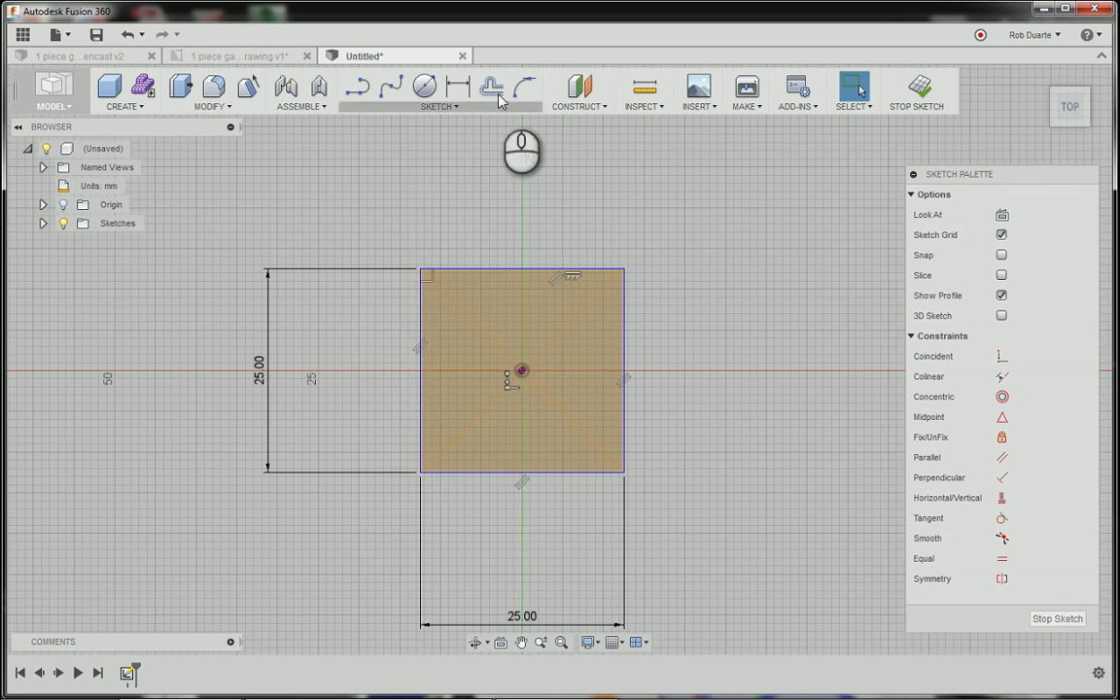
- Draw a centre-diameter circle at the origin and begin a 3-sided circumscribed polygon
{"action": "left_click", "coordinate": [424, 87]}
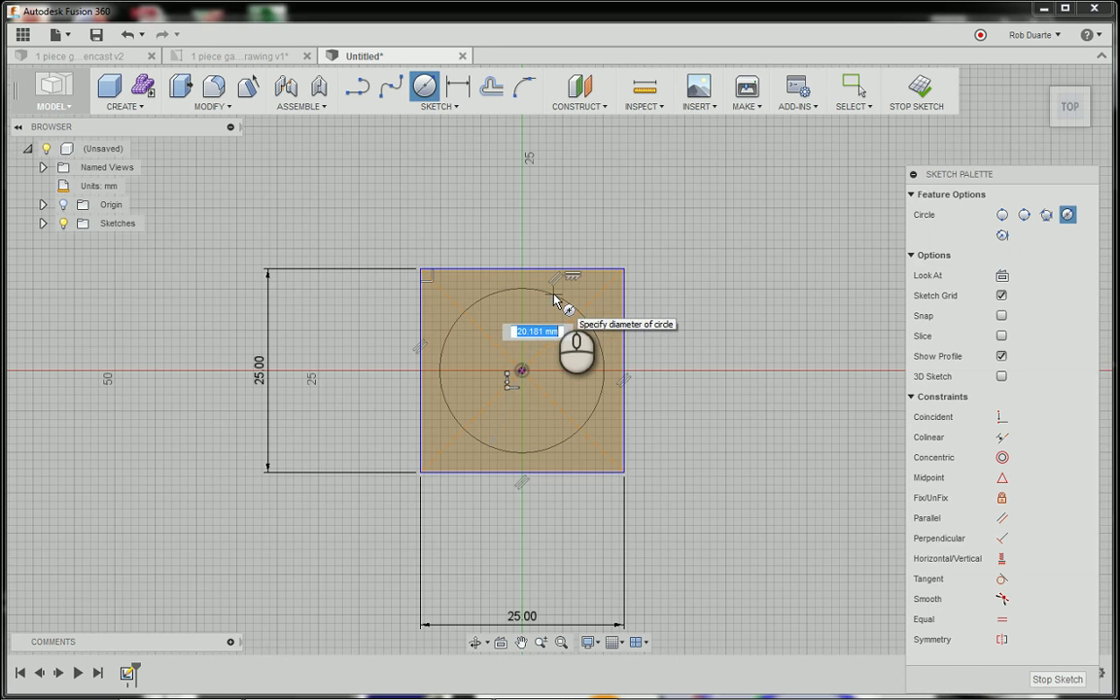
{"action": "left_click", "coordinate": [438, 106]}
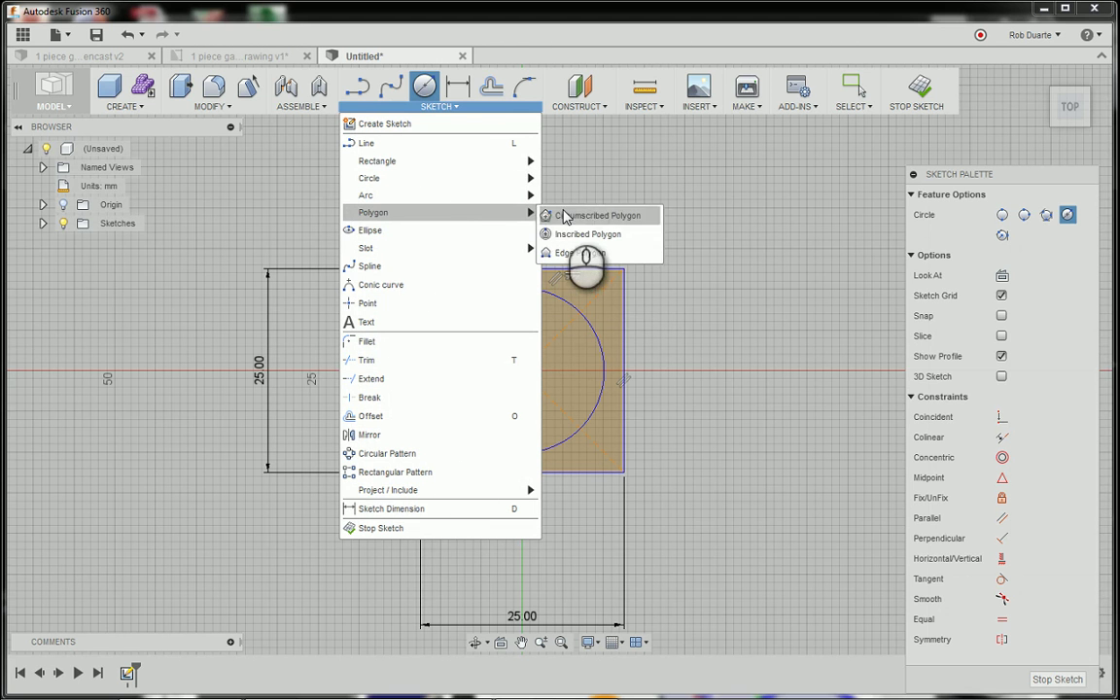
{"action": "left_click", "coordinate": [597, 214]}
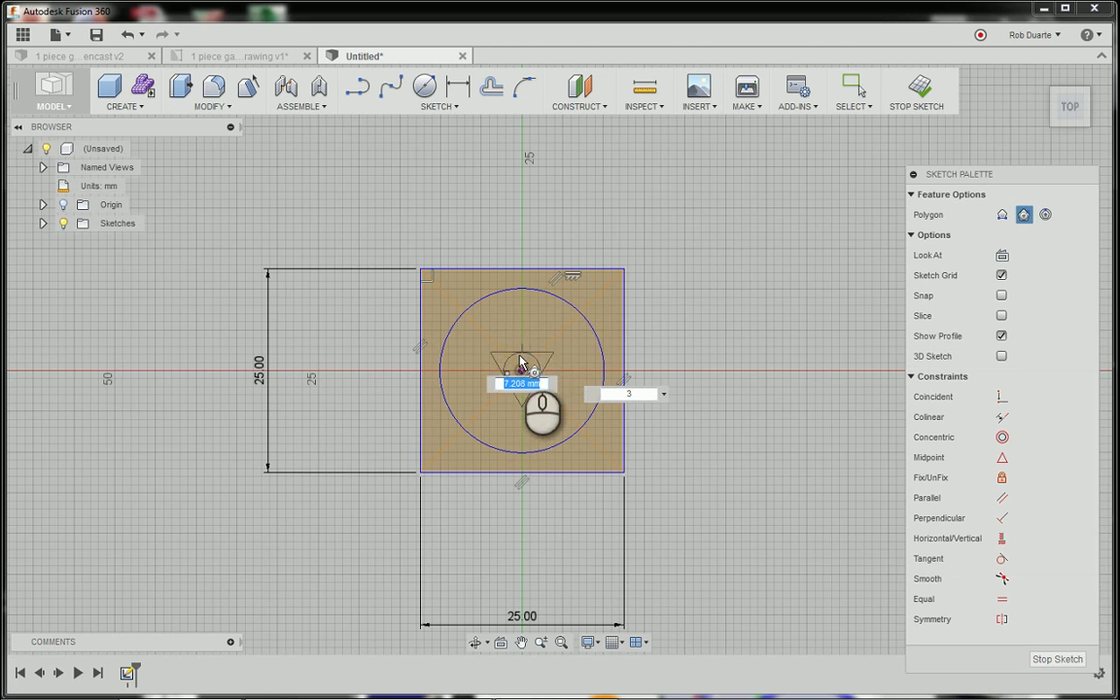
{"action": "mouse_move", "coordinate": [525, 340]}
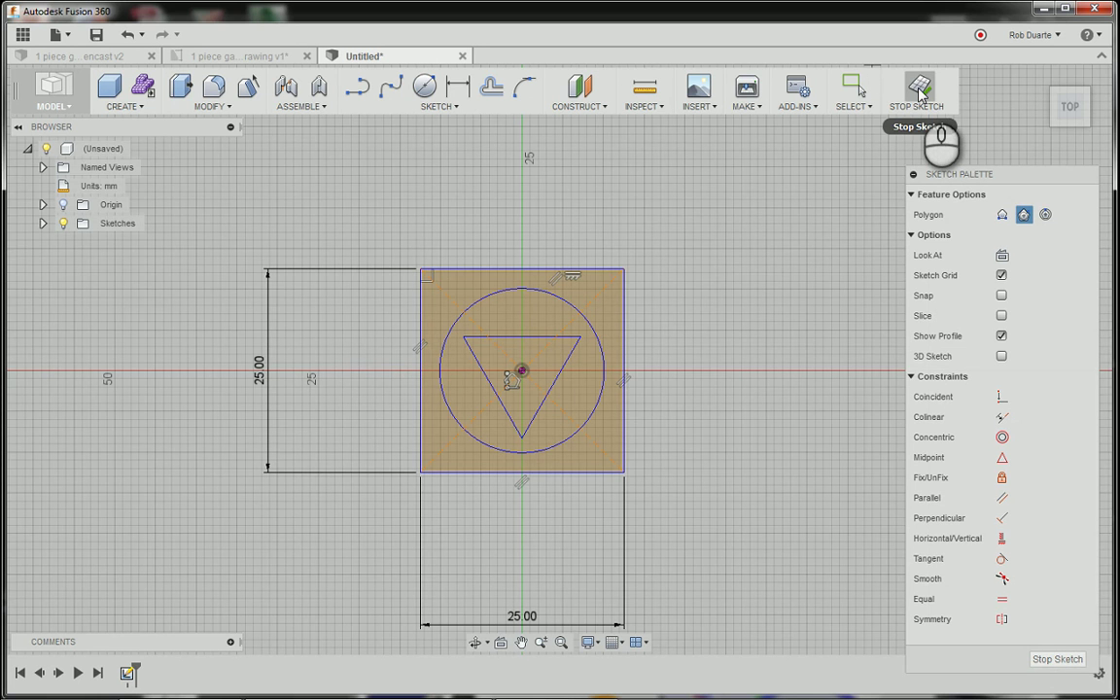
{"action": "mouse_move", "coordinate": [873, 112]}
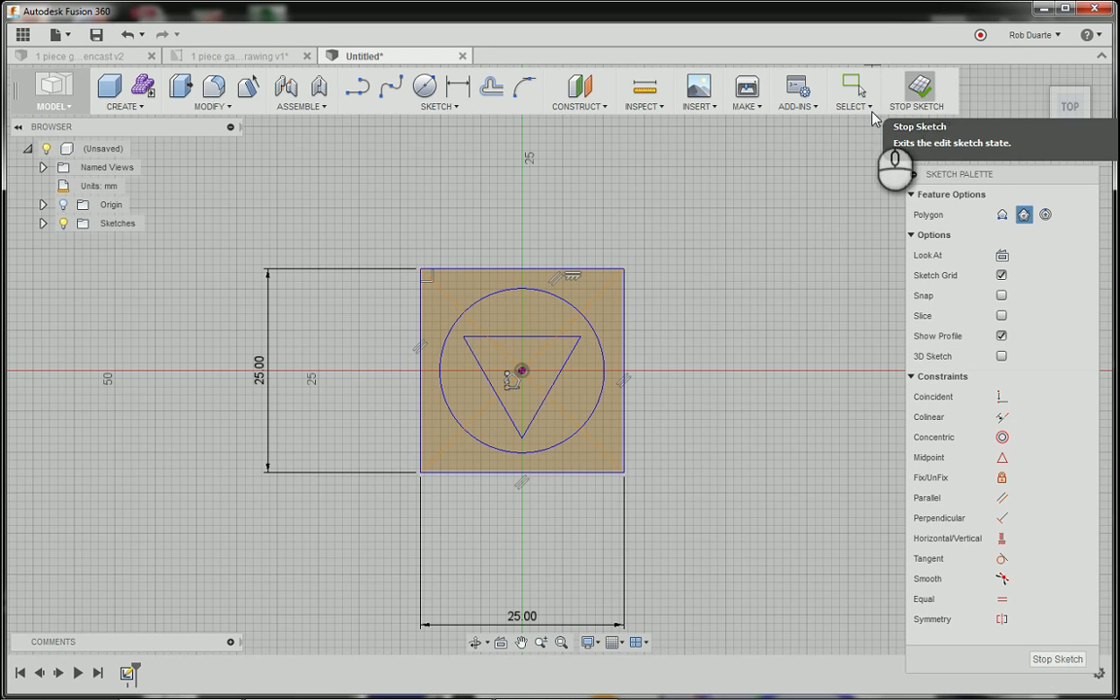
{"action": "mouse_move", "coordinate": [500, 321]}
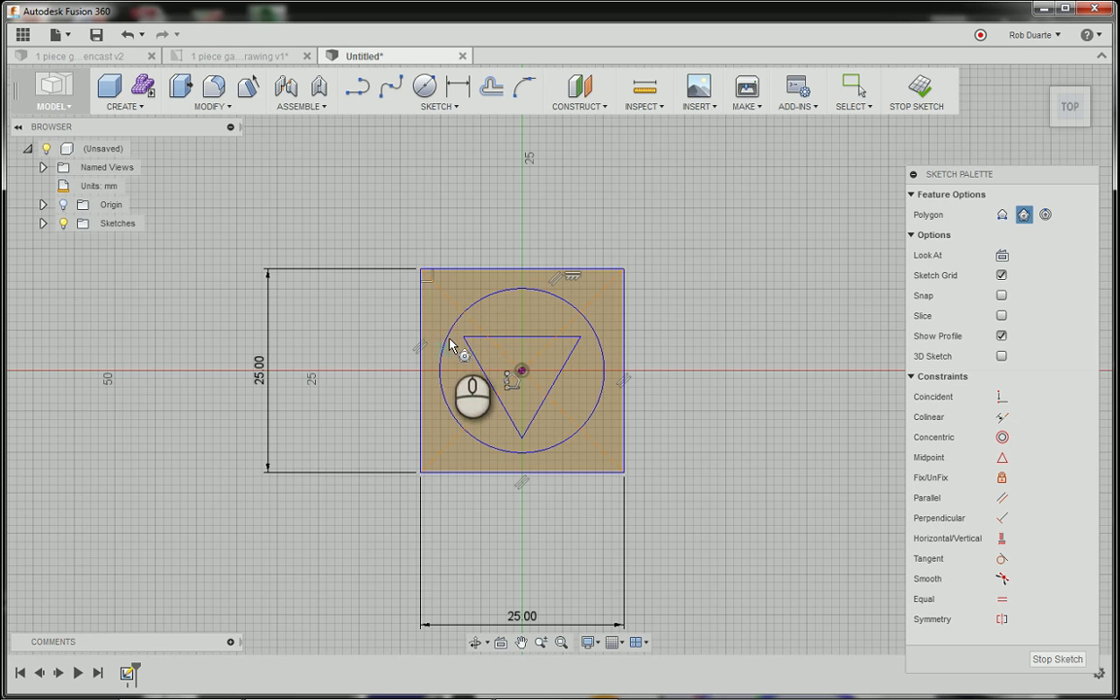
{"action": "mouse_move", "coordinate": [494, 335]}
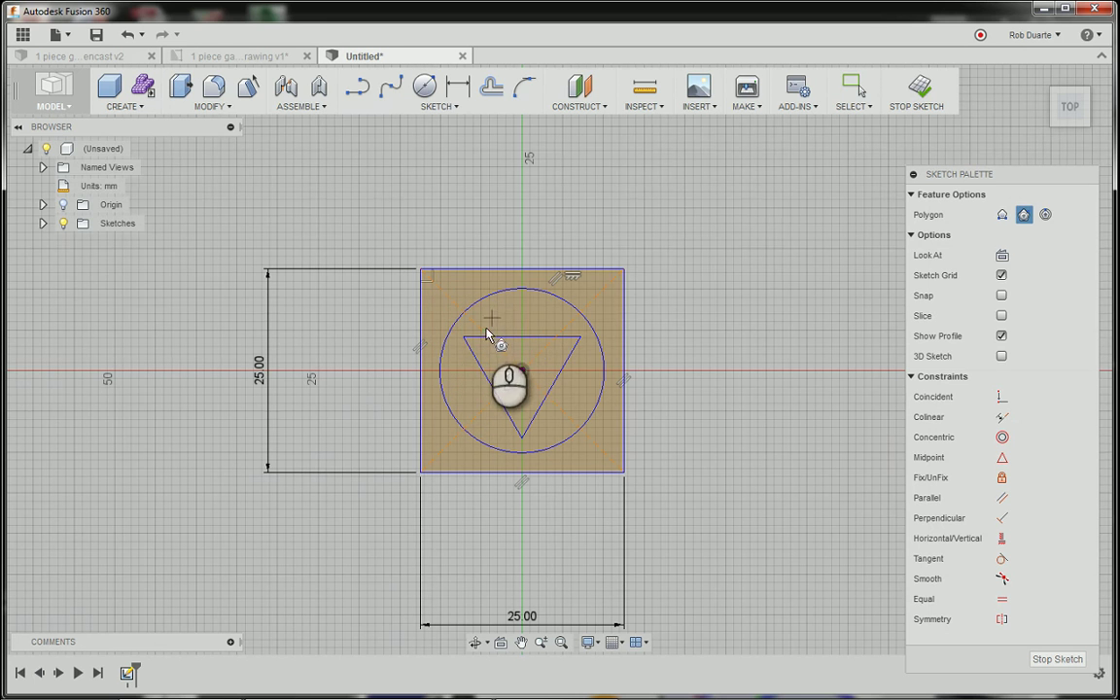
{"action": "mouse_move", "coordinate": [501, 311]}
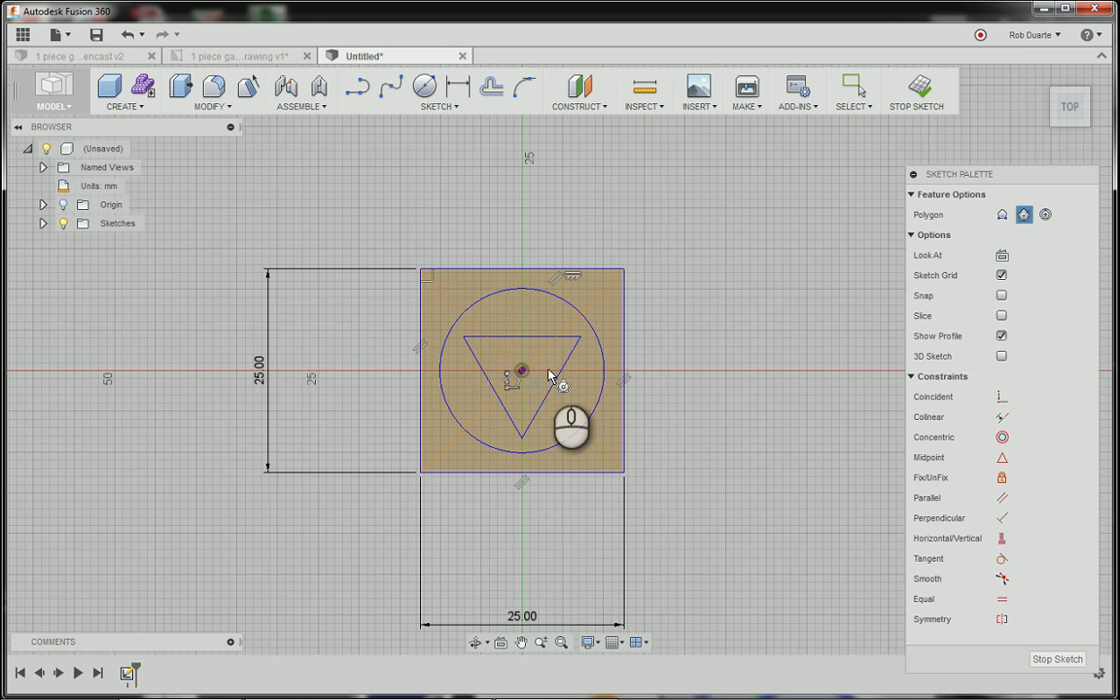
{"action": "mouse_move", "coordinate": [528, 358]}
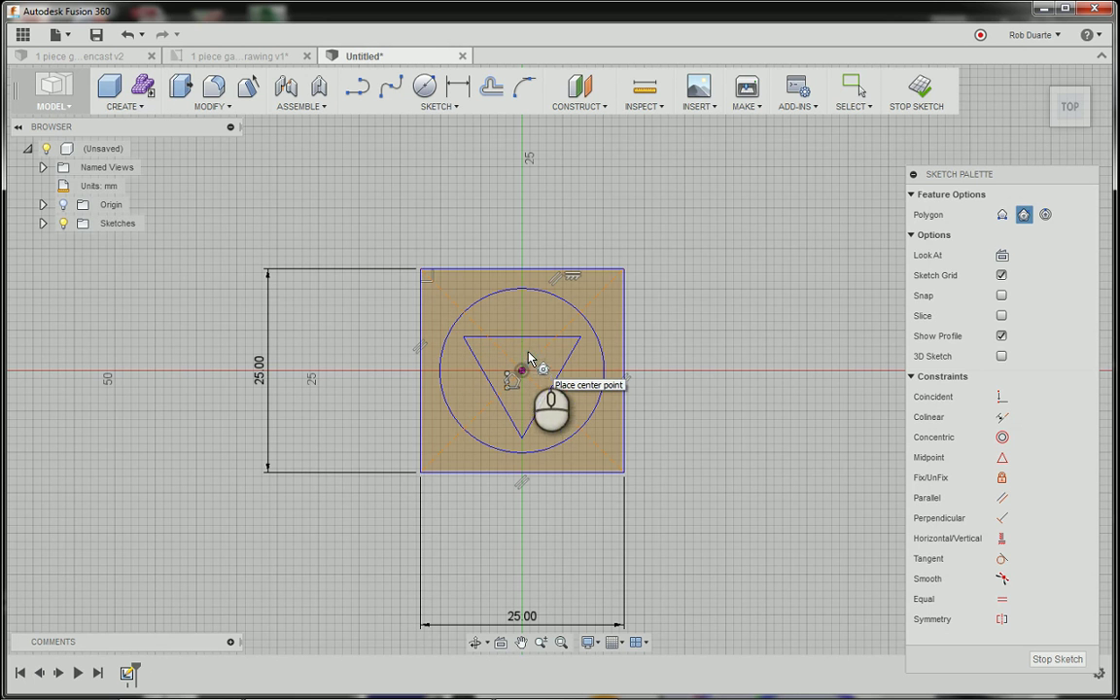
{"action": "mouse_move", "coordinate": [471, 350]}
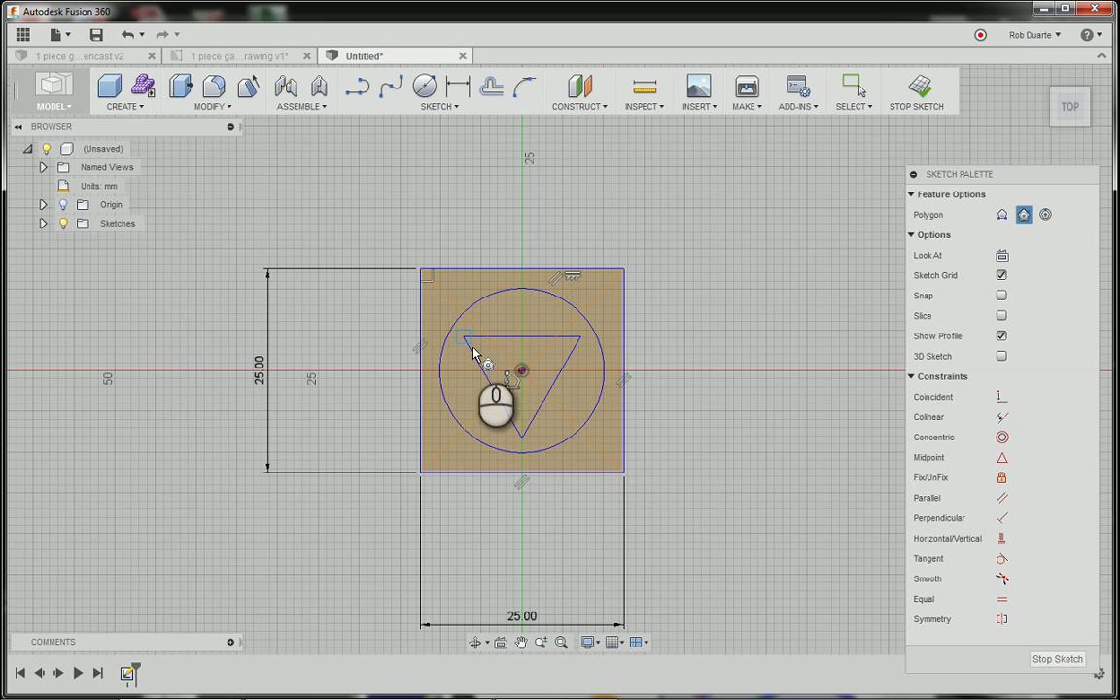
{"action": "mouse_move", "coordinate": [470, 343]}
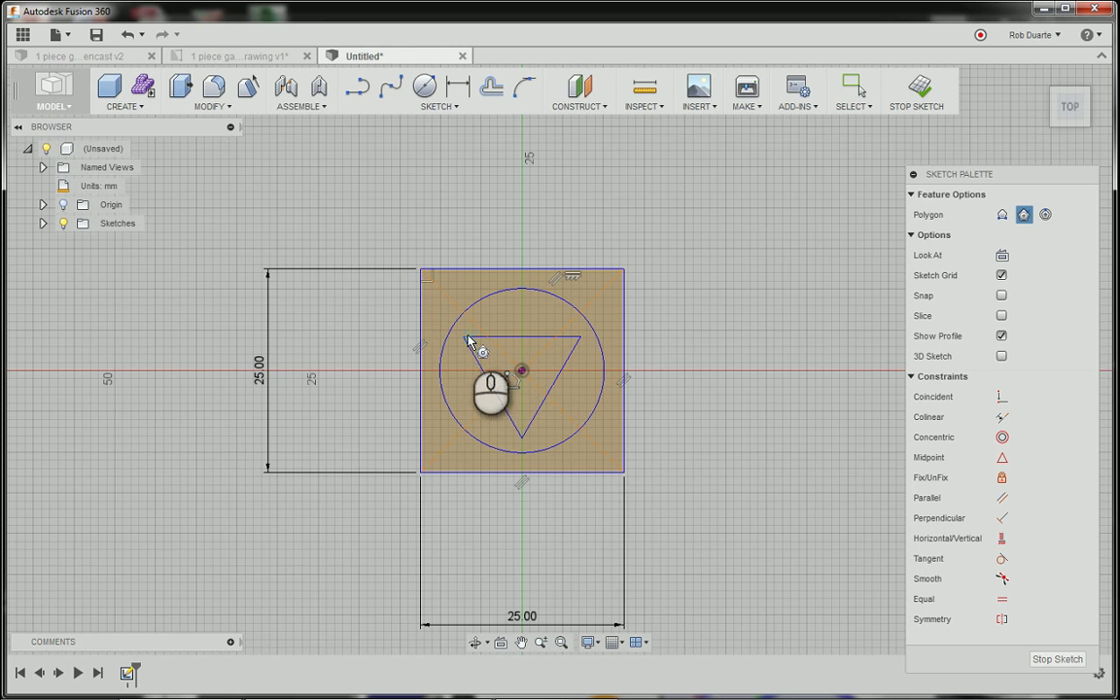
{"action": "mouse_move", "coordinate": [477, 353]}
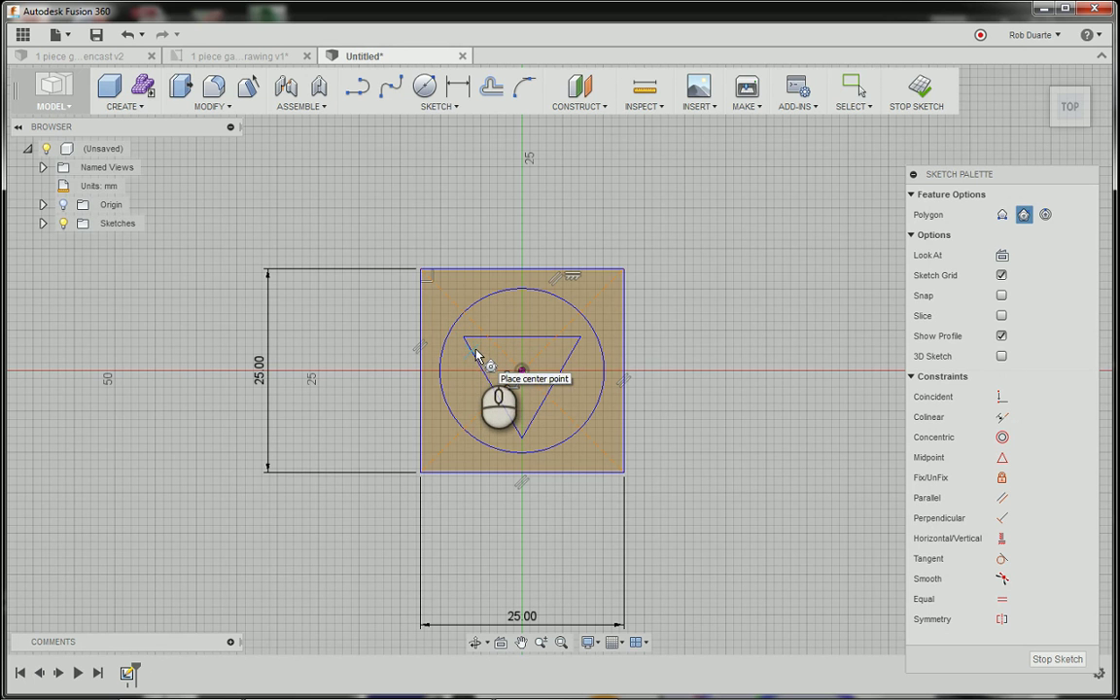
{"action": "mouse_move", "coordinate": [483, 345]}
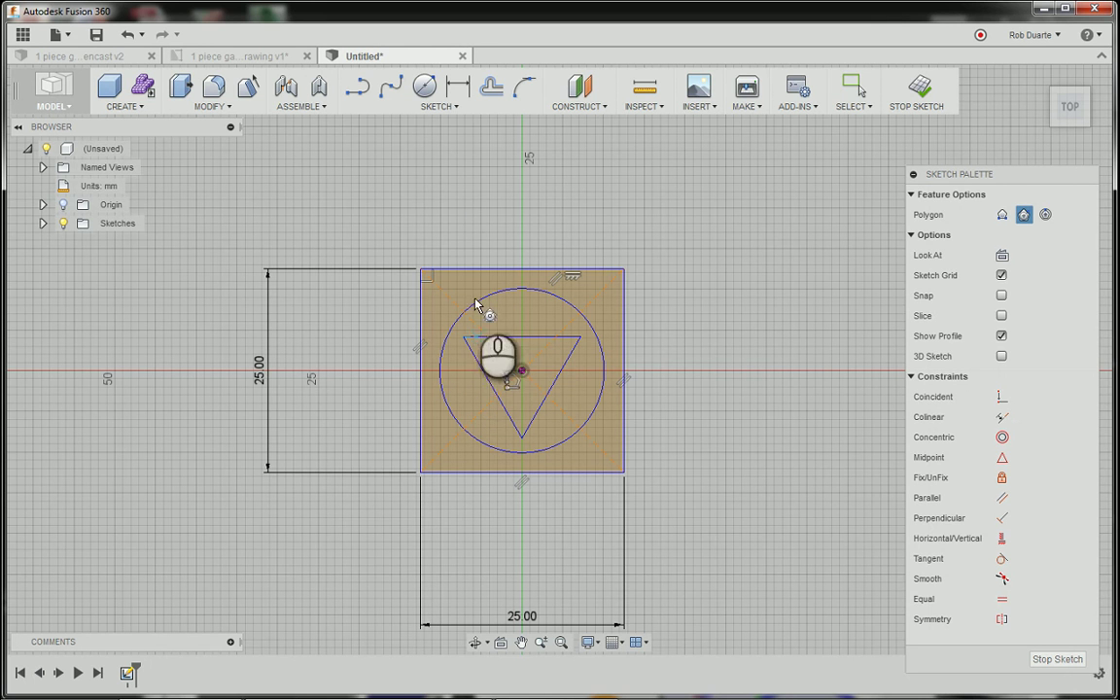
- Stop the sketch, keeping the square, circle and triangle
{"action": "left_click", "coordinate": [438, 92]}
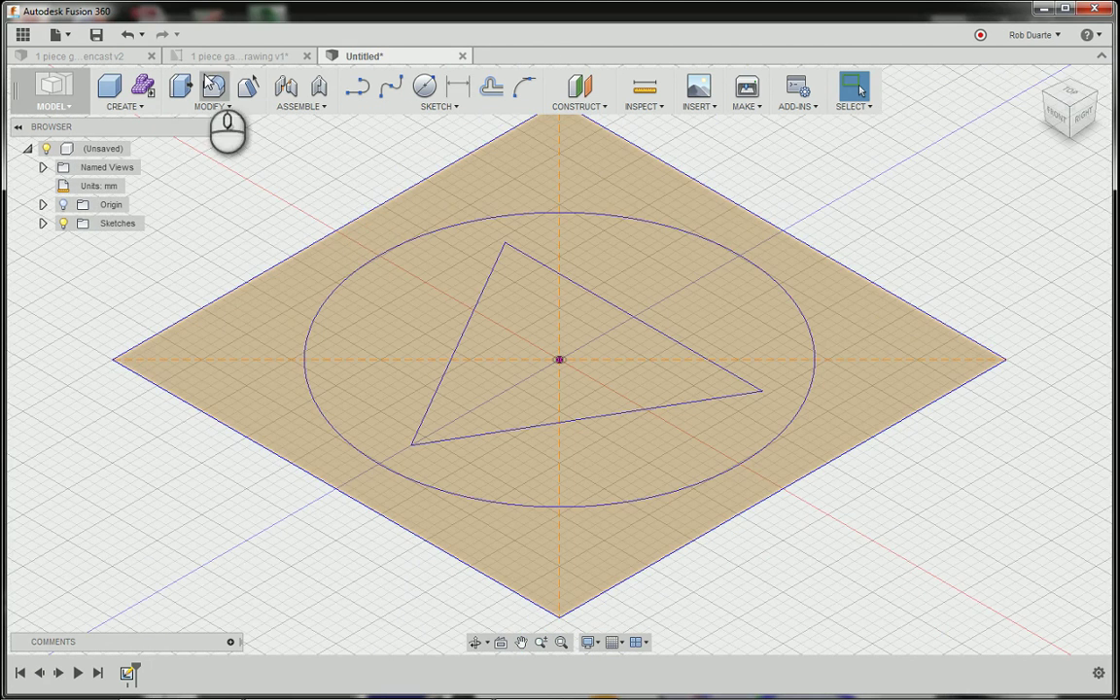
- Extrude all three sketch profiles 6 mm as a new body
{"action": "left_click", "coordinate": [180, 88]}
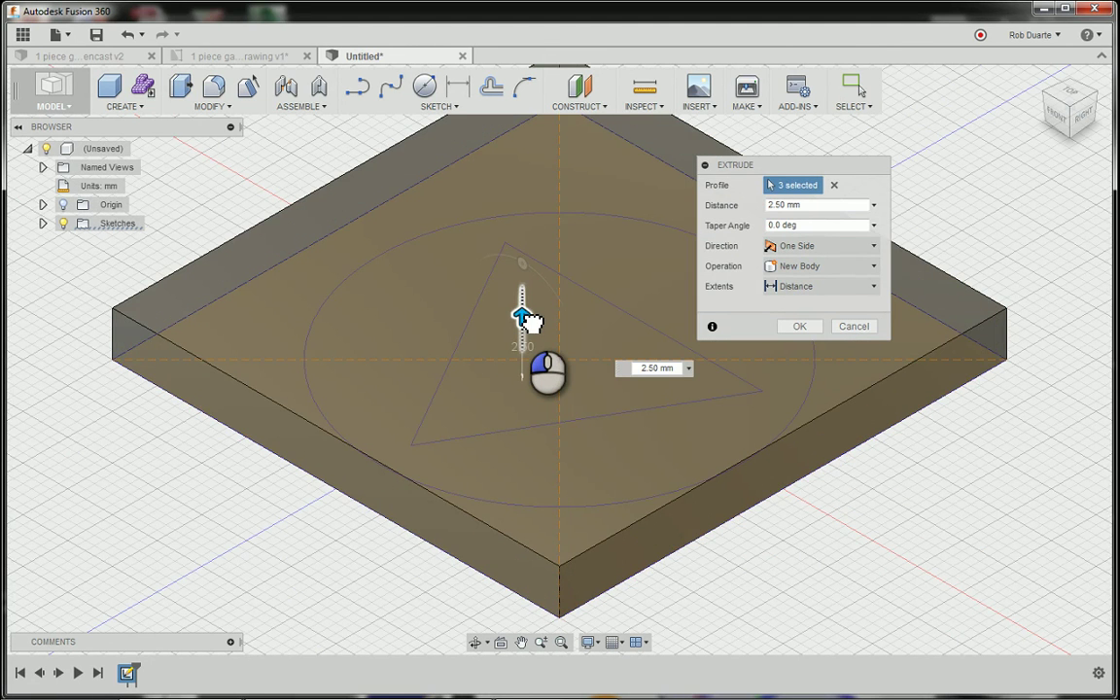
{"action": "left_click_drag", "start_coordinate": [523, 316], "coordinate": [525, 306]}
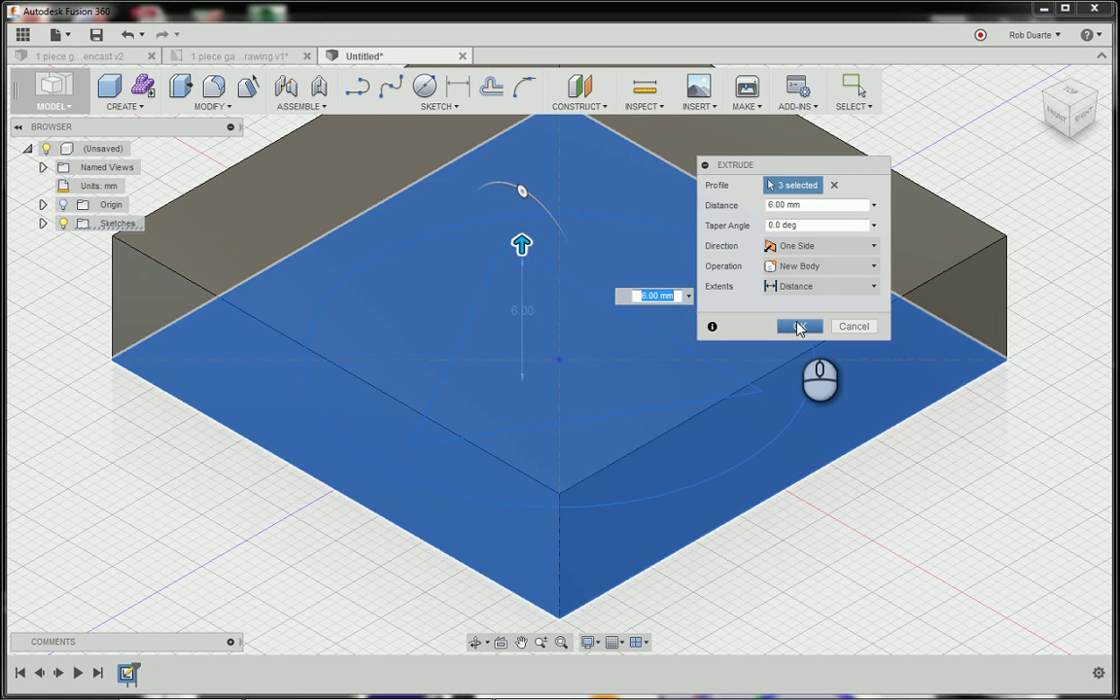
{"action": "left_click", "coordinate": [800, 326]}
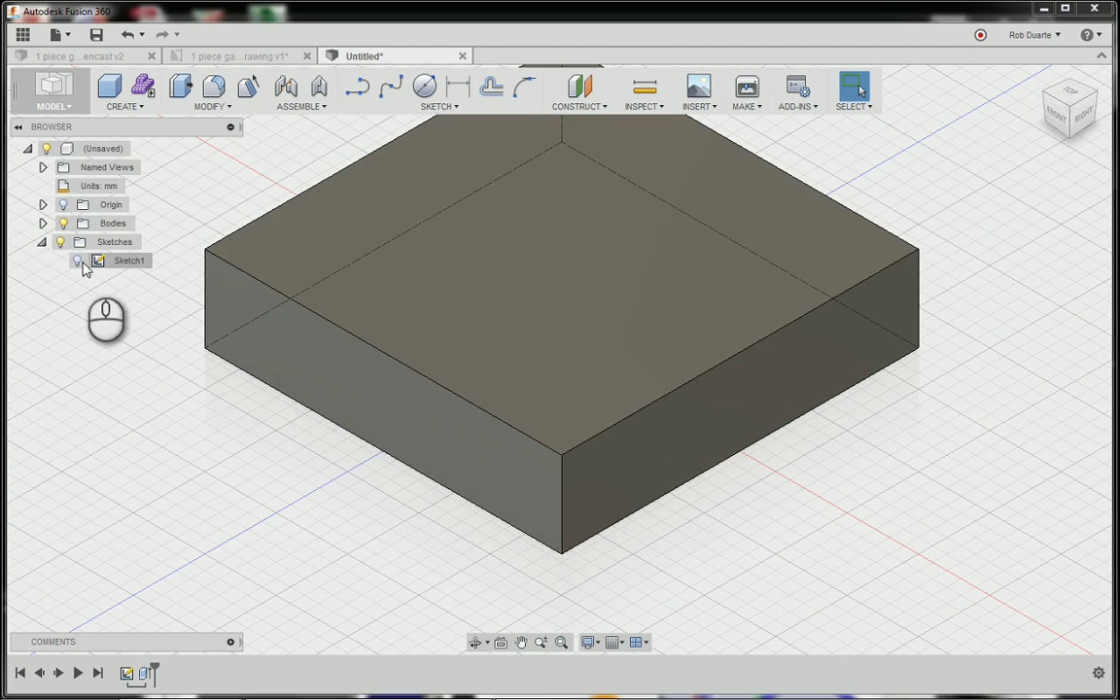
- Show Sketch1 and pull the ring profile up 10 mm, joined to the block
{"action": "left_click", "coordinate": [77, 260]}
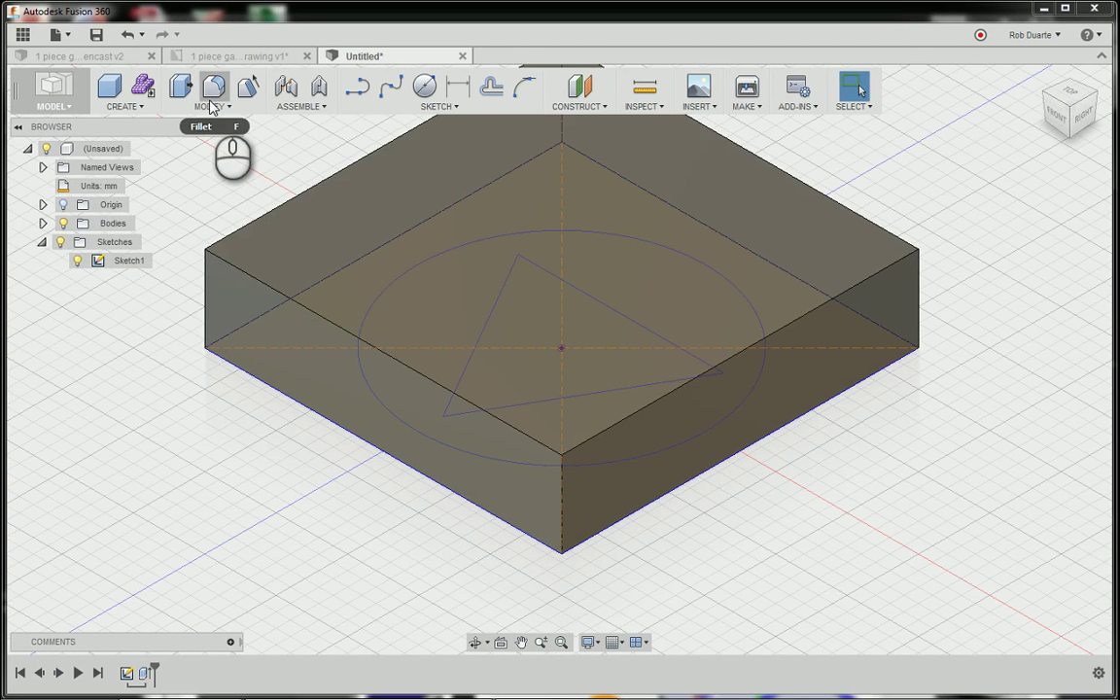
{"action": "mouse_move", "coordinate": [180, 88]}
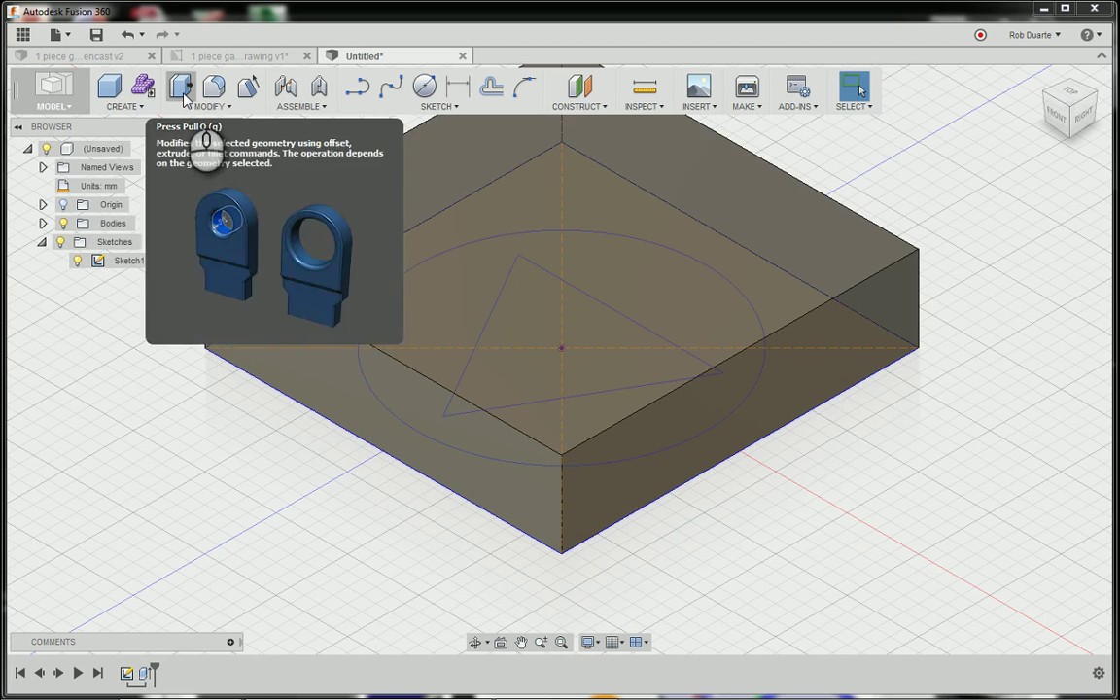
{"action": "left_click", "coordinate": [180, 88]}
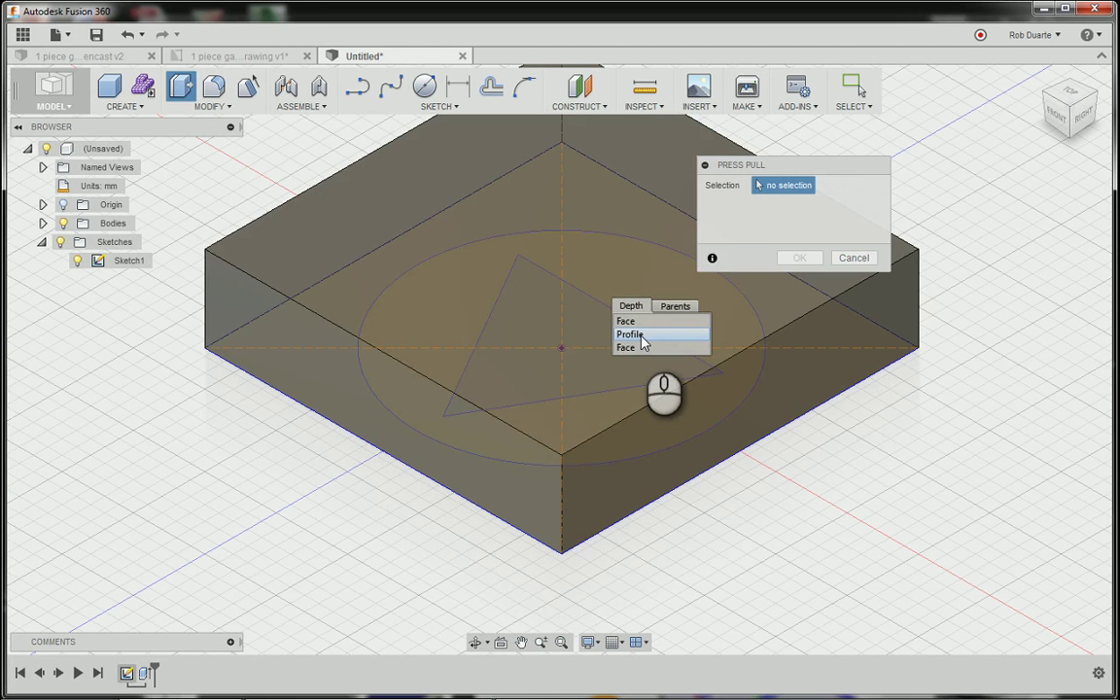
{"action": "left_click", "coordinate": [629, 333]}
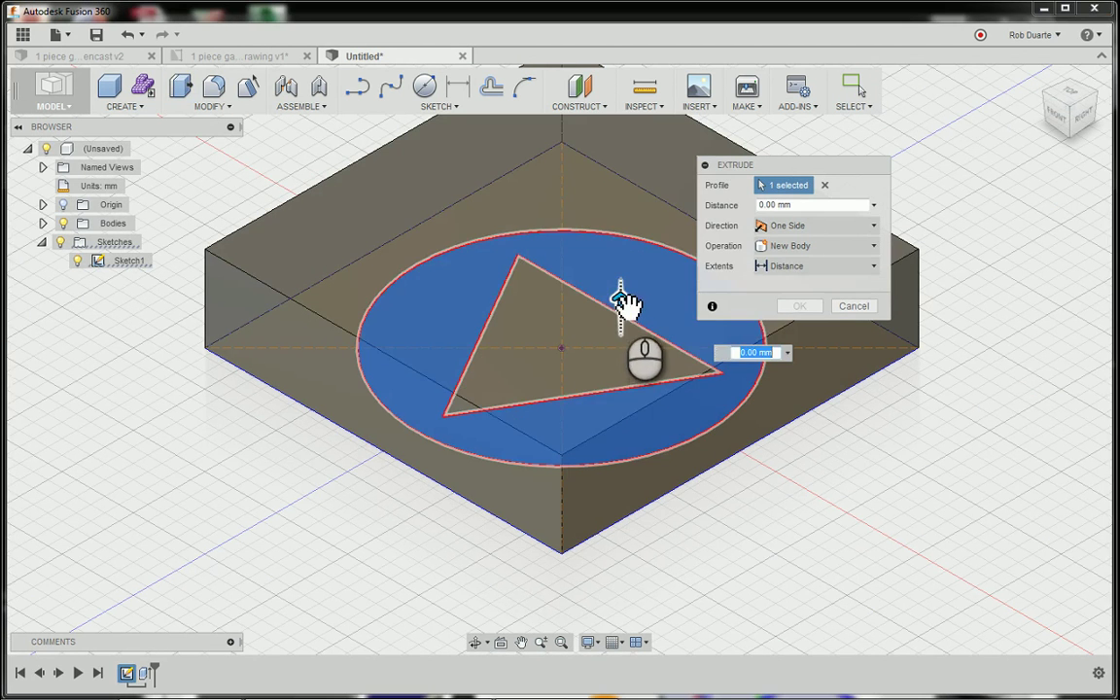
{"action": "left_click_drag", "start_coordinate": [620, 296], "coordinate": [620, 185]}
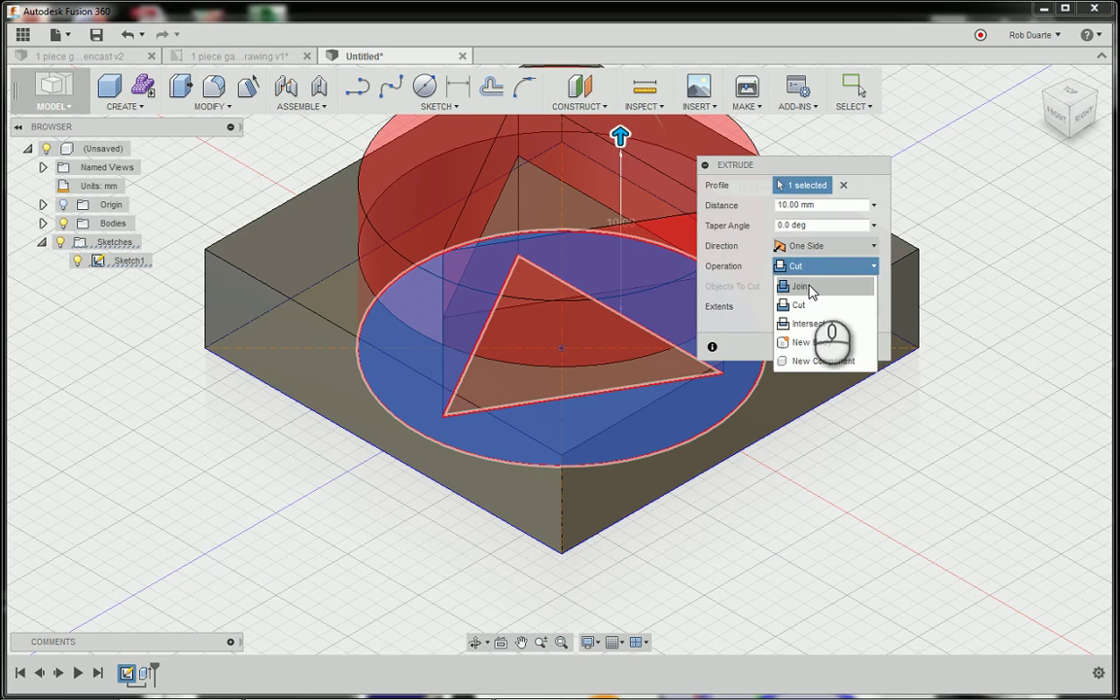
{"action": "left_click", "coordinate": [798, 286]}
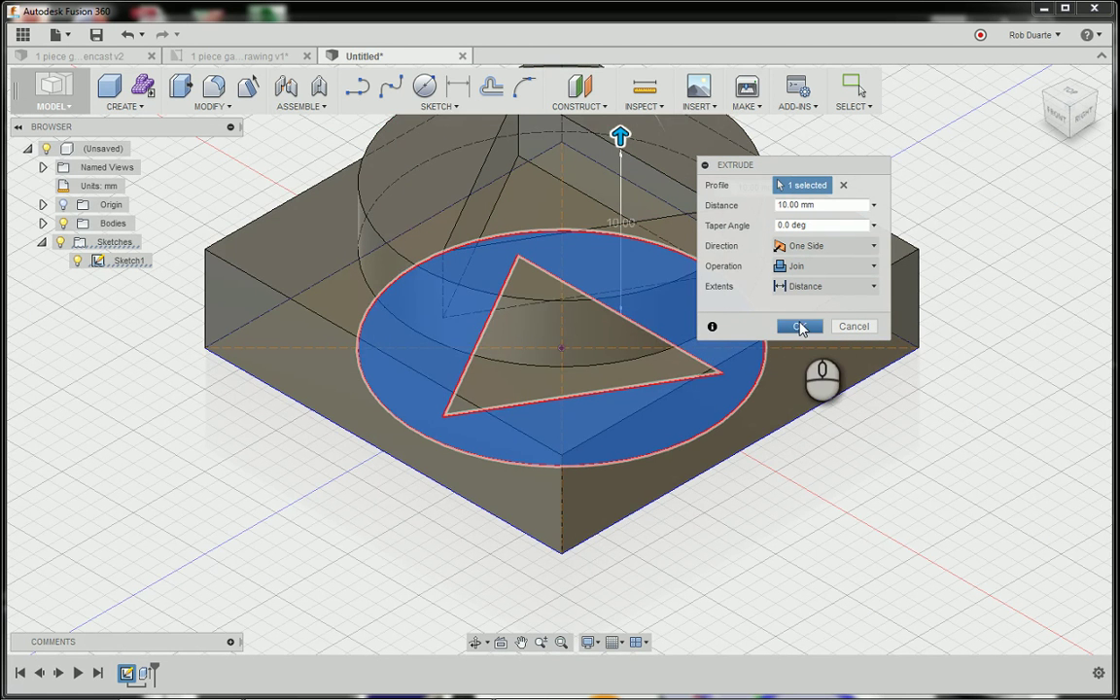
{"action": "left_click", "coordinate": [798, 326]}
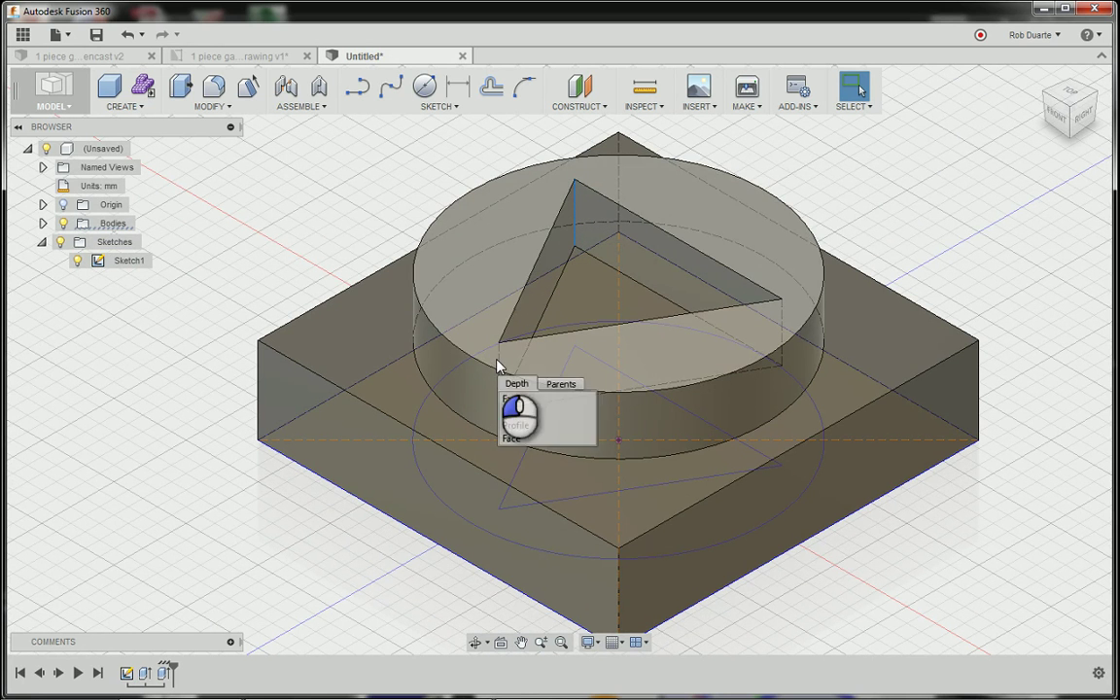
{"action": "mouse_move", "coordinate": [787, 321]}
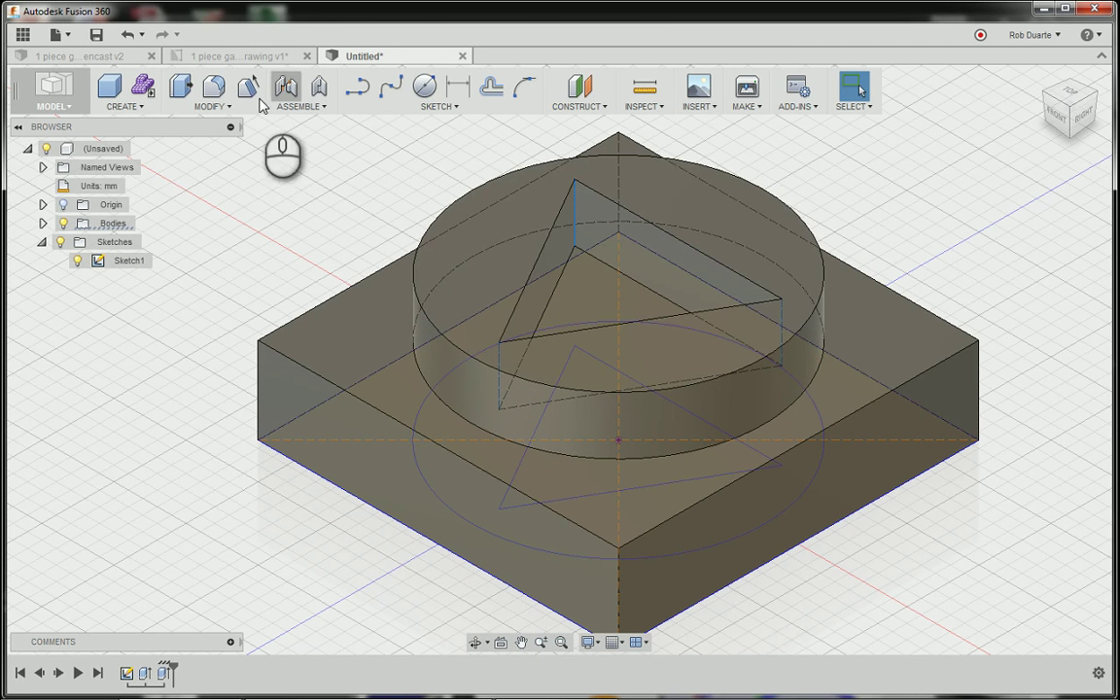
{"action": "mouse_move", "coordinate": [213, 87]}
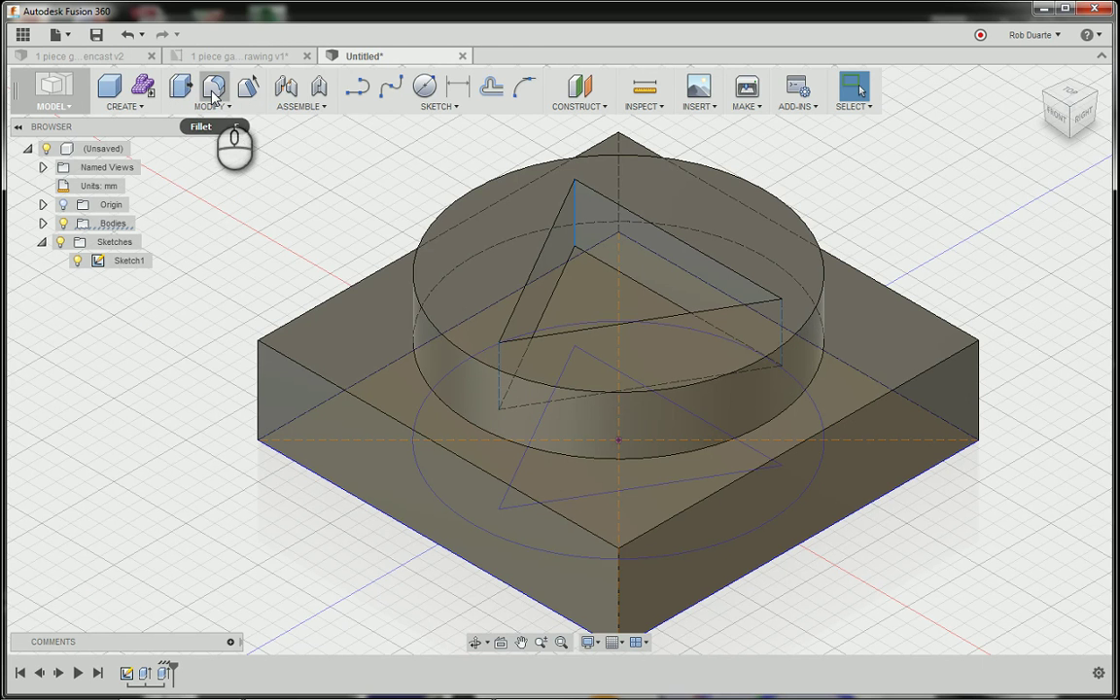
{"action": "mouse_move", "coordinate": [212, 86]}
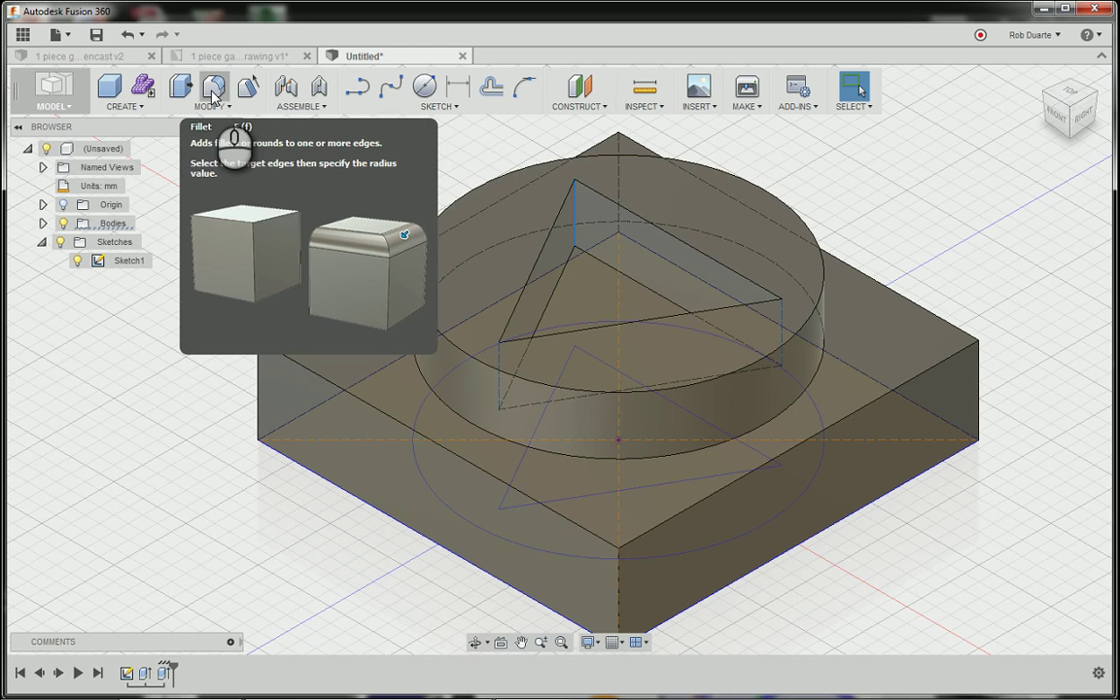
{"action": "left_click", "coordinate": [210, 92]}
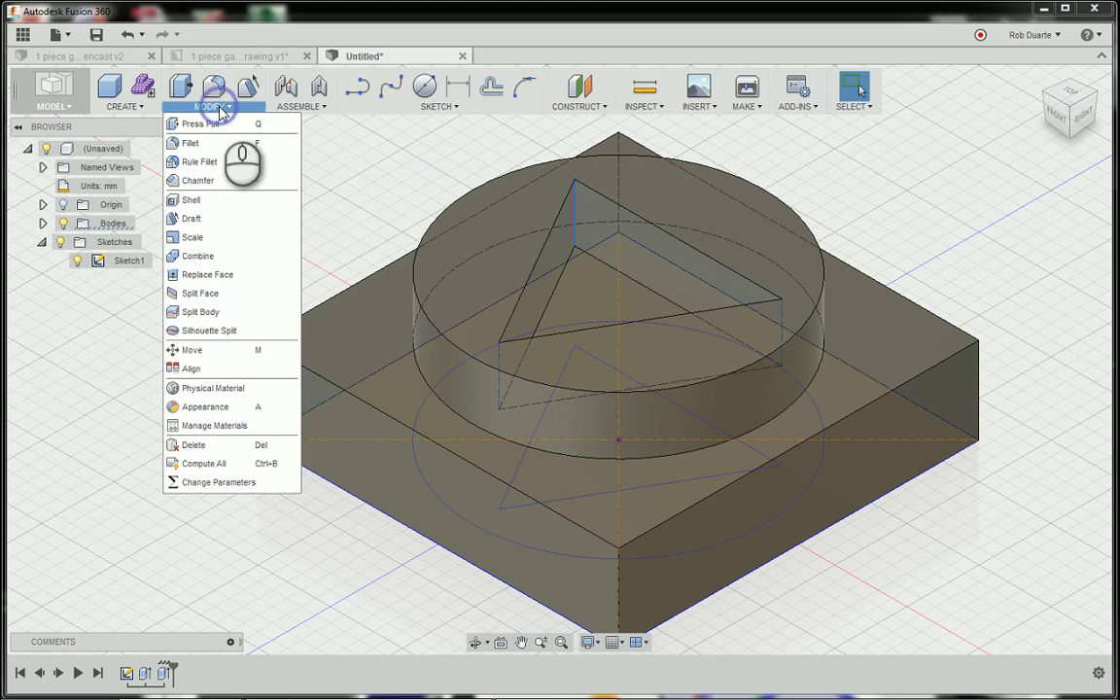
{"action": "mouse_move", "coordinate": [191, 143]}
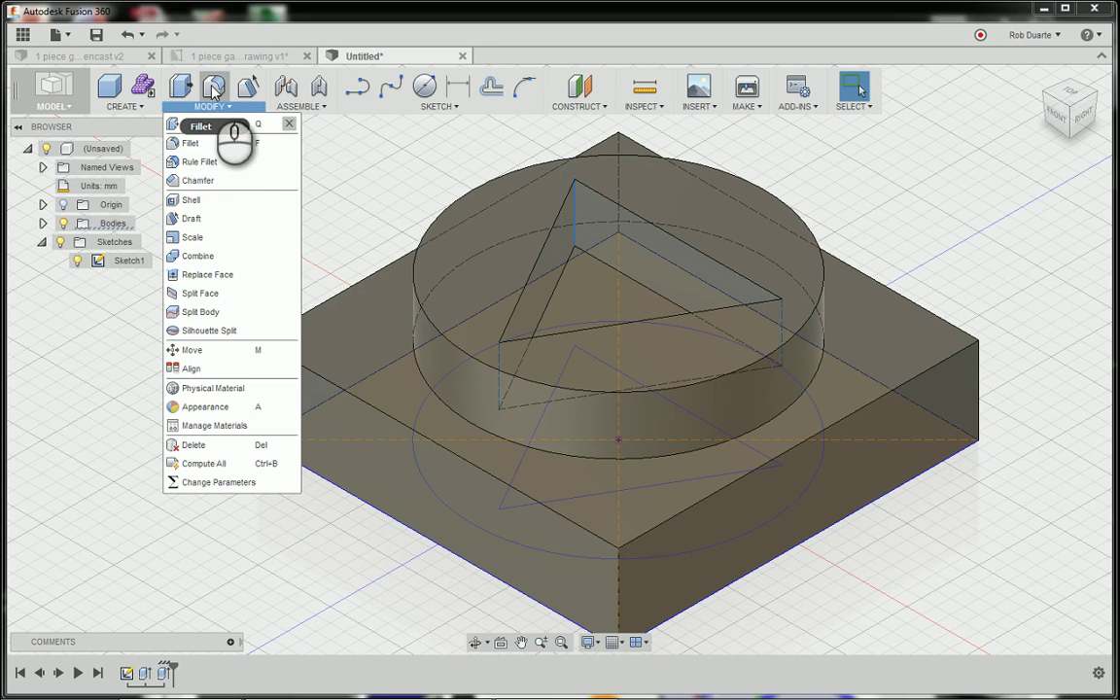
{"action": "left_click", "coordinate": [191, 143]}
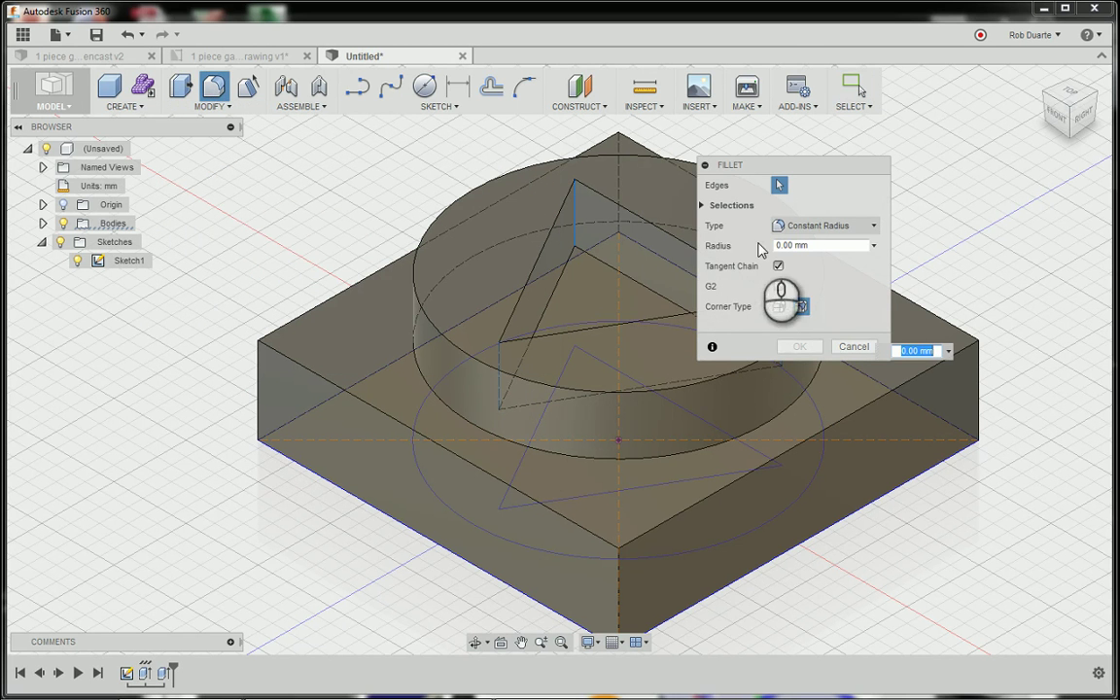
{"action": "left_click", "coordinate": [821, 245]}
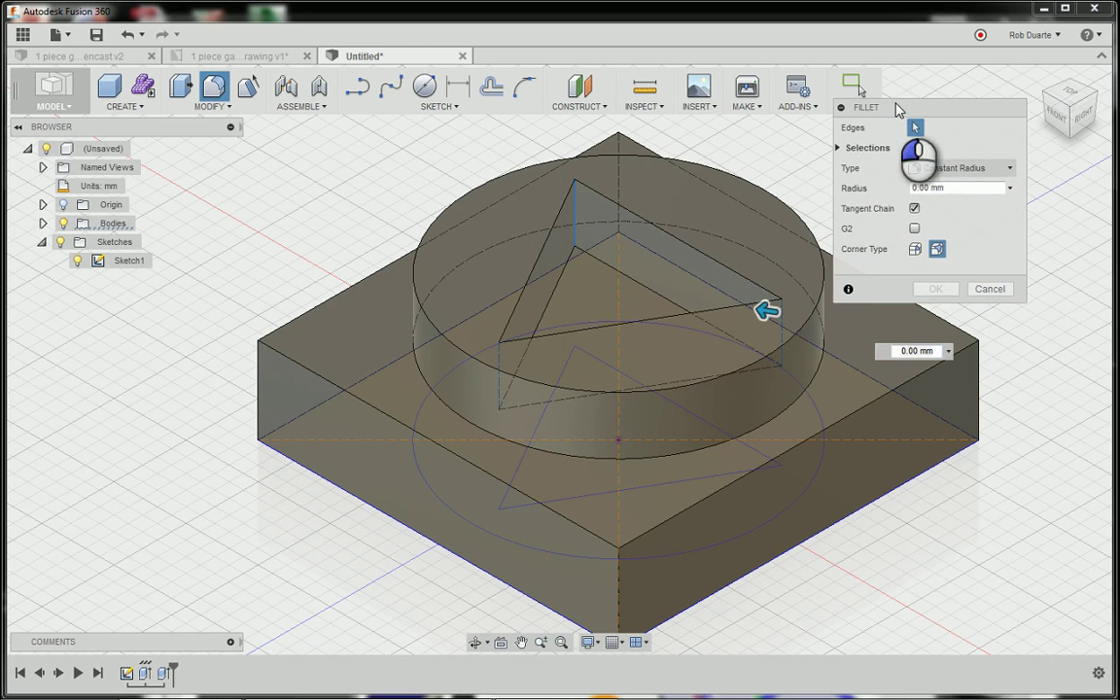
{"action": "left_click_drag", "start_coordinate": [767, 309], "coordinate": [743, 301]}
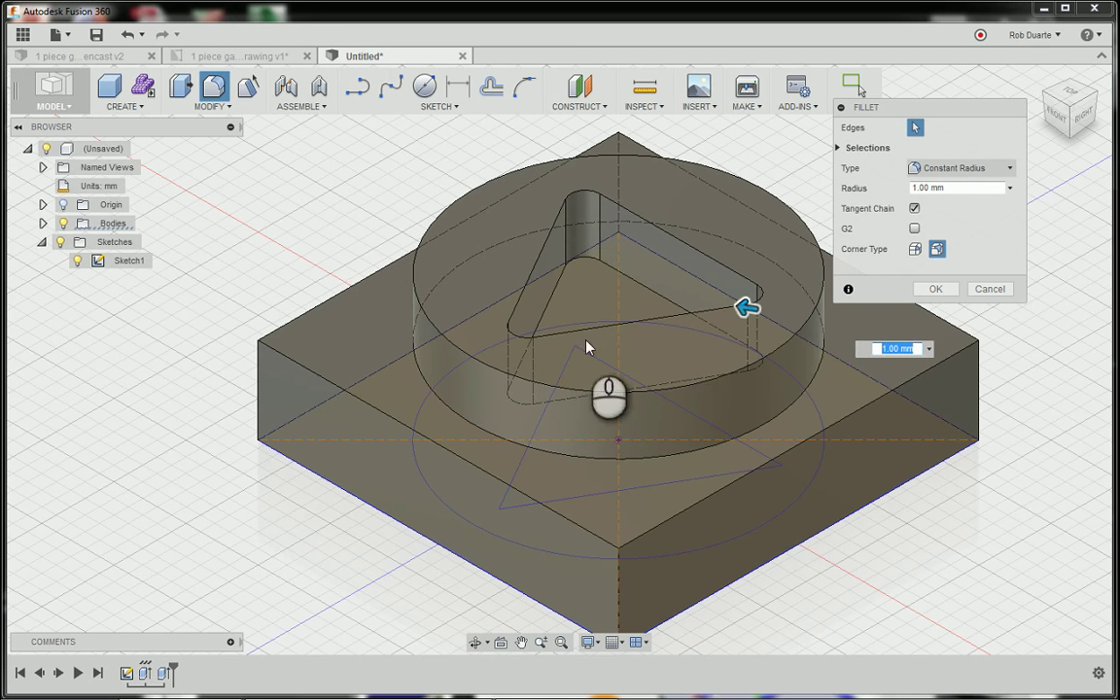
{"action": "mouse_move", "coordinate": [551, 318]}
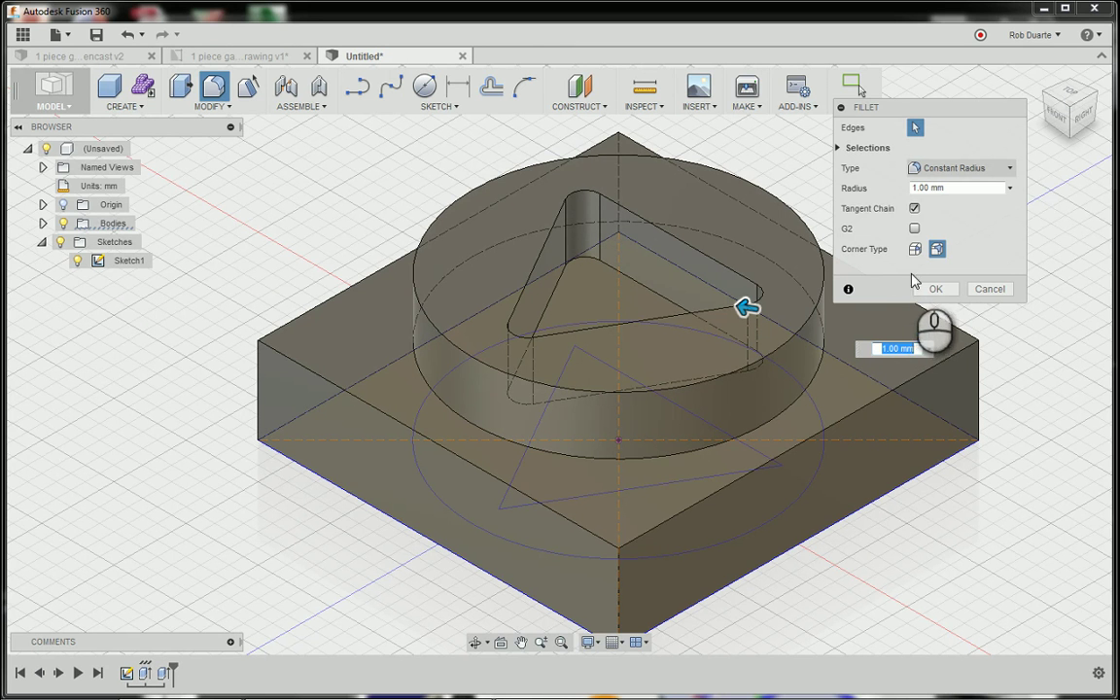
{"action": "mouse_move", "coordinate": [763, 301]}
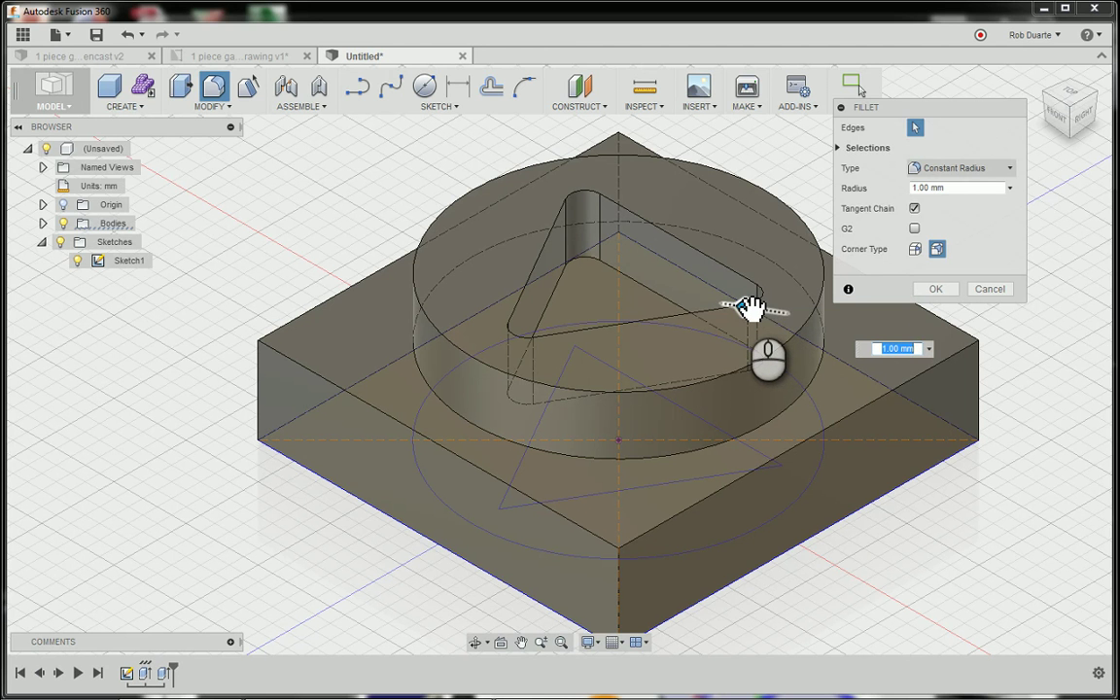
{"action": "mouse_move", "coordinate": [743, 301]}
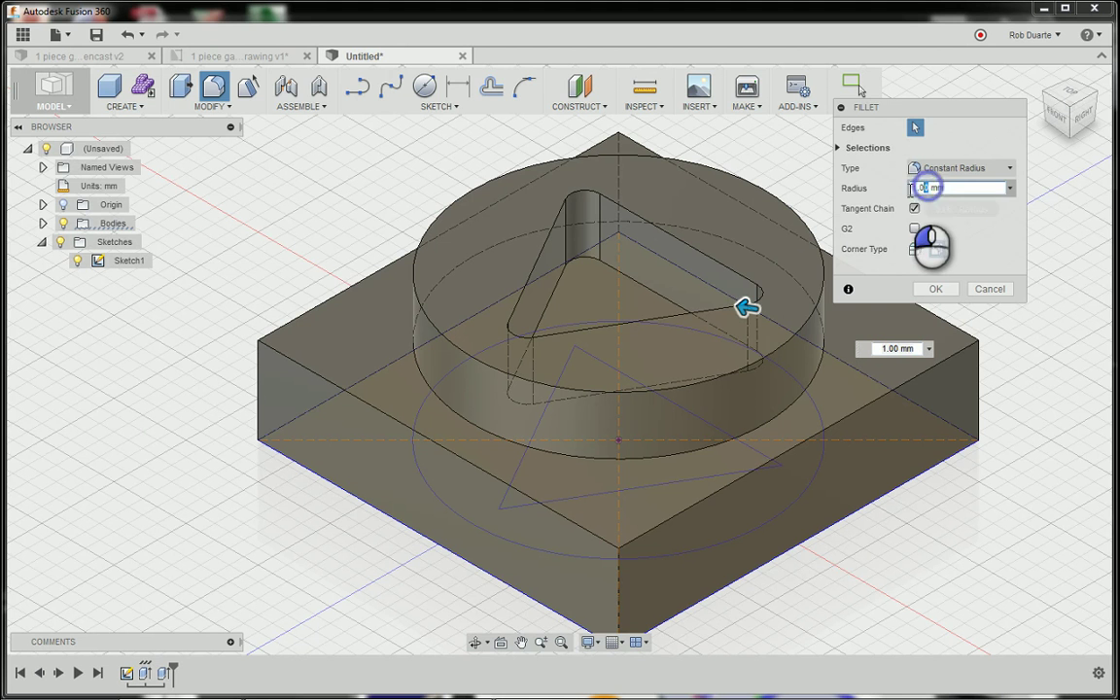
{"action": "type", "text": "4"}
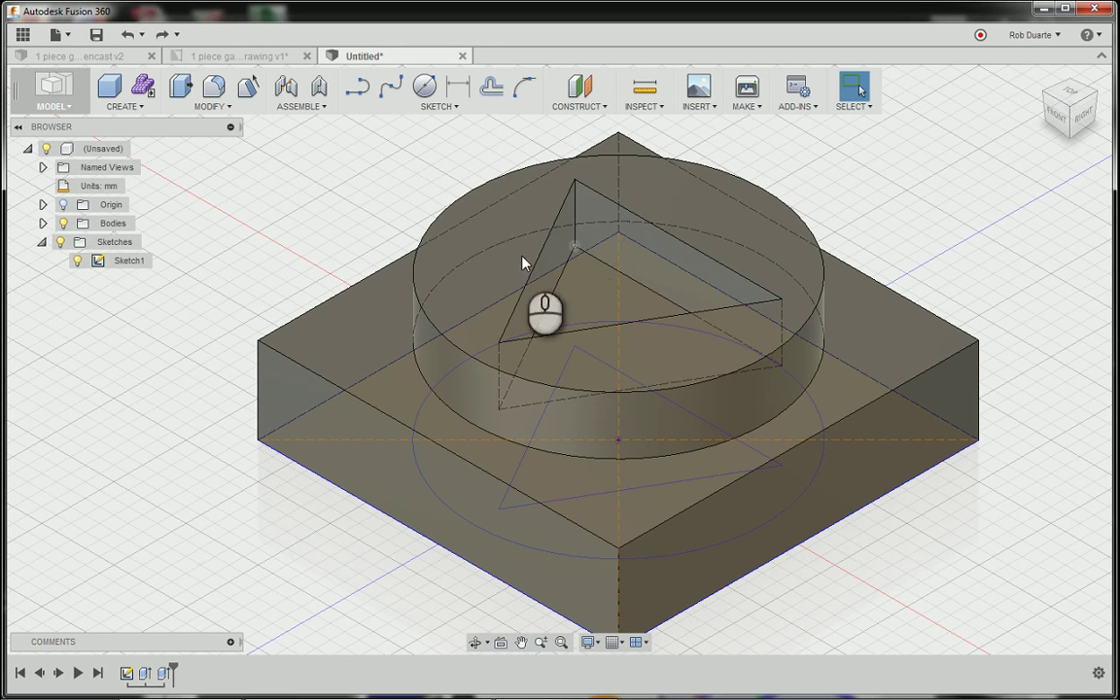
{"action": "mouse_move", "coordinate": [248, 89]}
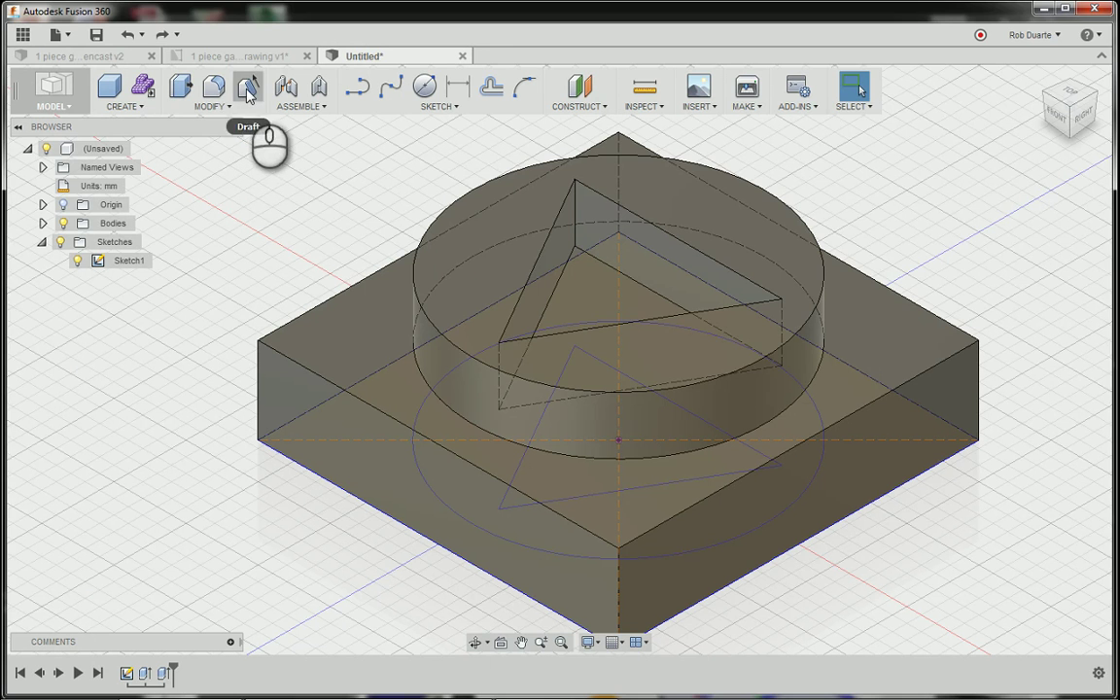
{"action": "left_click", "coordinate": [248, 87]}
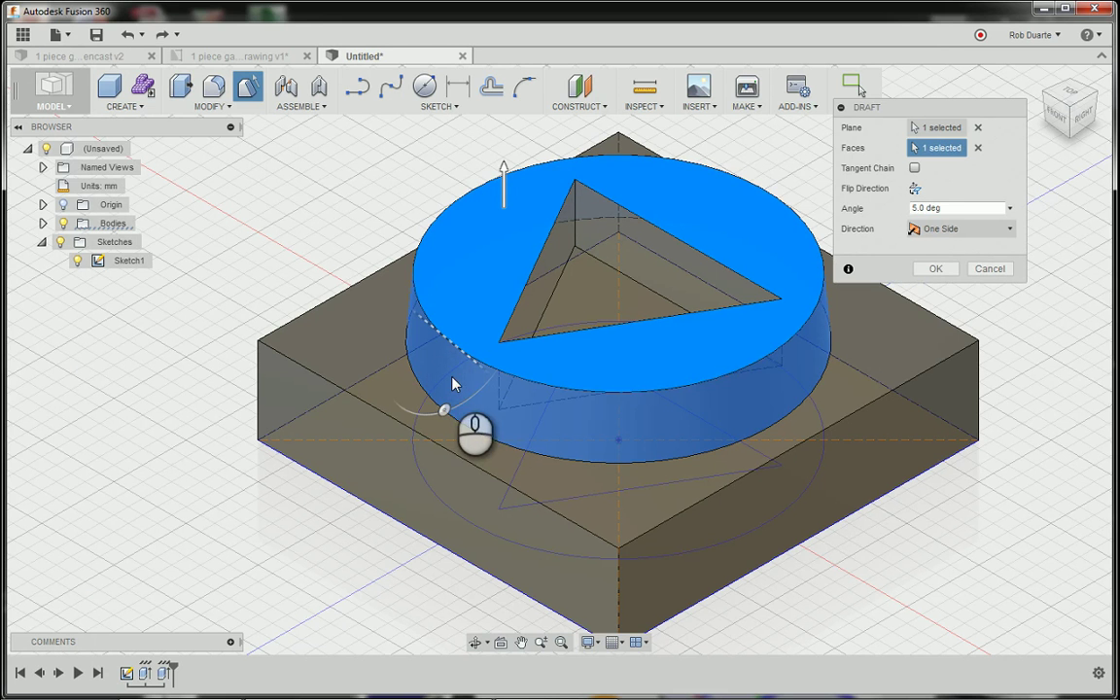
{"action": "mouse_move", "coordinate": [858, 307]}
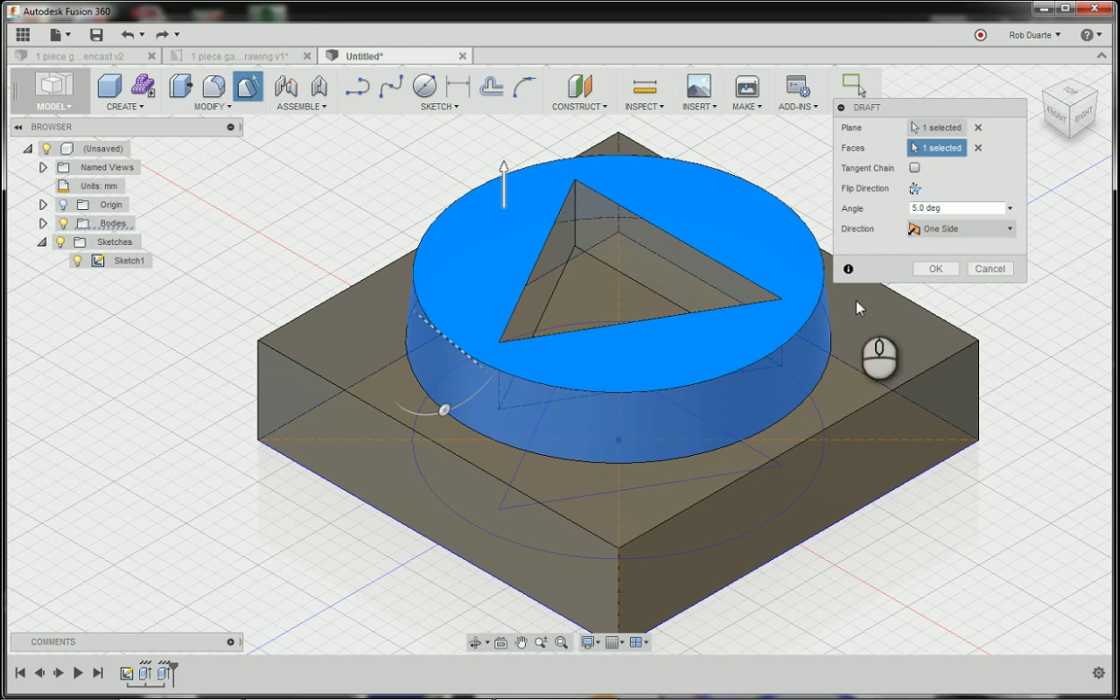
{"action": "mouse_move", "coordinate": [828, 298]}
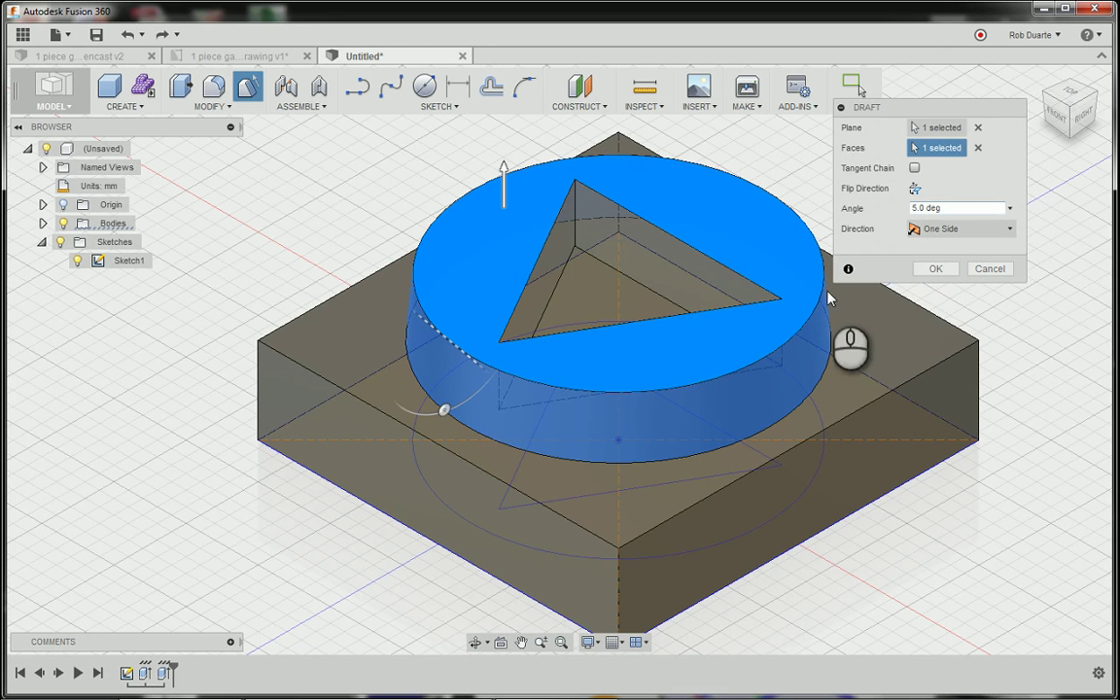
{"action": "mouse_move", "coordinate": [422, 274]}
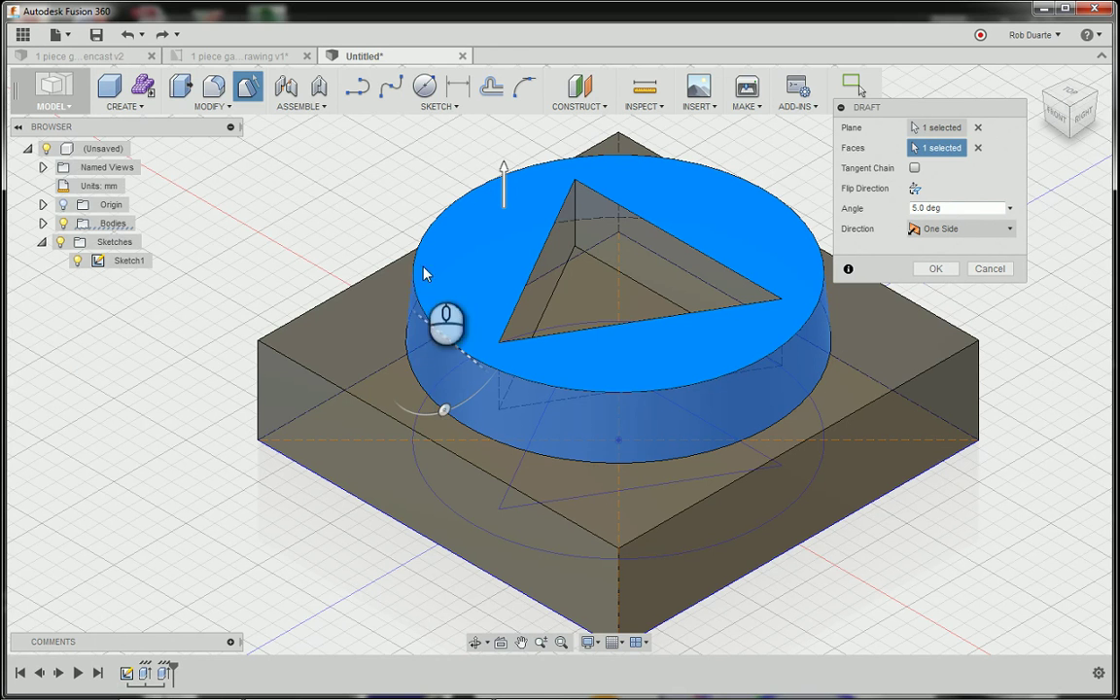
{"action": "mouse_move", "coordinate": [409, 342]}
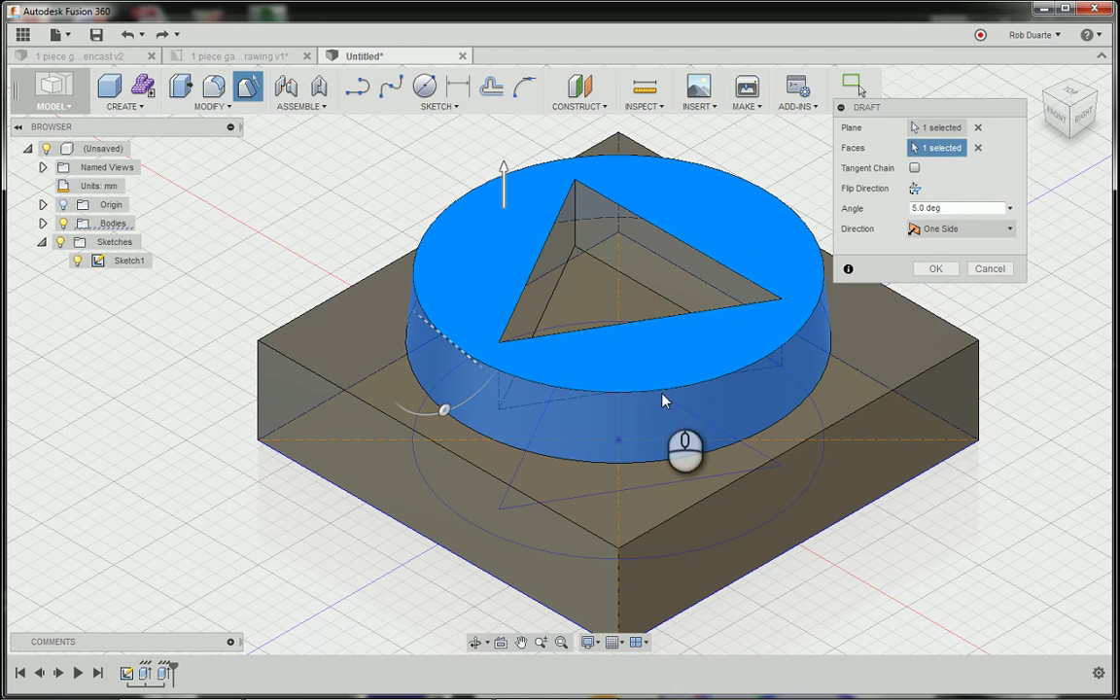
{"action": "mouse_move", "coordinate": [860, 271]}
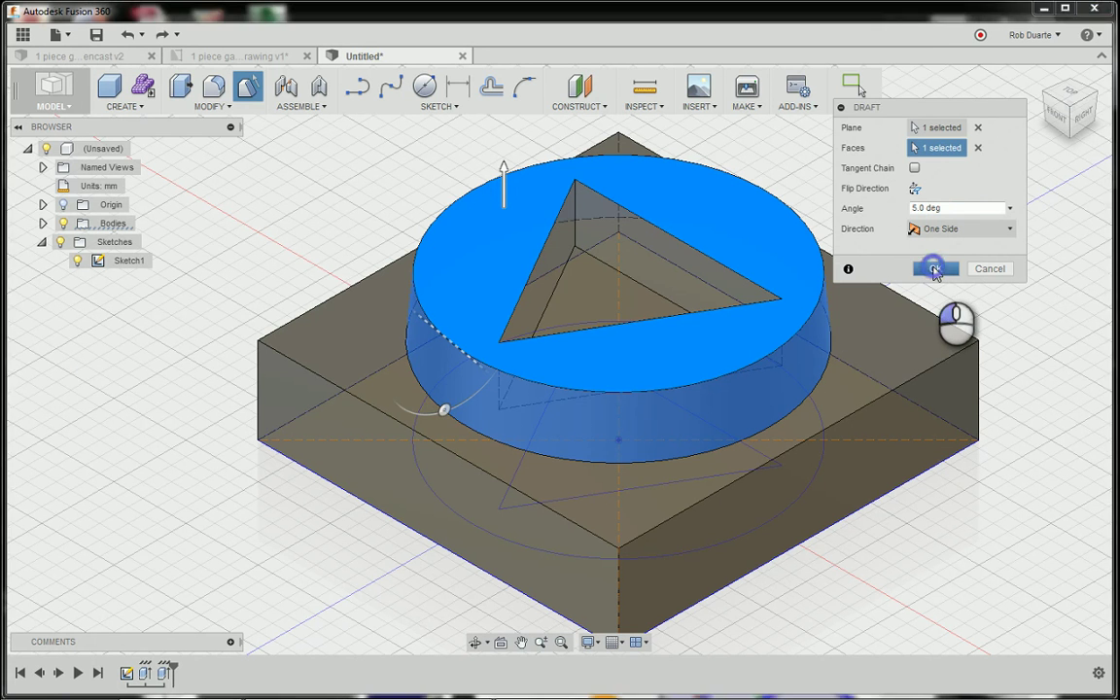
{"action": "left_click", "coordinate": [934, 268]}
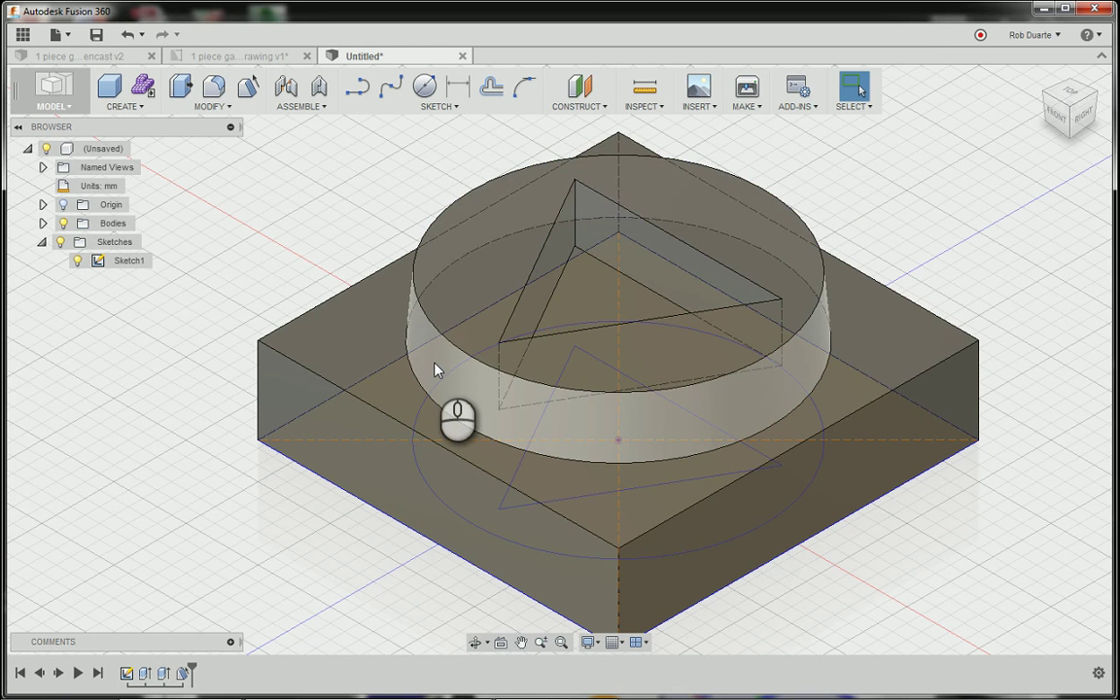
{"action": "mouse_move", "coordinate": [438, 376]}
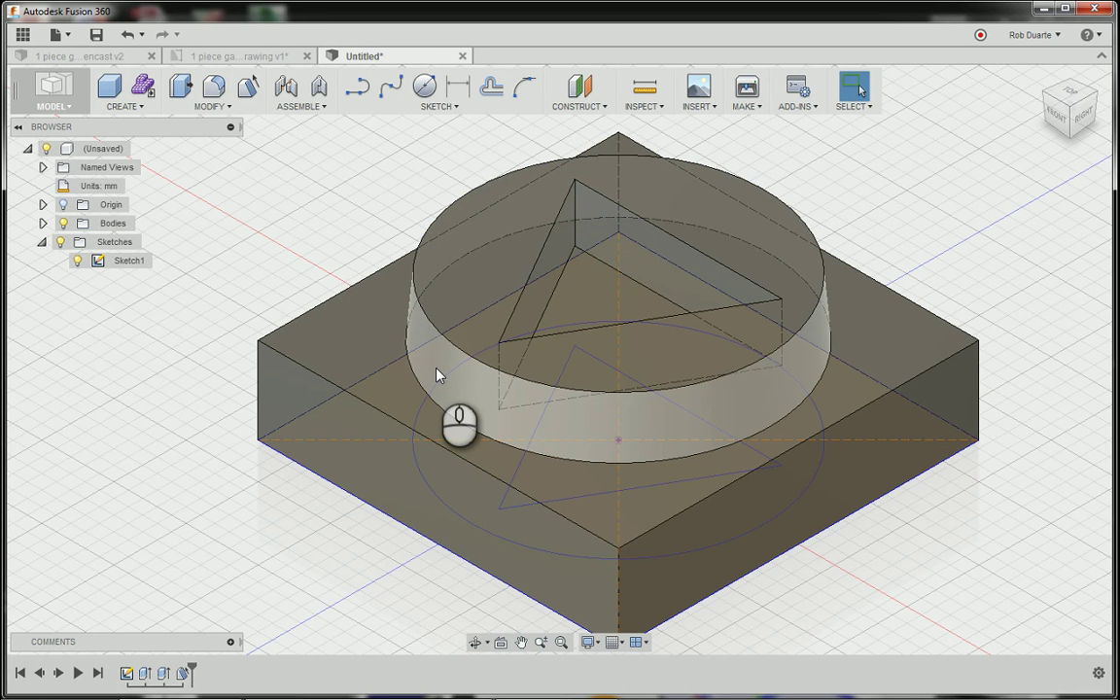
{"action": "left_click_drag", "start_coordinate": [459, 425], "coordinate": [511, 350]}
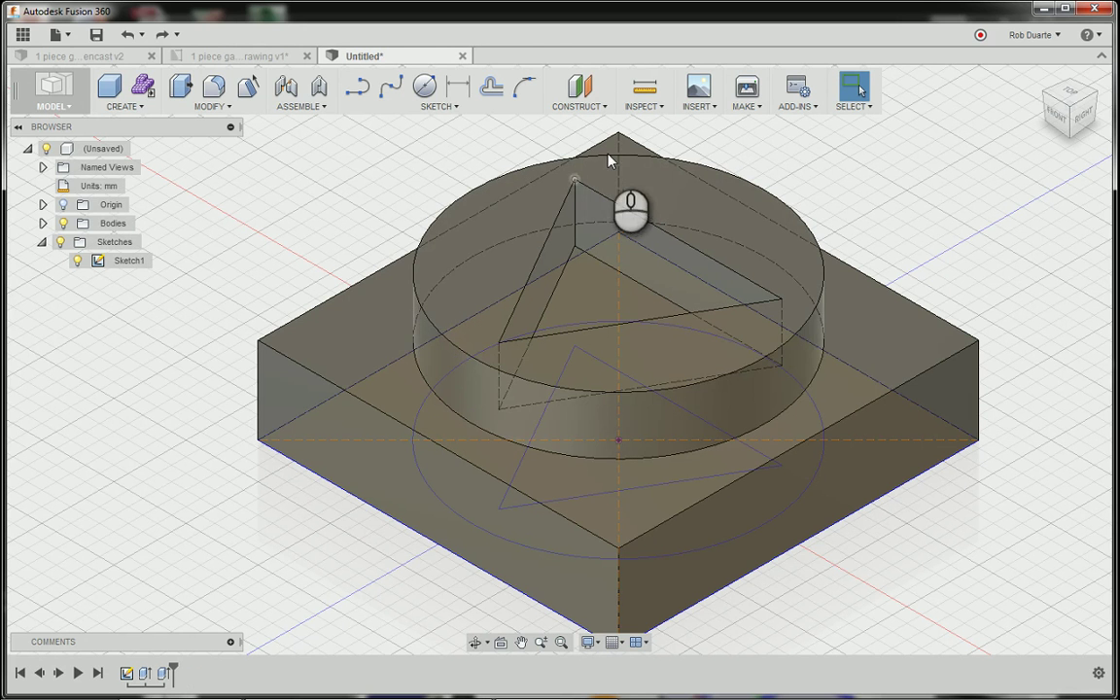
- Measure from the cylinder's top edge to its bottom edge, reading 4.00 mm
{"action": "left_click", "coordinate": [855, 87]}
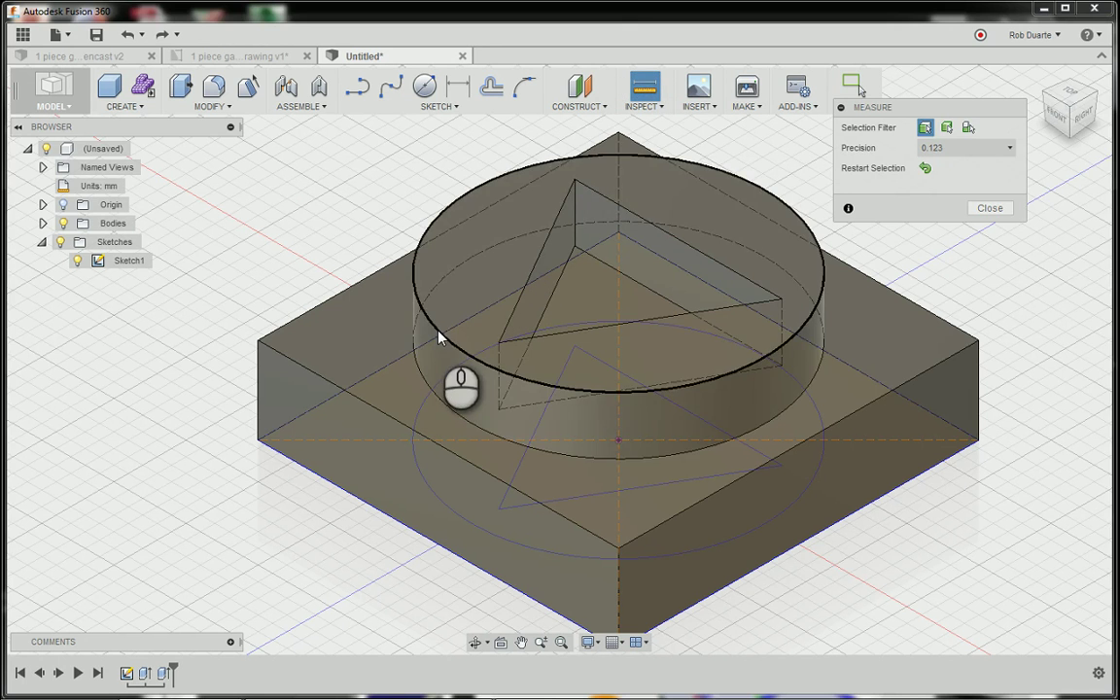
{"action": "left_click", "coordinate": [447, 408]}
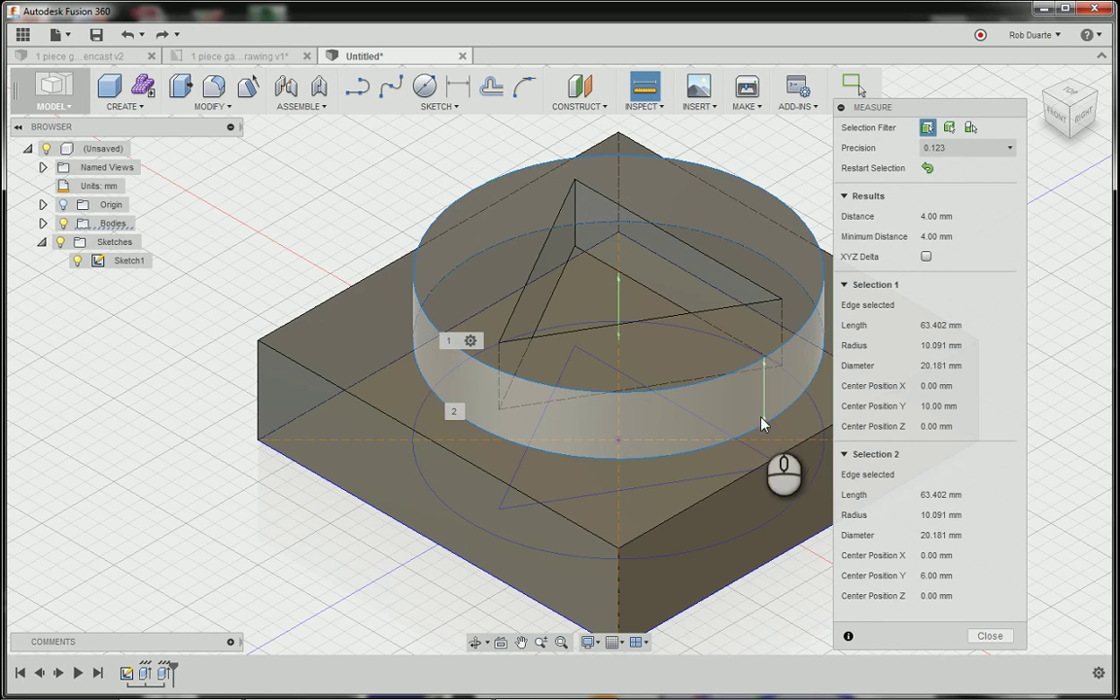
{"action": "mouse_move", "coordinate": [763, 369]}
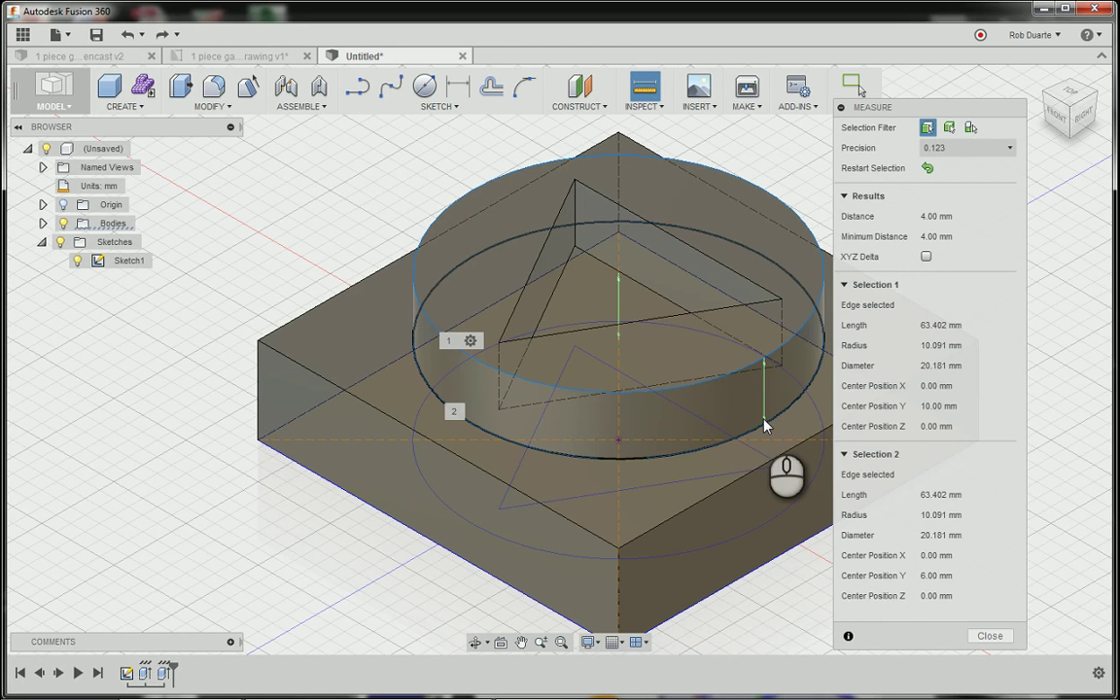
{"action": "mouse_move", "coordinate": [764, 425]}
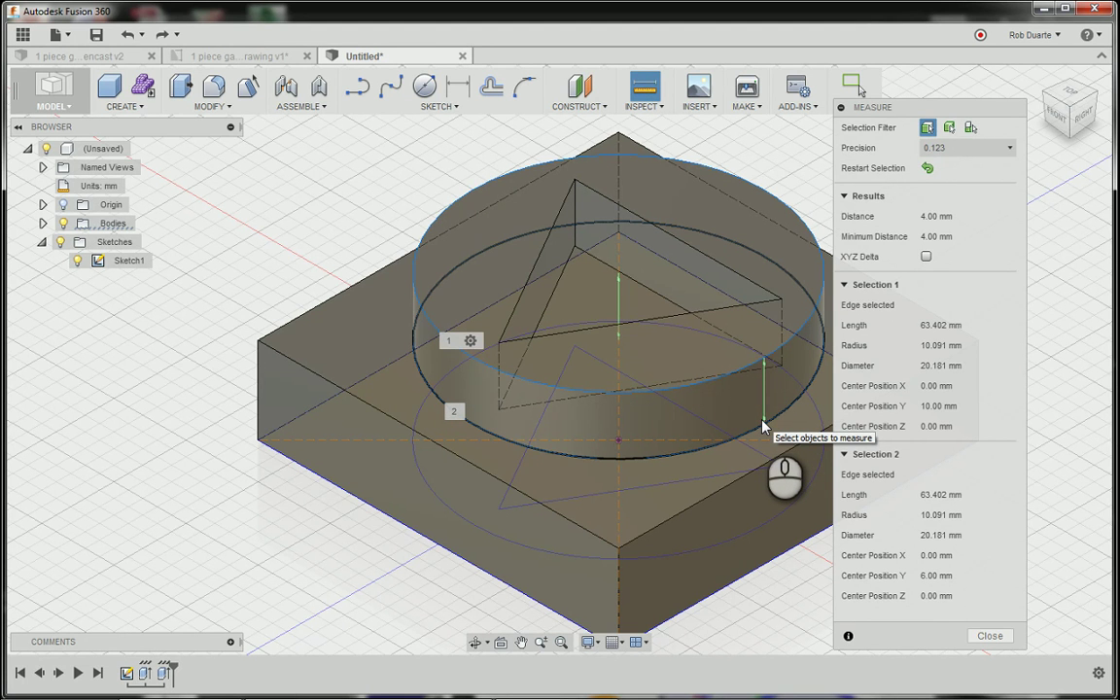
{"action": "mouse_move", "coordinate": [884, 296]}
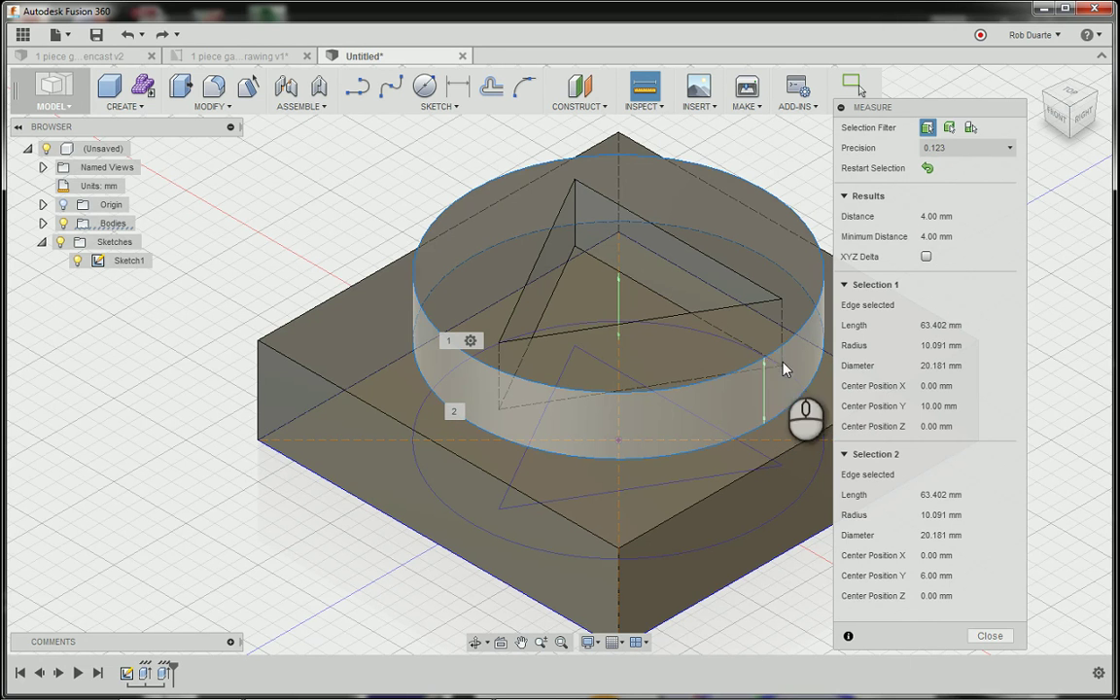
{"action": "mouse_move", "coordinate": [771, 353]}
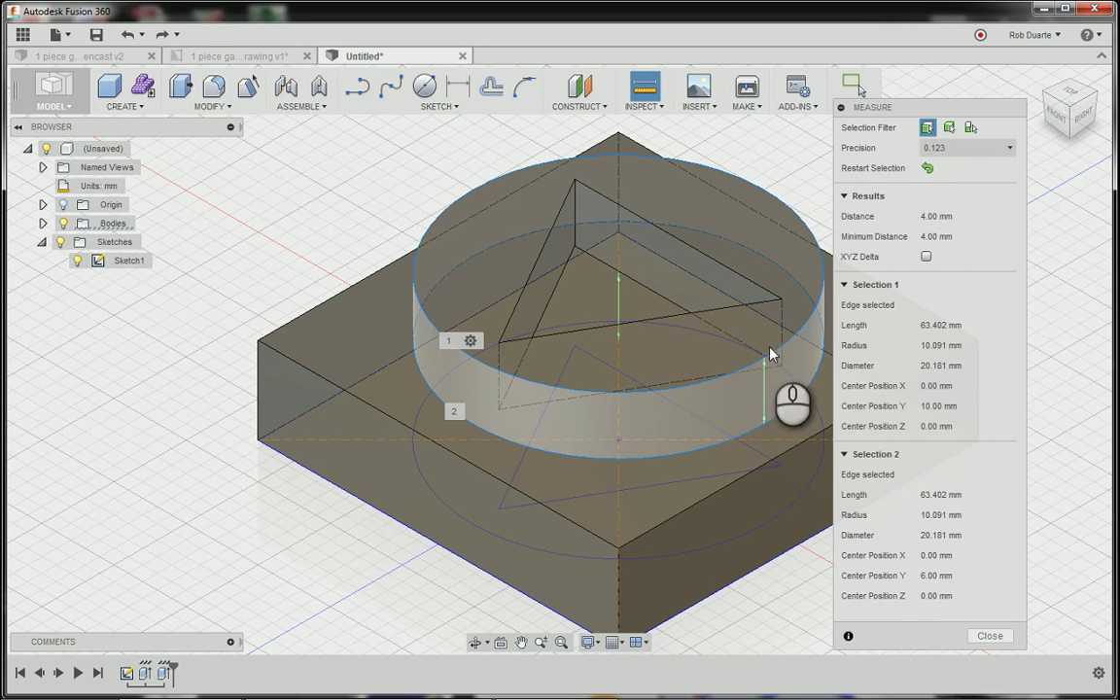
{"action": "mouse_move", "coordinate": [765, 411]}
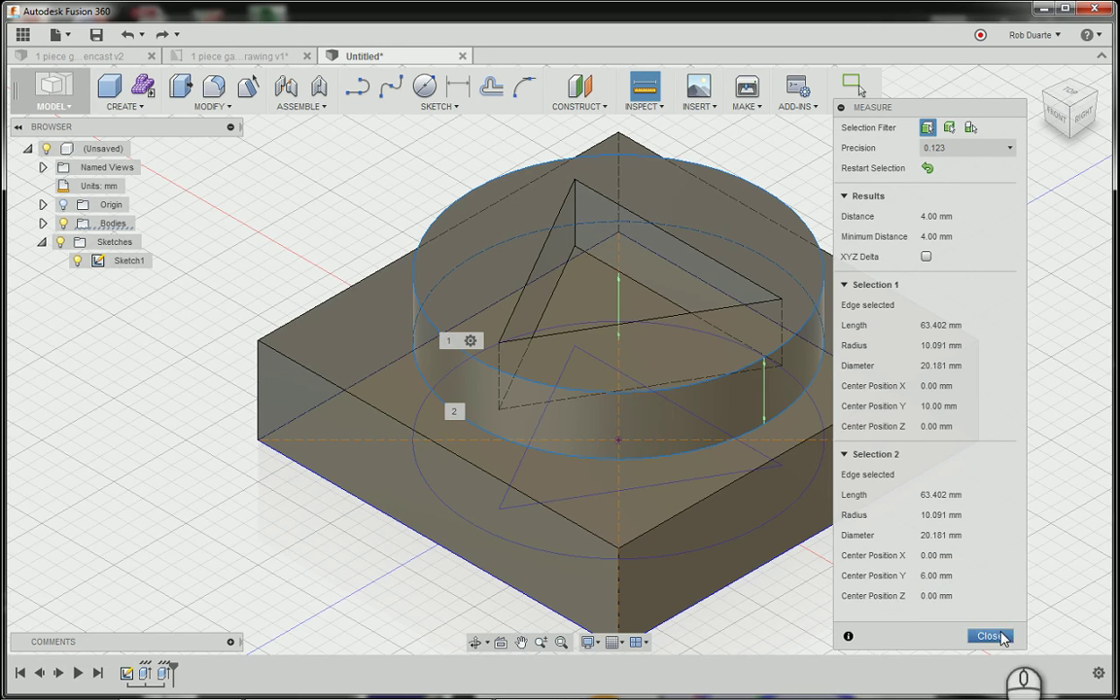
- Close Measure and apply 5° drafts to the cylinder wall and one triangle wall
{"action": "left_click", "coordinate": [990, 635]}
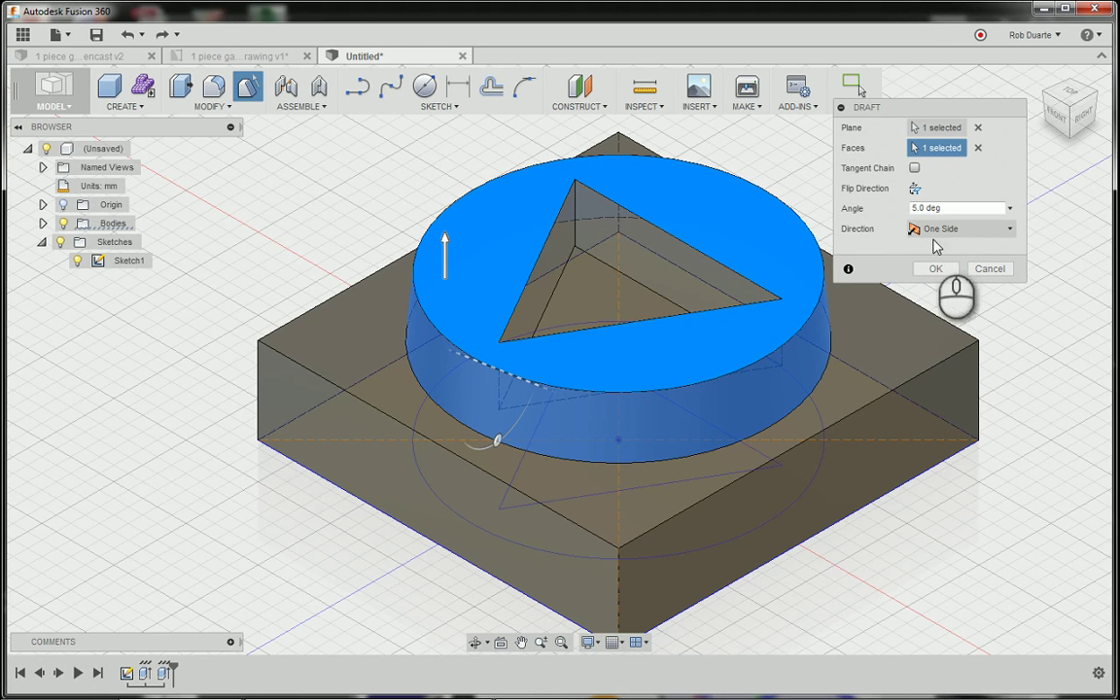
{"action": "mouse_move", "coordinate": [821, 287]}
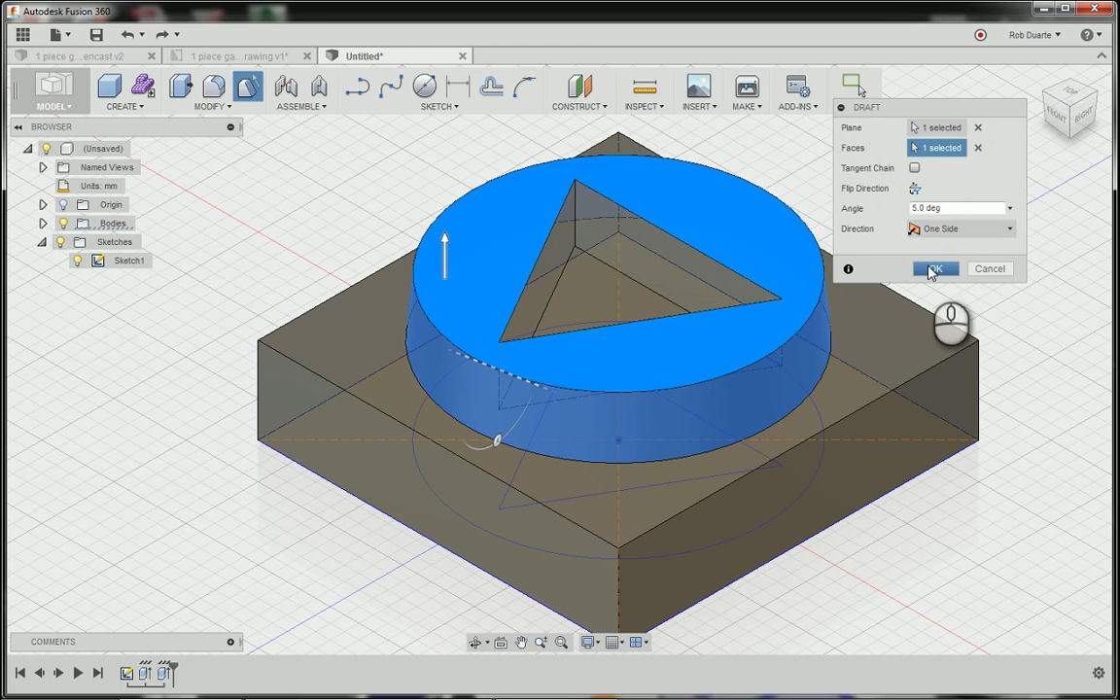
{"action": "left_click", "coordinate": [932, 269]}
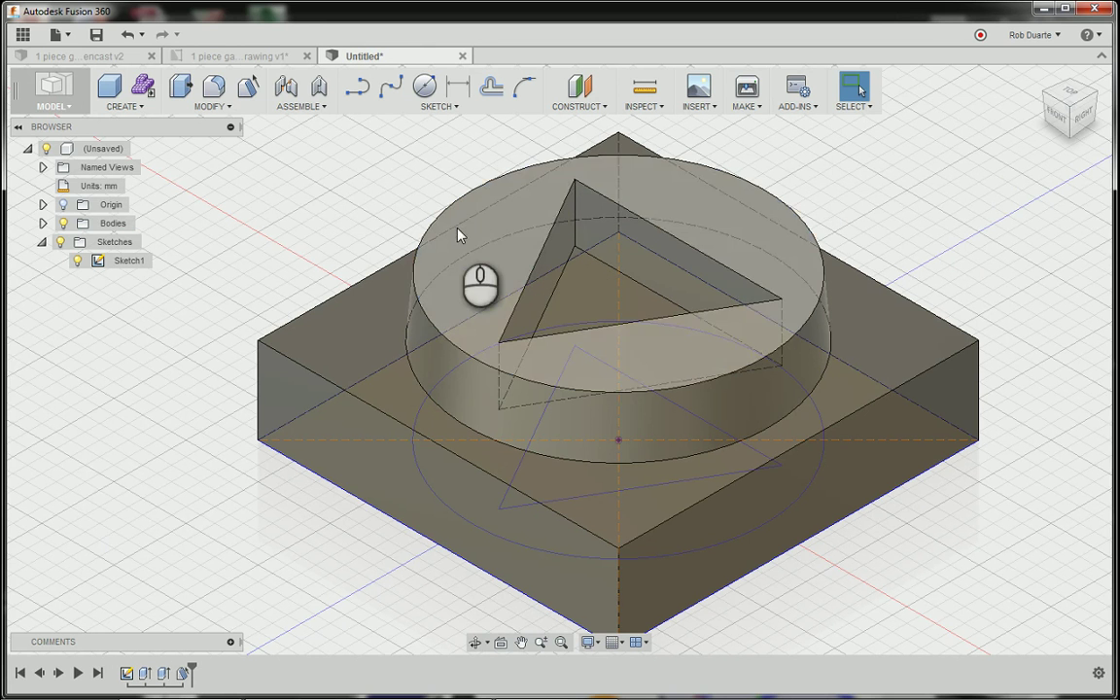
{"action": "left_click", "coordinate": [247, 88]}
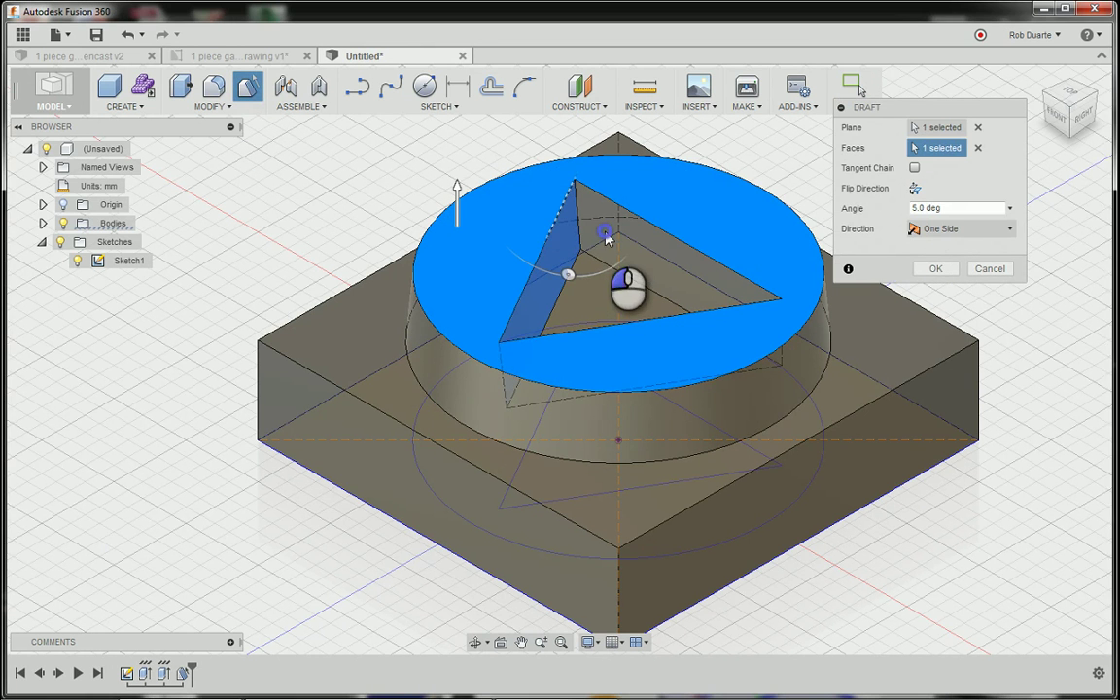
{"action": "mouse_move", "coordinate": [933, 280]}
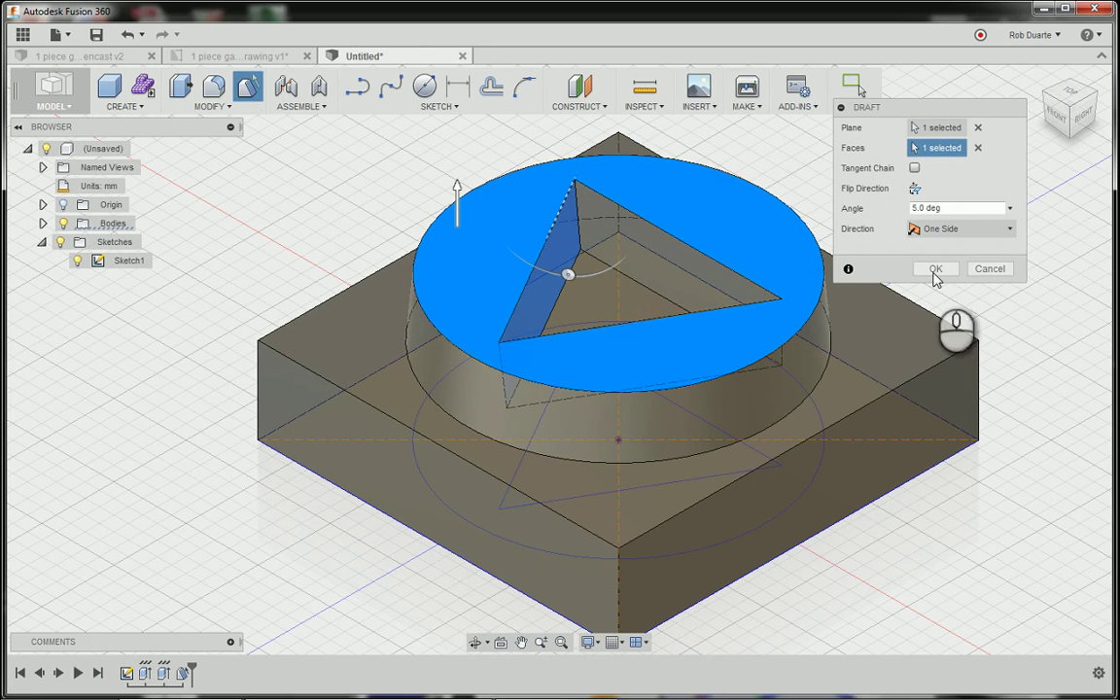
{"action": "left_click", "coordinate": [934, 268]}
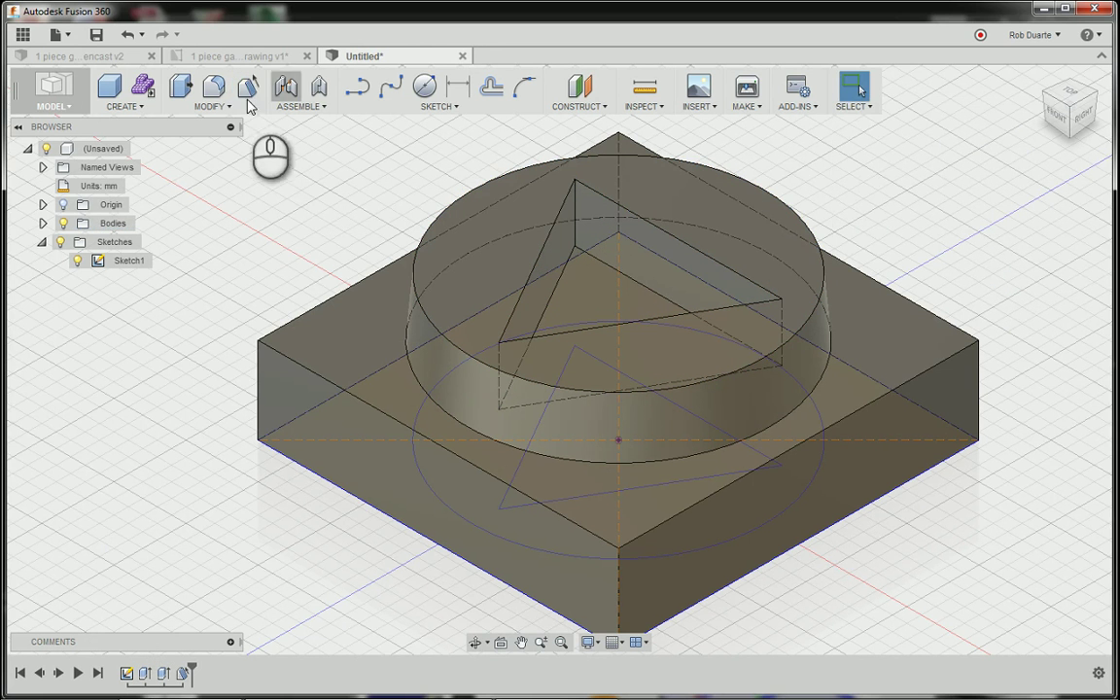
- Draft two more triangle walls 5° using the cylinder top as reference plane
{"action": "left_click", "coordinate": [248, 88]}
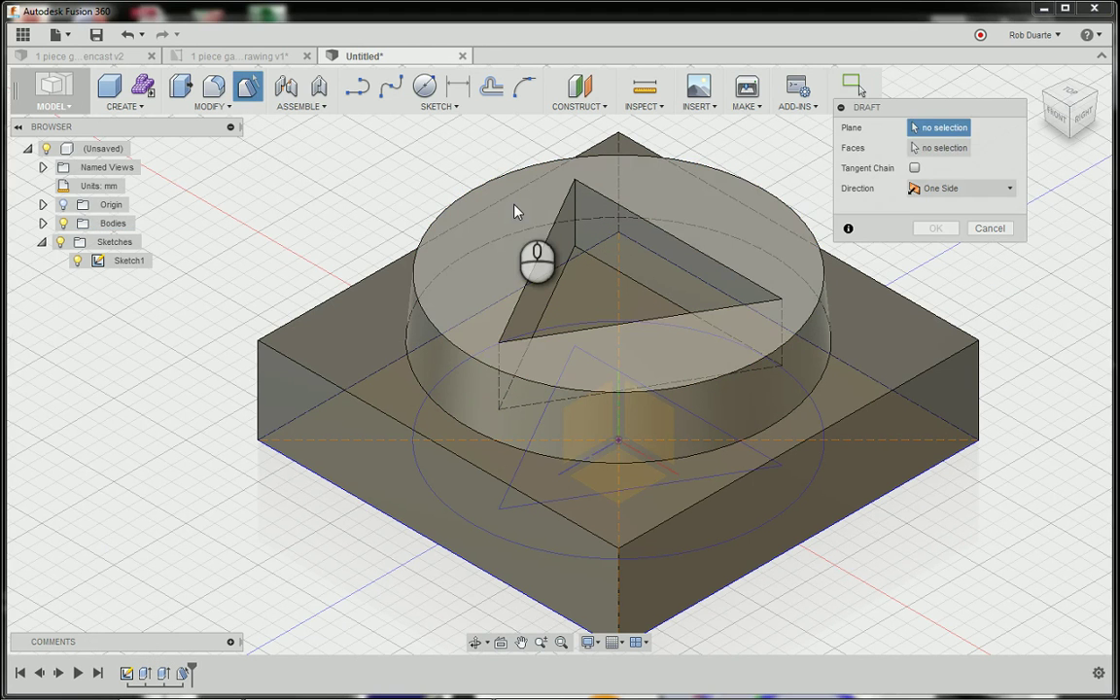
{"action": "left_click", "coordinate": [612, 252]}
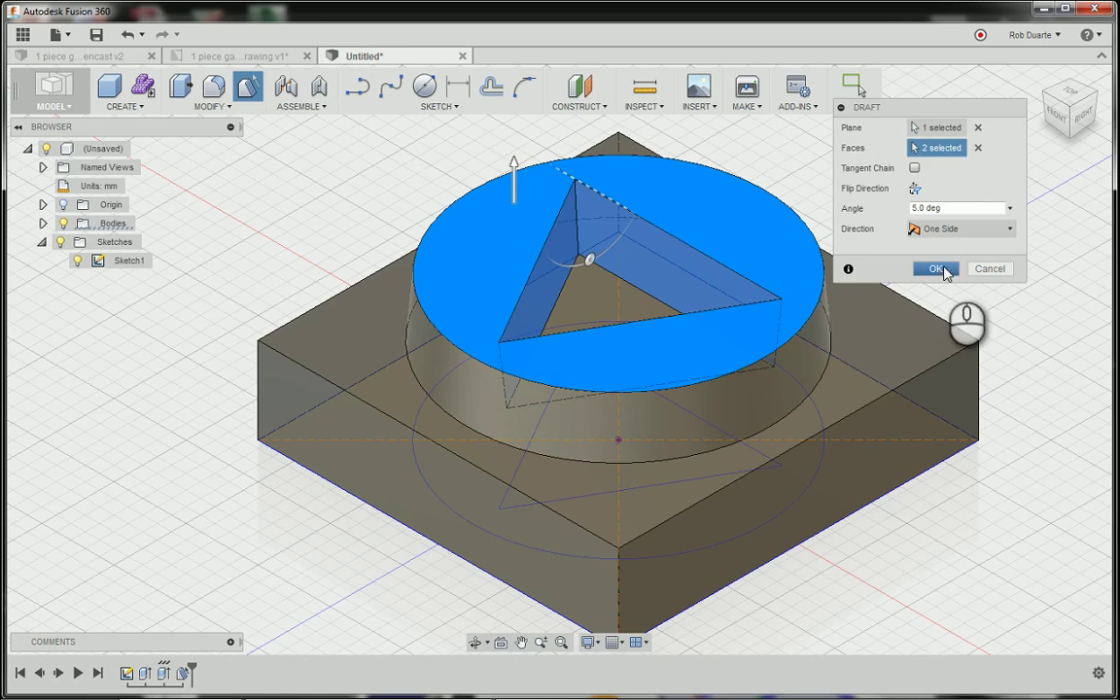
{"action": "left_click", "coordinate": [934, 268]}
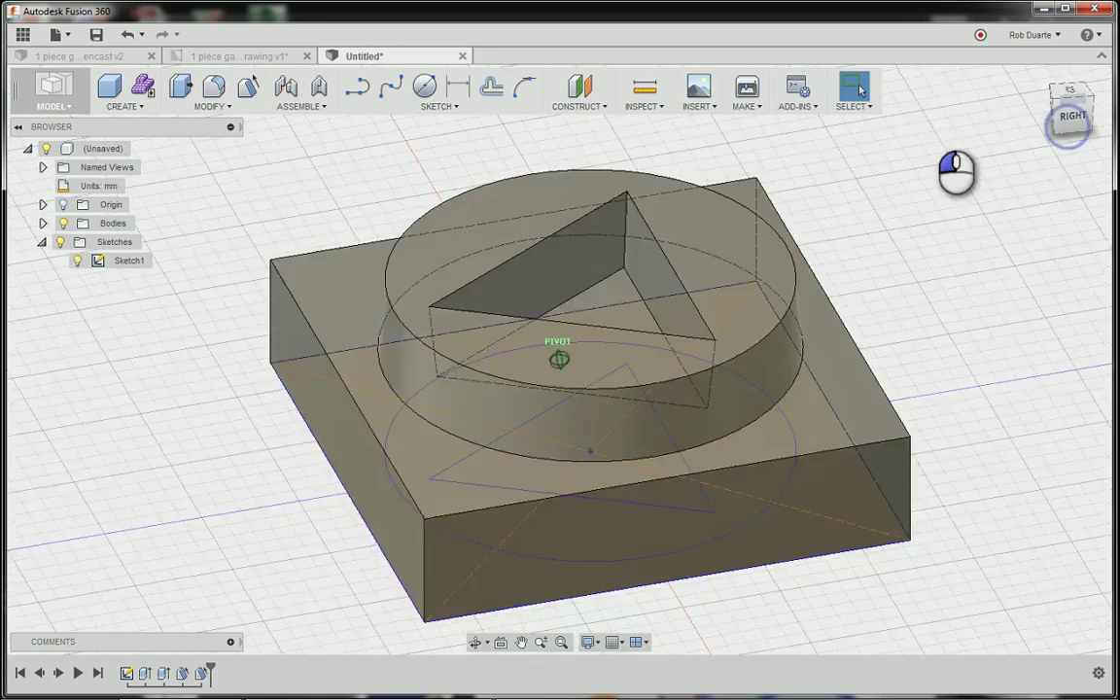
- From the back view, draft the remaining triangle wall 5° from the top face
{"action": "left_click_drag", "start_coordinate": [957, 173], "coordinate": [798, 192]}
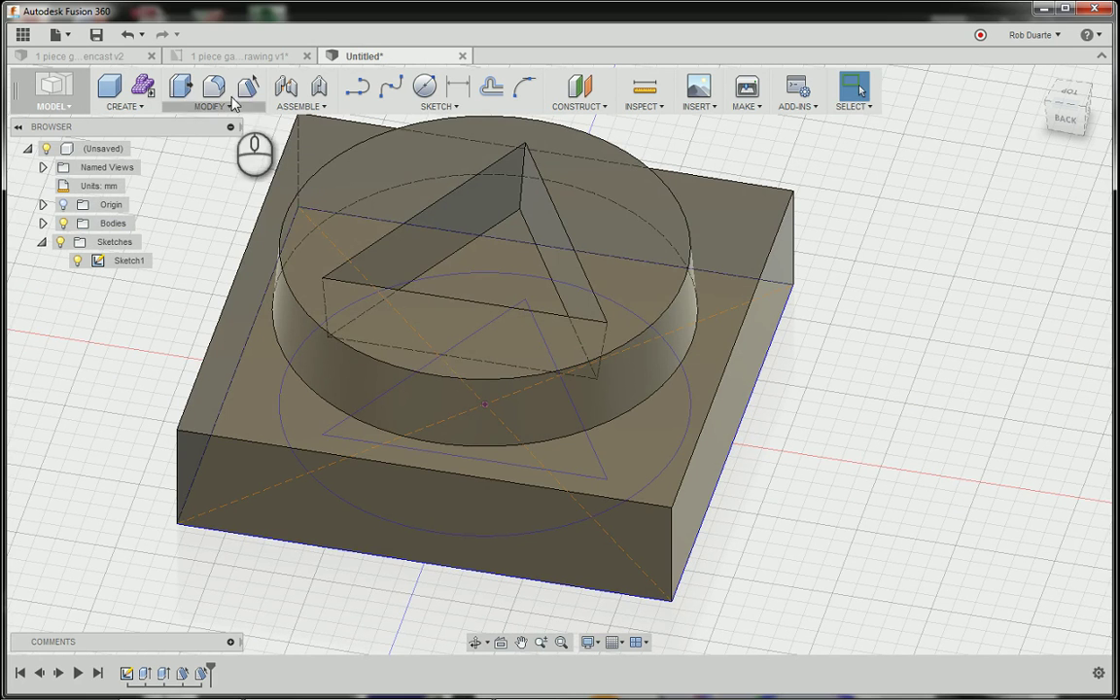
{"action": "left_click", "coordinate": [441, 232]}
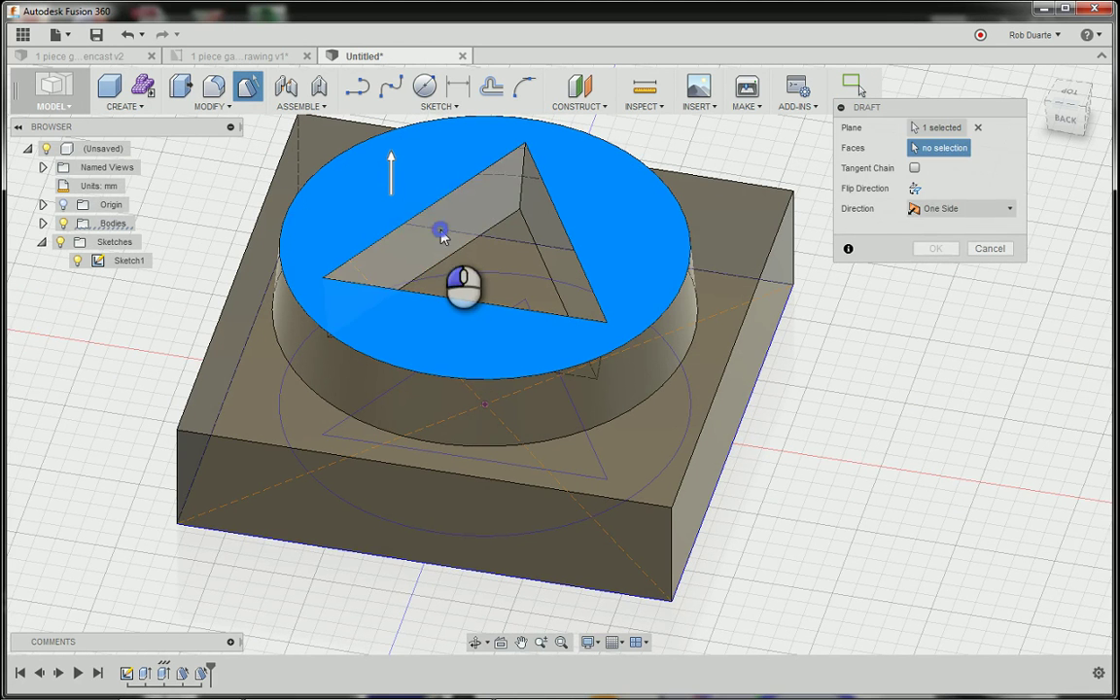
{"action": "left_click", "coordinate": [989, 247]}
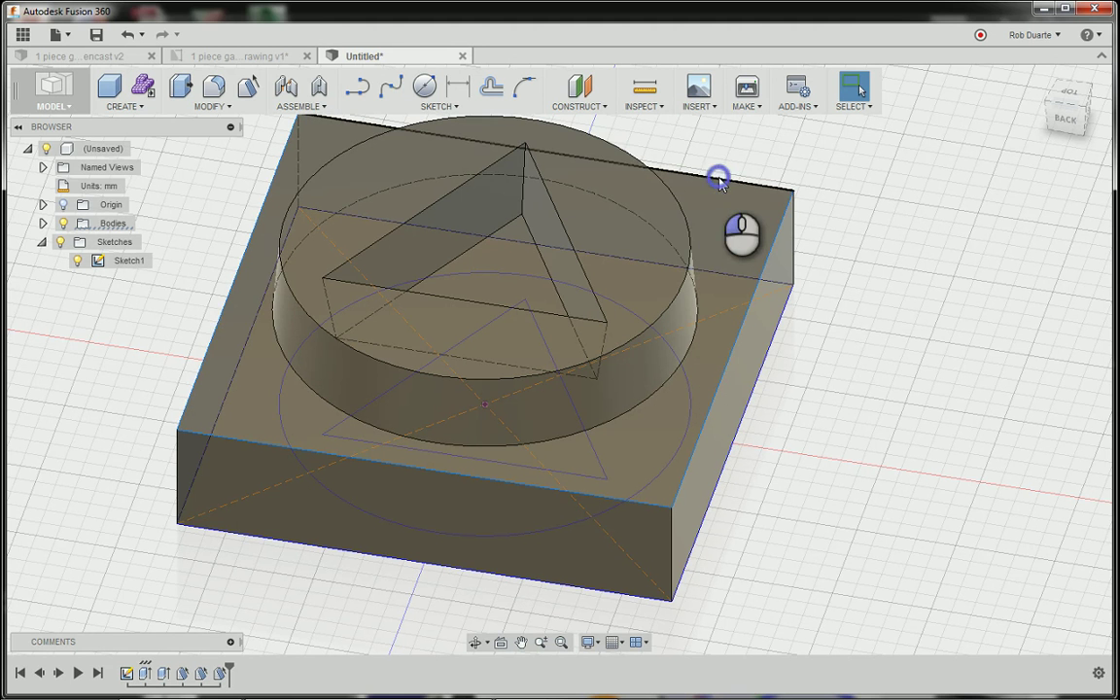
{"action": "mouse_move", "coordinate": [530, 160]}
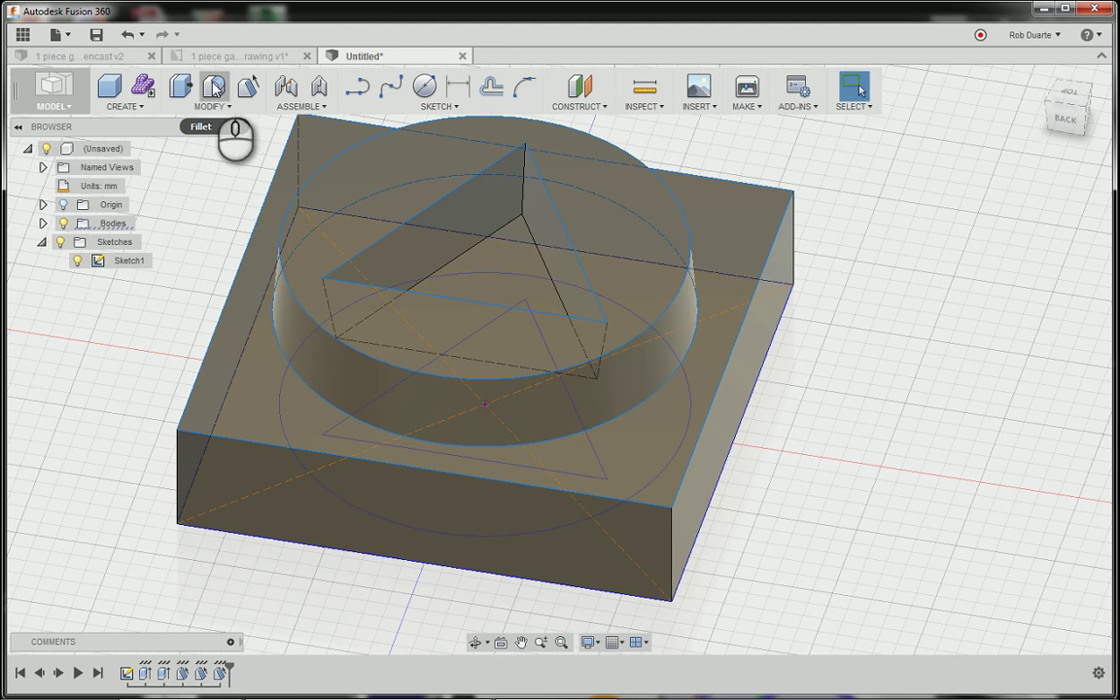
- Fillet the selected cylinder and pocket edges at 0.15 mm radius
{"action": "left_click", "coordinate": [213, 87]}
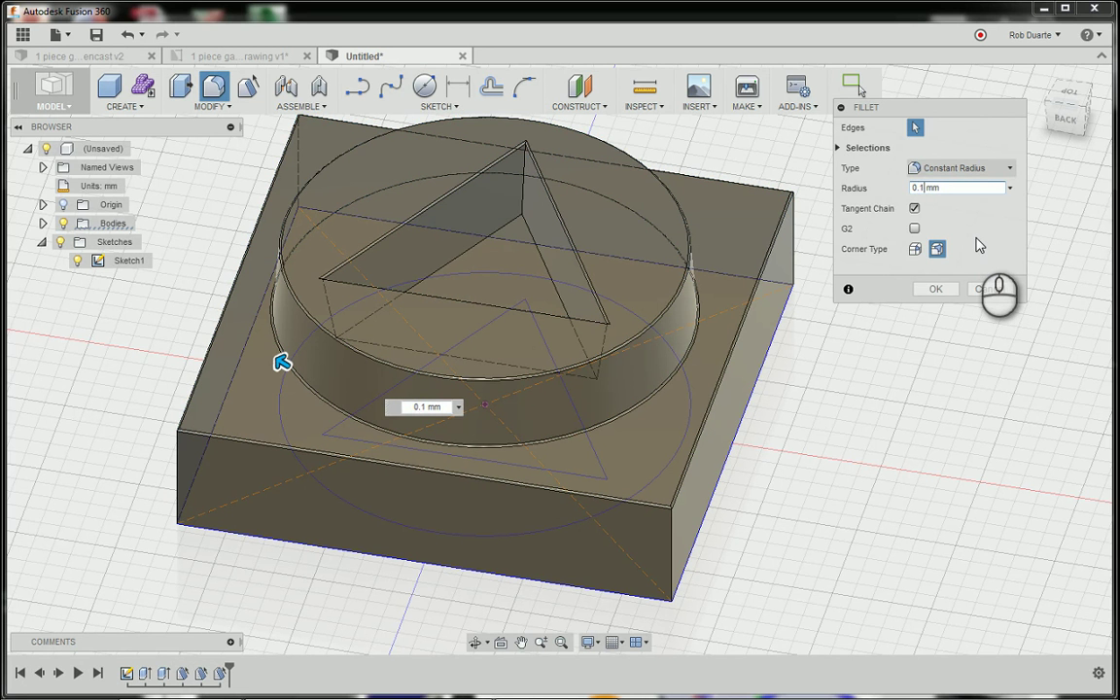
{"action": "mouse_move", "coordinate": [768, 297]}
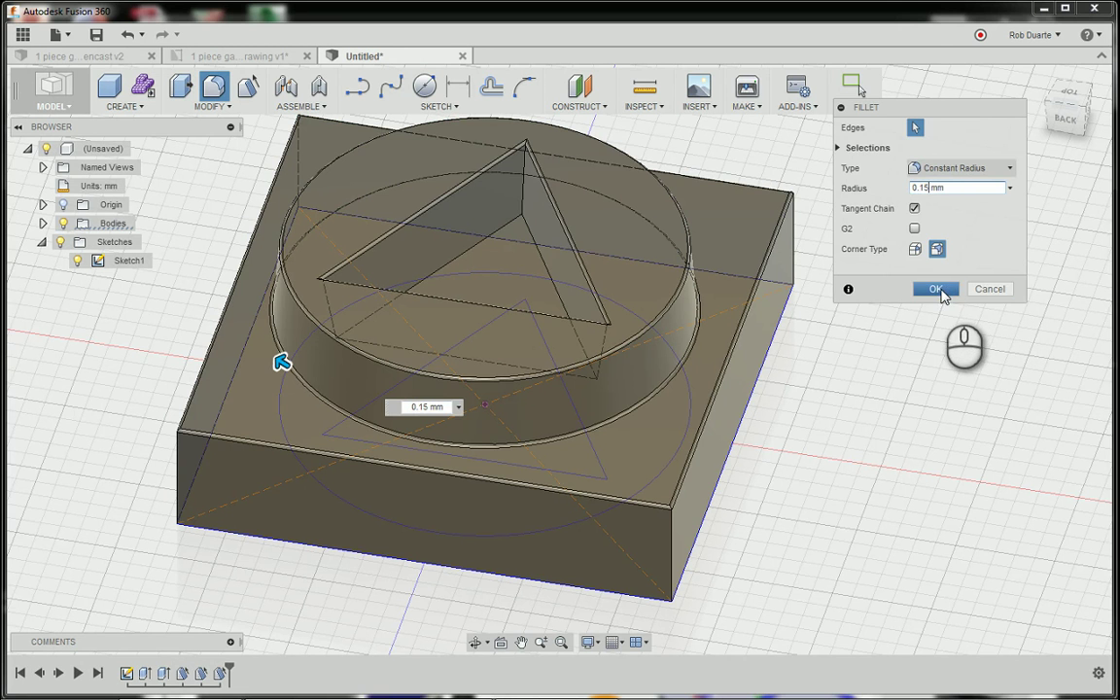
{"action": "left_click", "coordinate": [934, 289]}
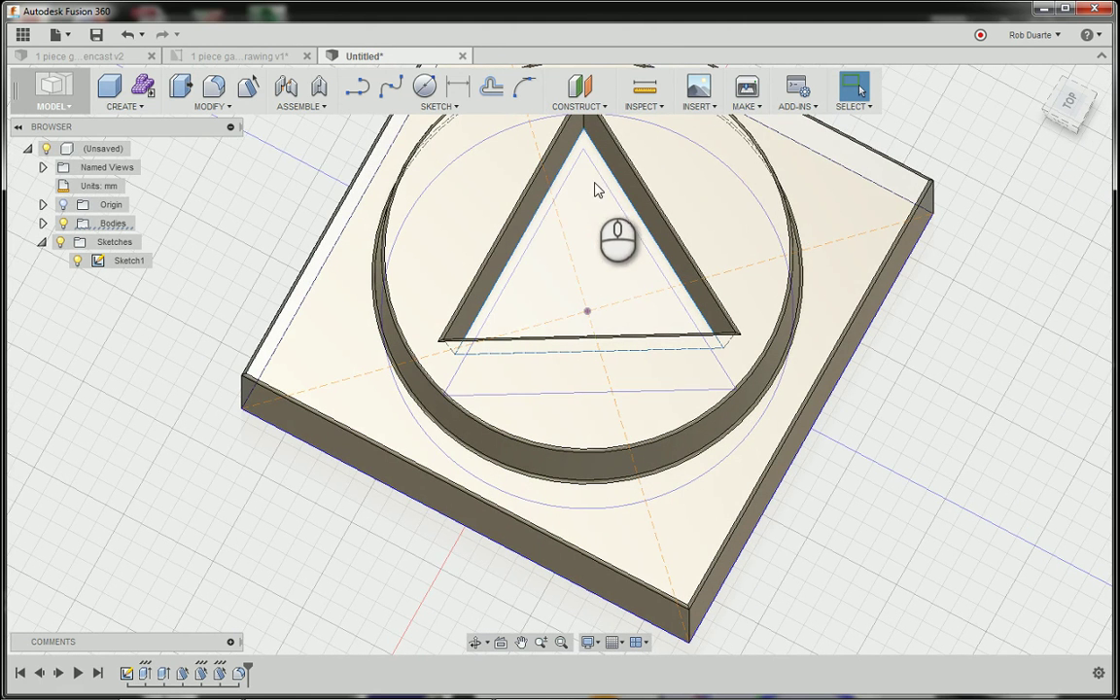
{"action": "left_click", "coordinate": [855, 86]}
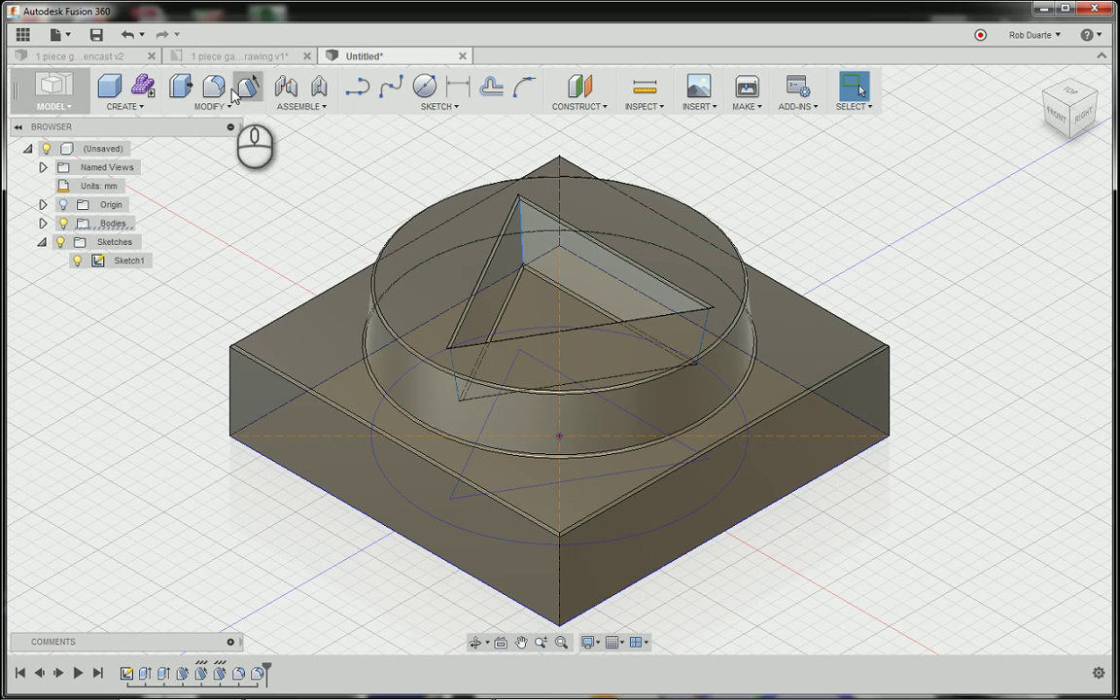
- After a failed first try, fillet the triangle pocket edge at 0.4 mm and select it in the timeline
{"action": "left_click", "coordinate": [213, 86]}
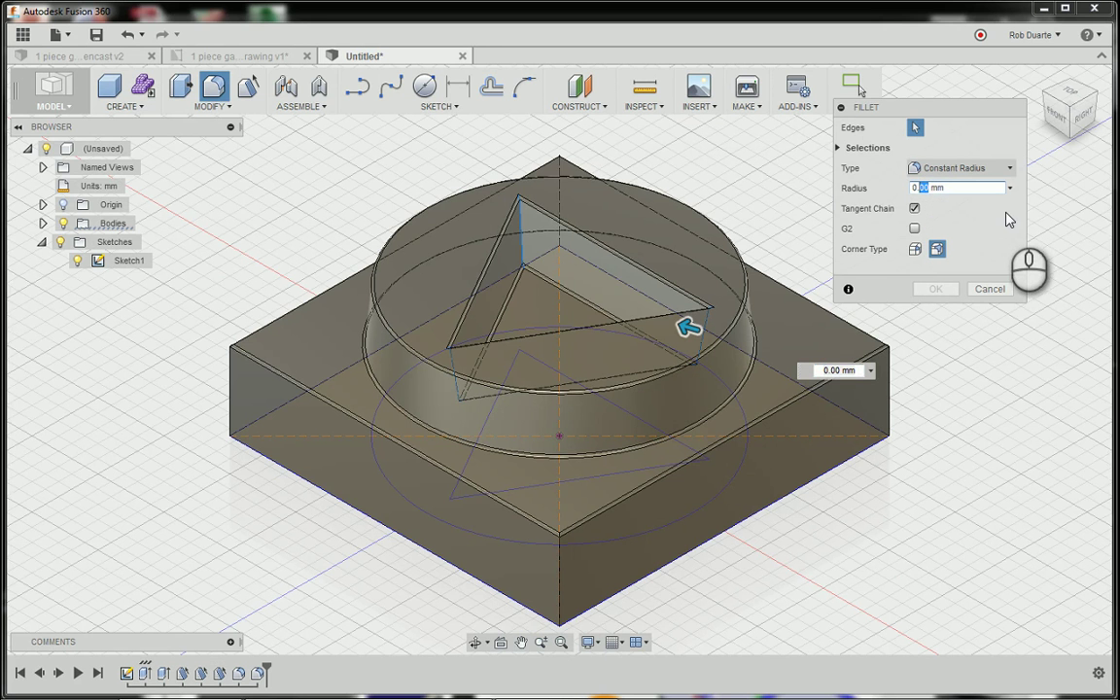
{"action": "type", "text": "0.4"}
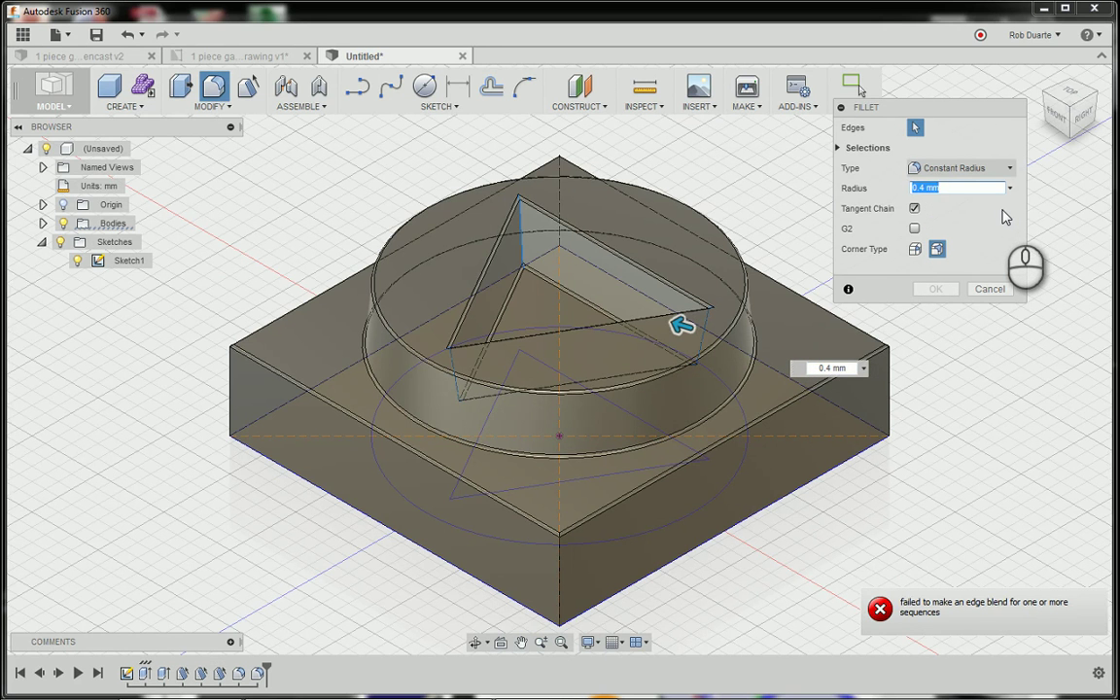
{"action": "mouse_move", "coordinate": [544, 204]}
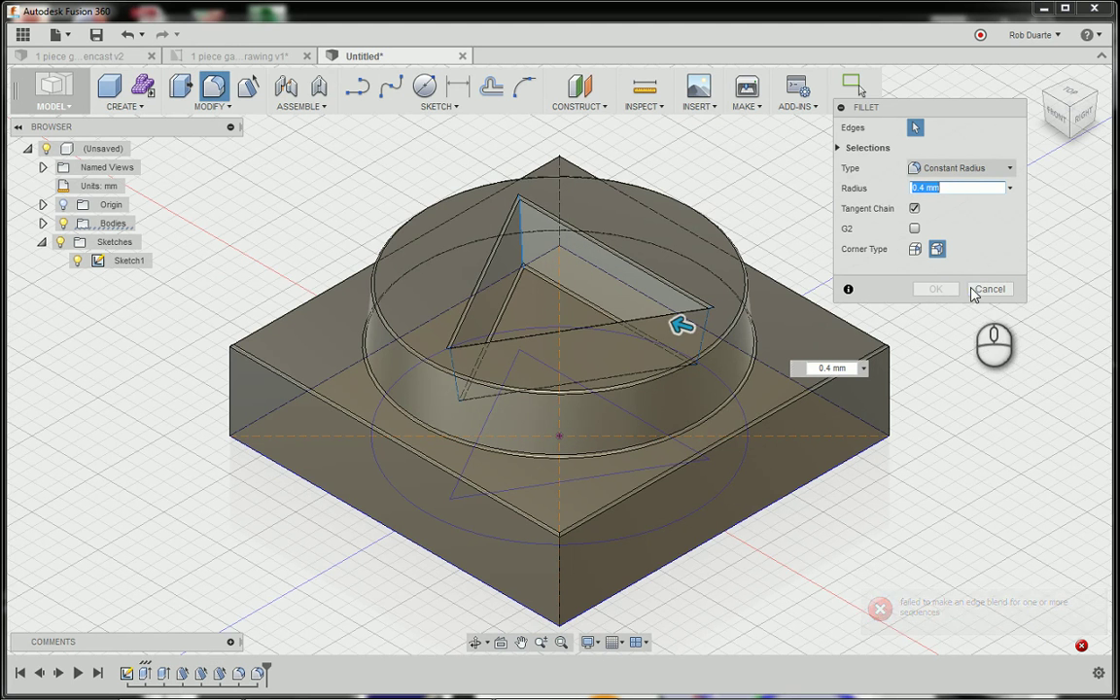
{"action": "left_click", "coordinate": [988, 289]}
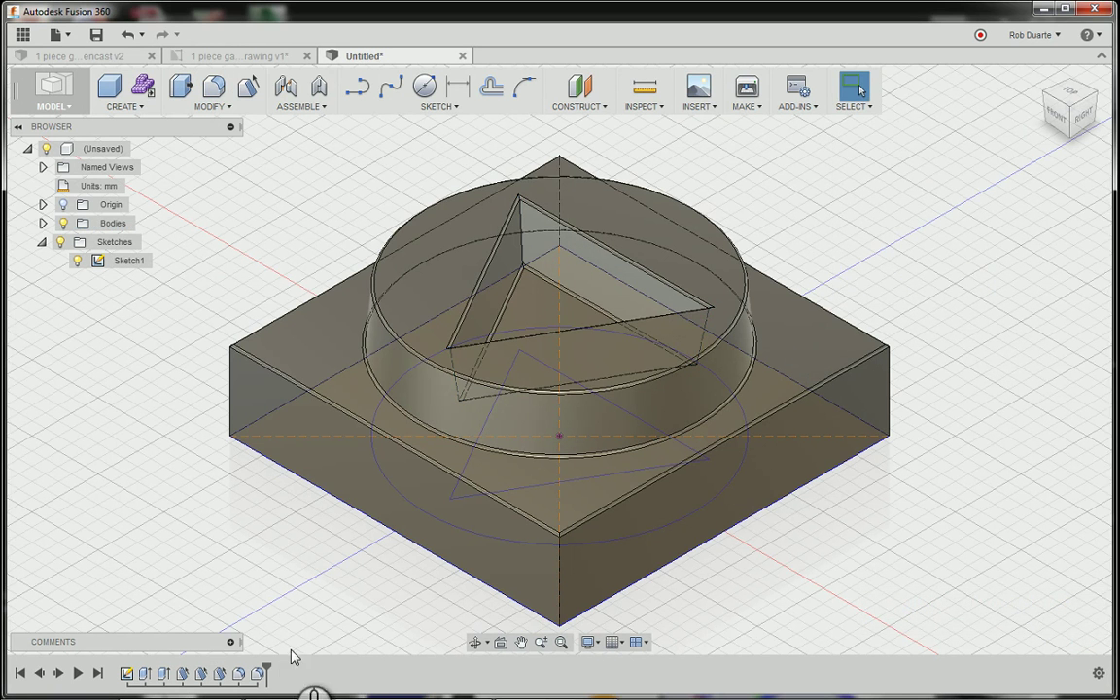
{"action": "mouse_move", "coordinate": [270, 675]}
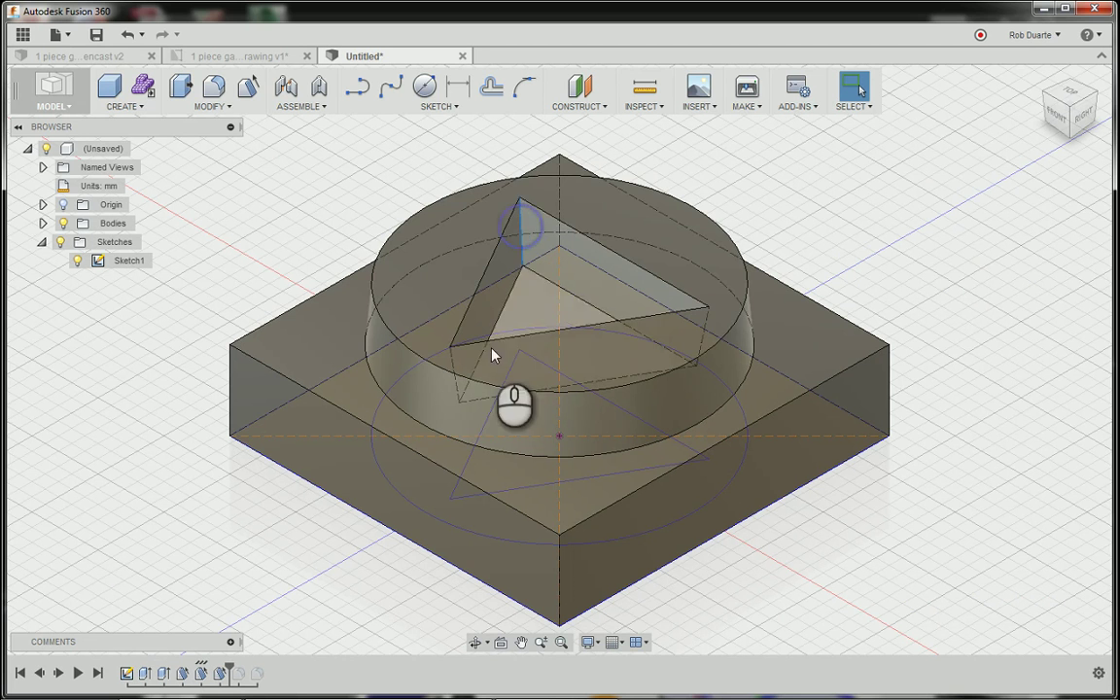
{"action": "left_click", "coordinate": [494, 355]}
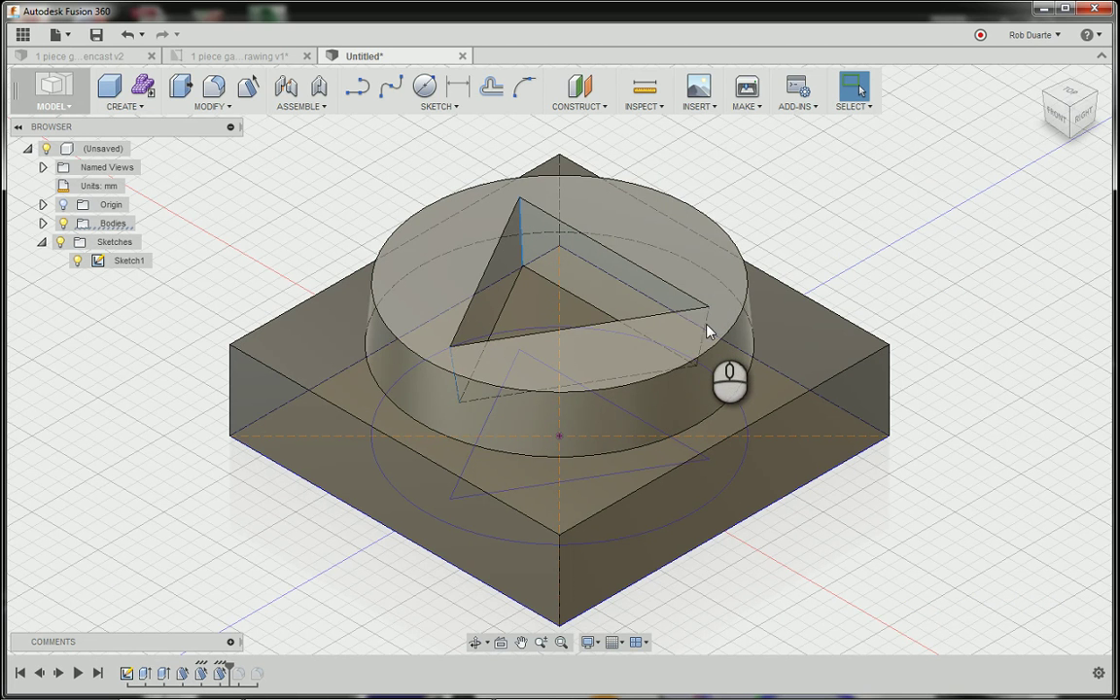
{"action": "left_click", "coordinate": [710, 330]}
{"action": "type", "text": ".4"}
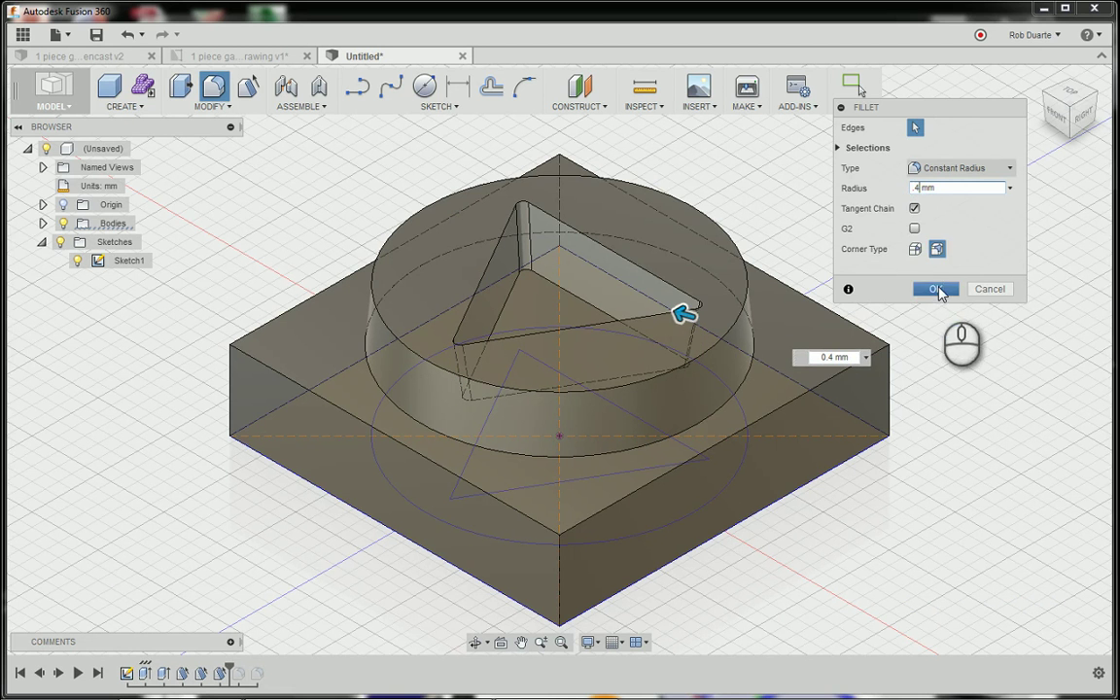
{"action": "left_click", "coordinate": [934, 289]}
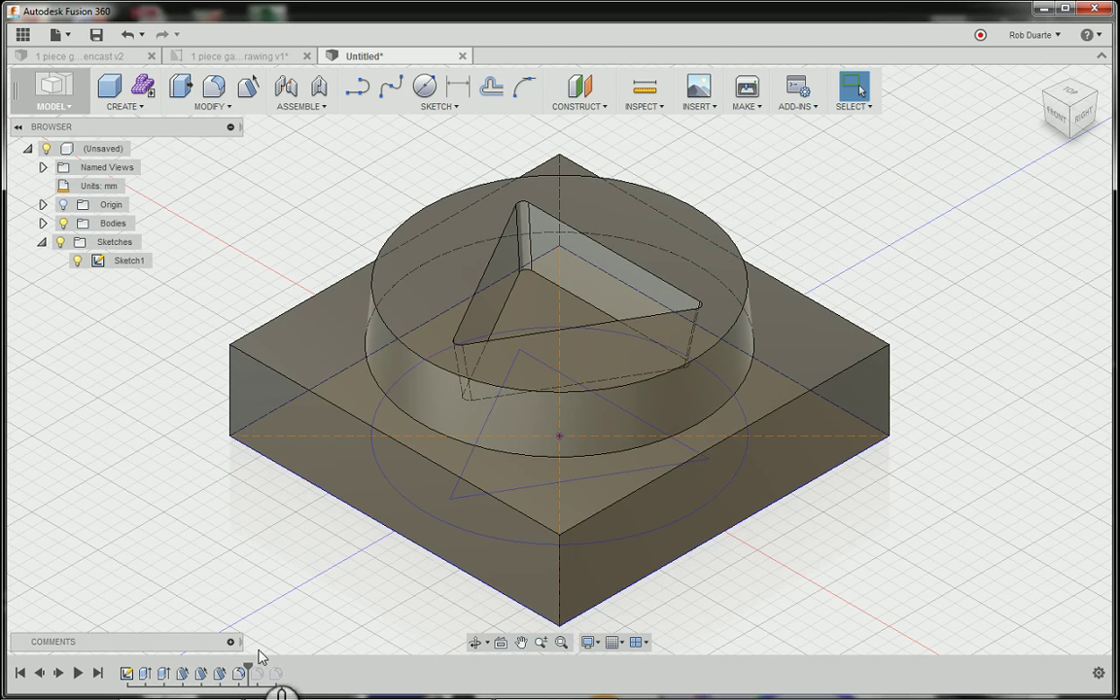
{"action": "left_click", "coordinate": [257, 673]}
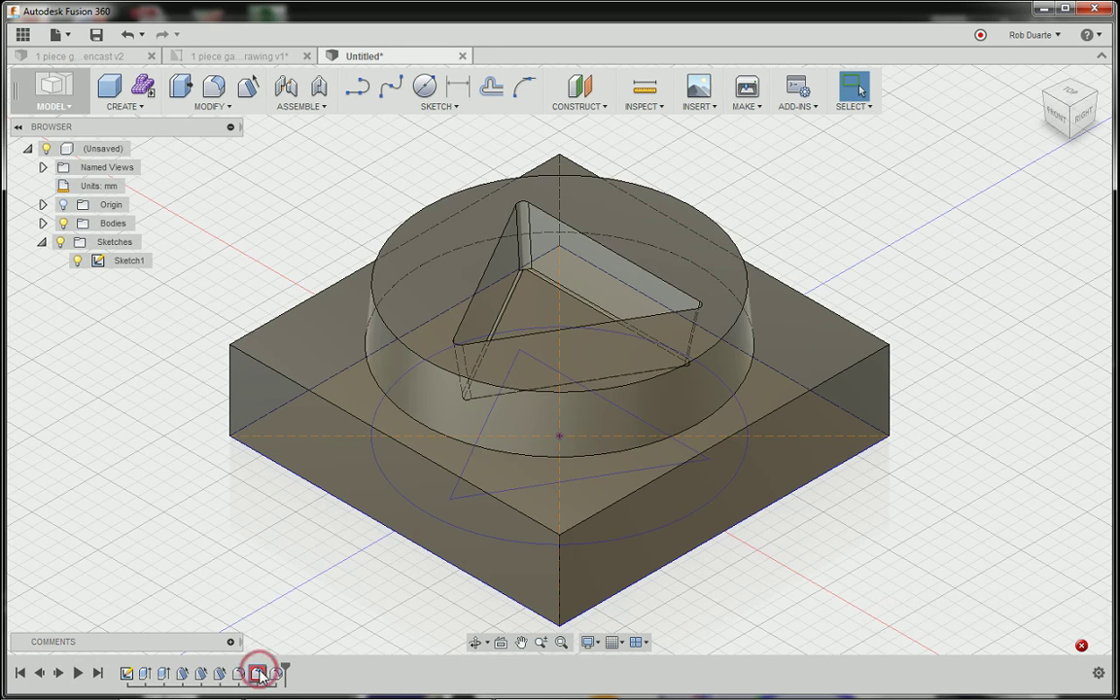
- Edit the pocket fillet from the timeline and change its radius to 0.15 mm
{"action": "right_click", "coordinate": [254, 672]}
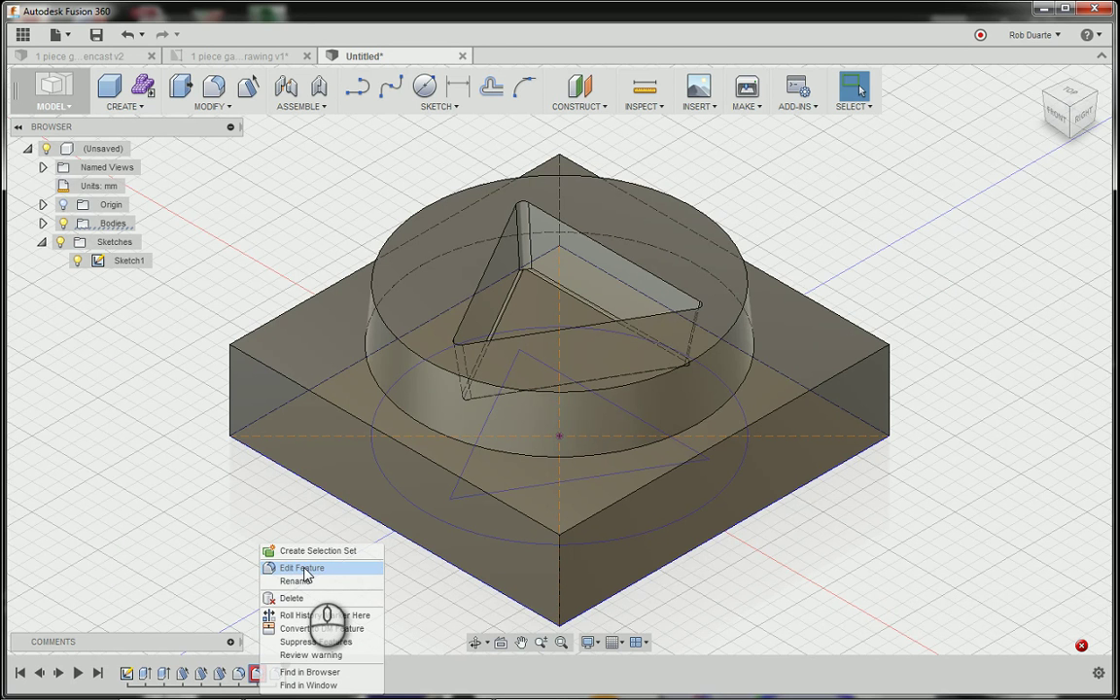
{"action": "left_click", "coordinate": [305, 568]}
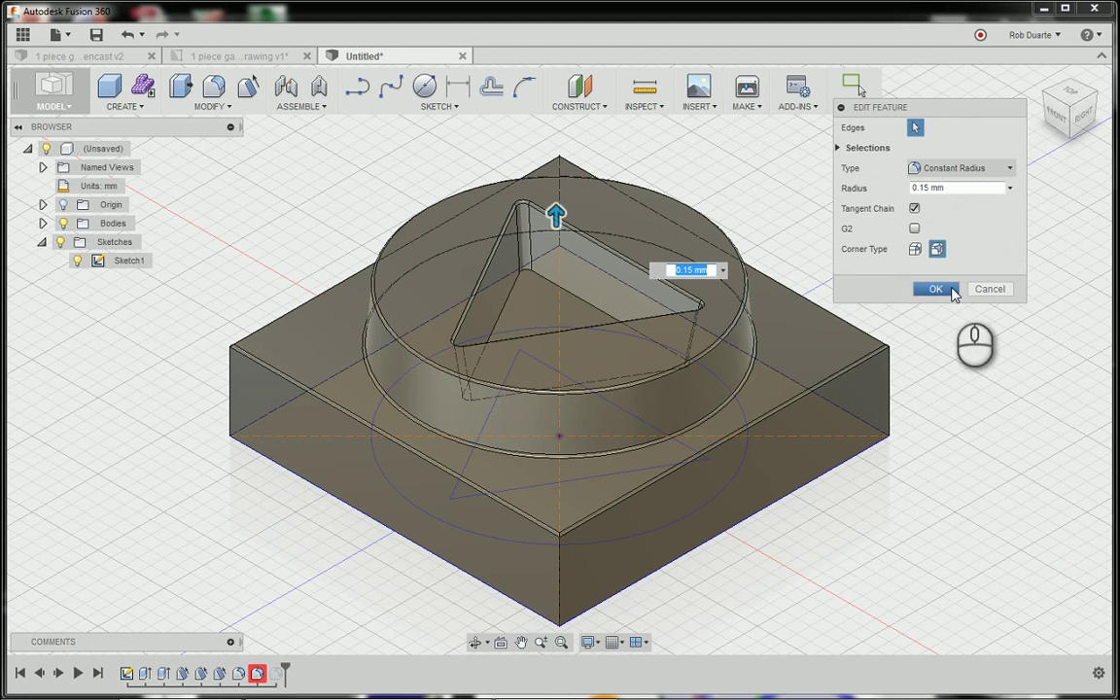
{"action": "mouse_move", "coordinate": [715, 220]}
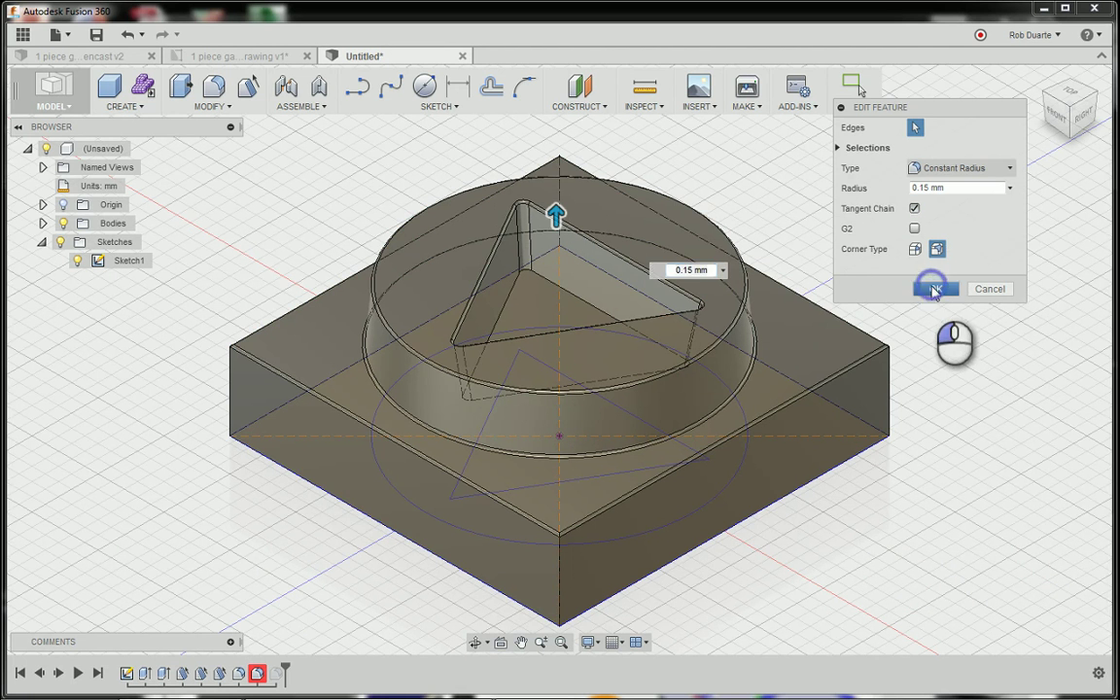
{"action": "left_click", "coordinate": [933, 289]}
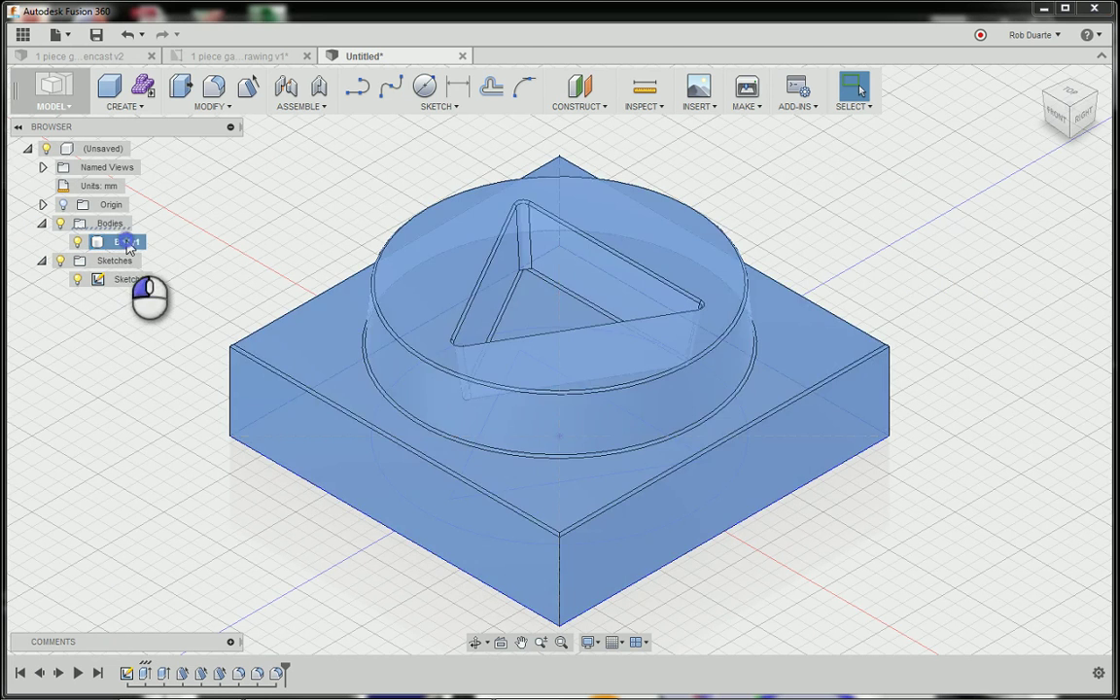
- Rename the solid body in the Browser to 'gamepiece'
{"action": "left_click", "coordinate": [116, 241]}
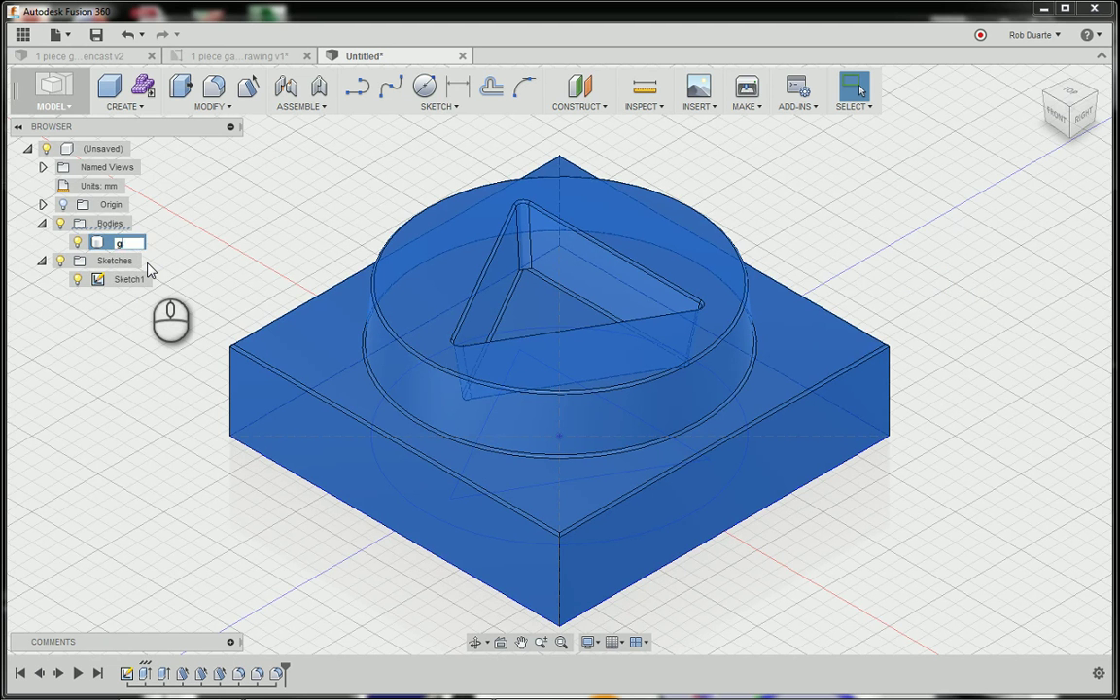
{"action": "type", "text": "gamepiece"}
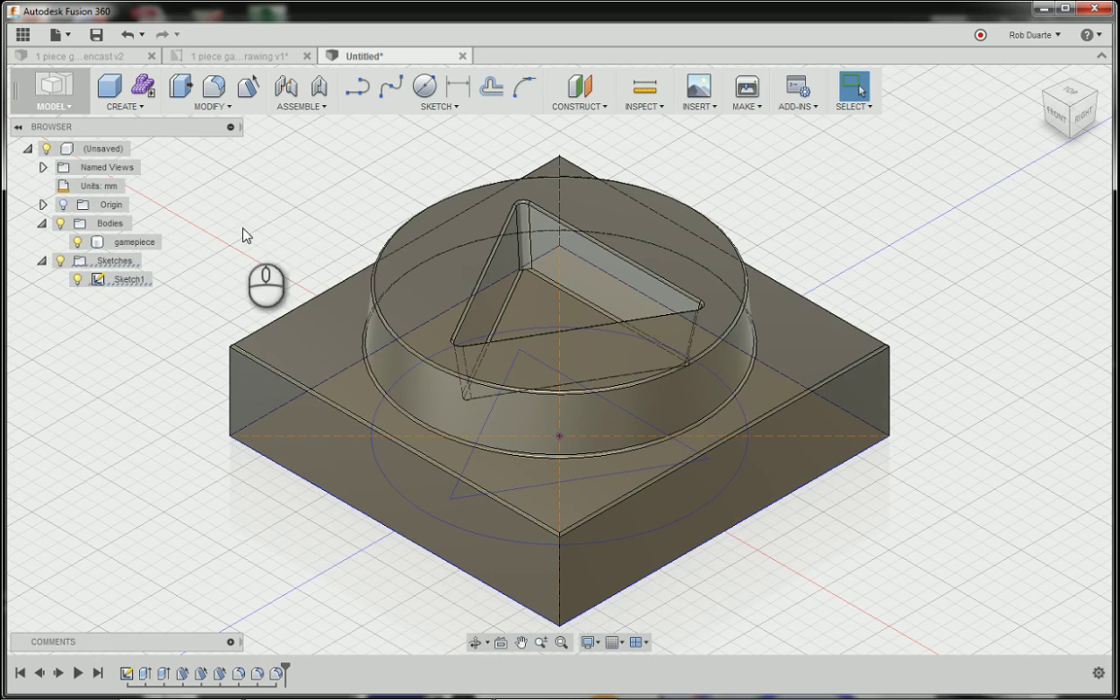
{"action": "mouse_move", "coordinate": [248, 55]}
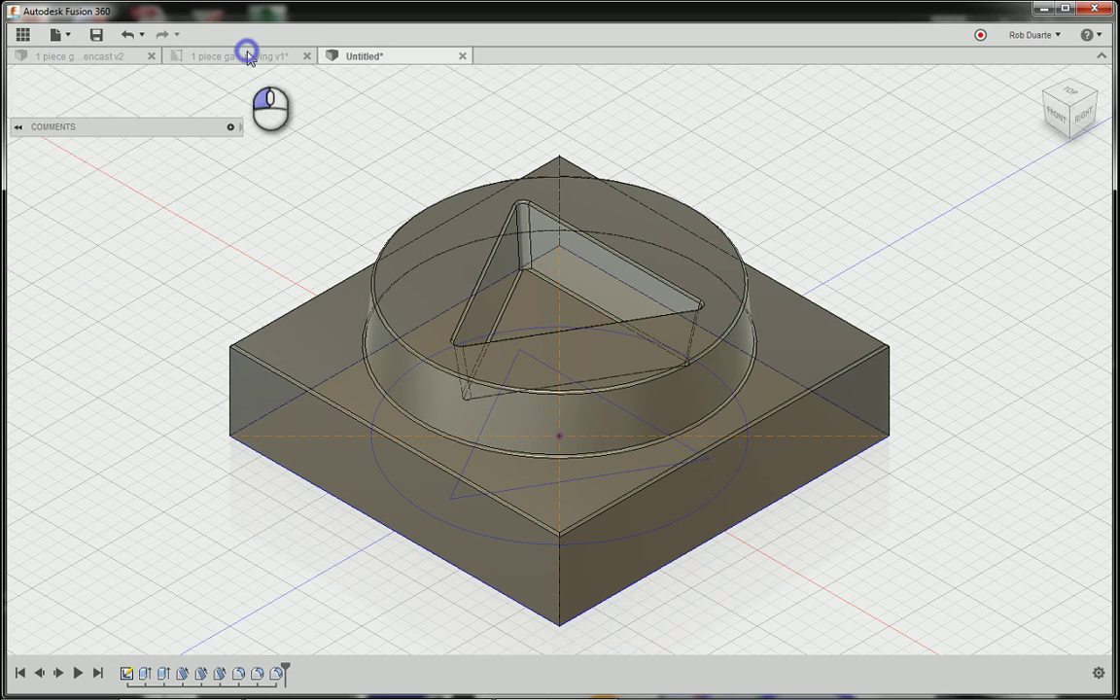
{"action": "left_click", "coordinate": [238, 55]}
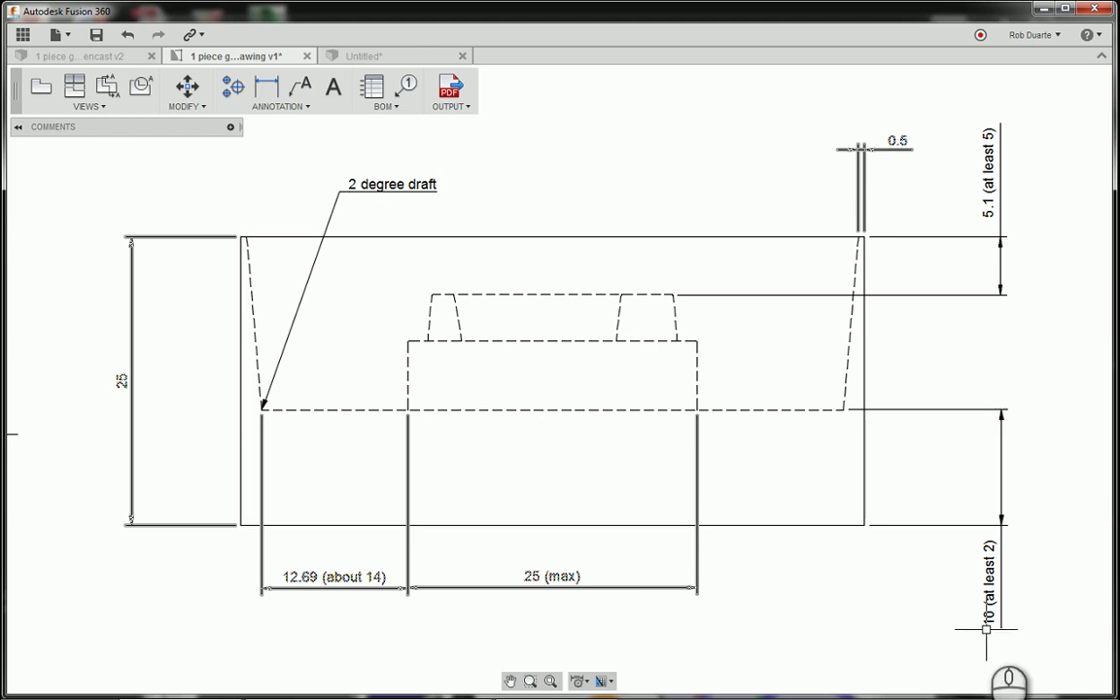
{"action": "left_click", "coordinate": [364, 56]}
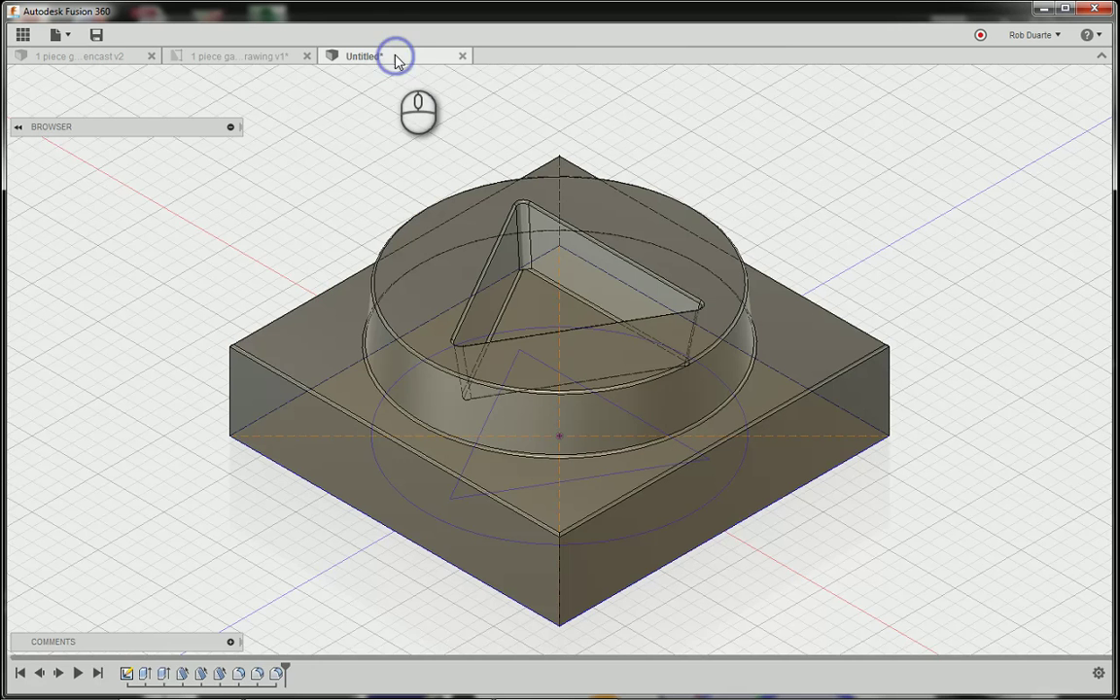
{"action": "left_click", "coordinate": [393, 55]}
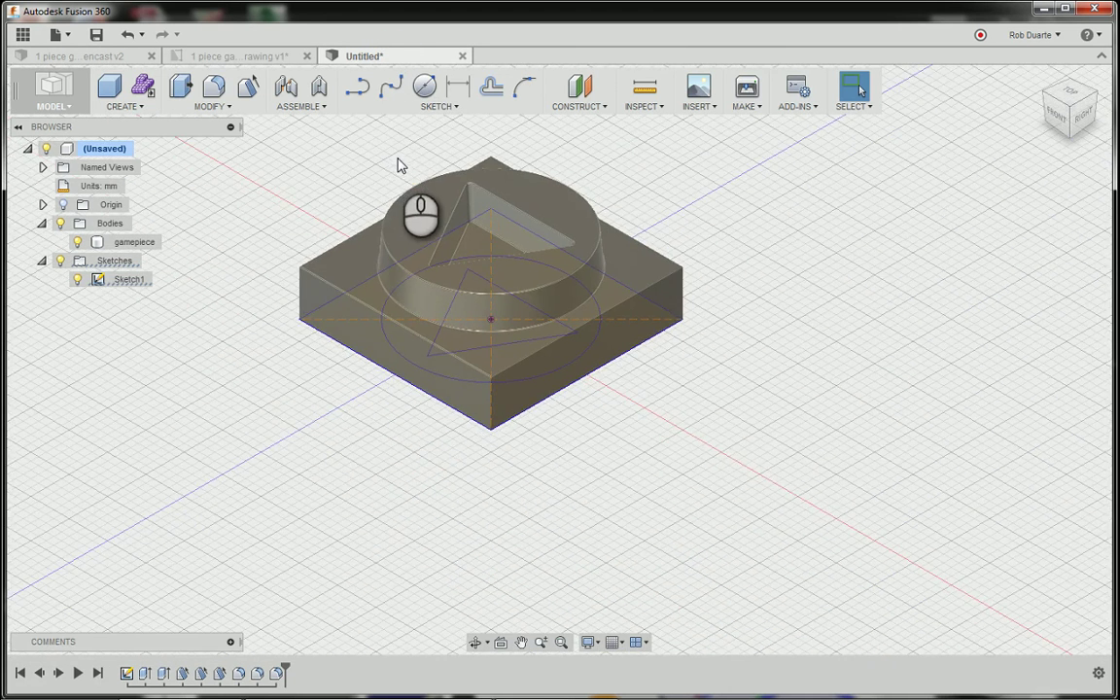
- Start a new sketch on the block's base work plane
{"action": "left_click", "coordinate": [437, 89]}
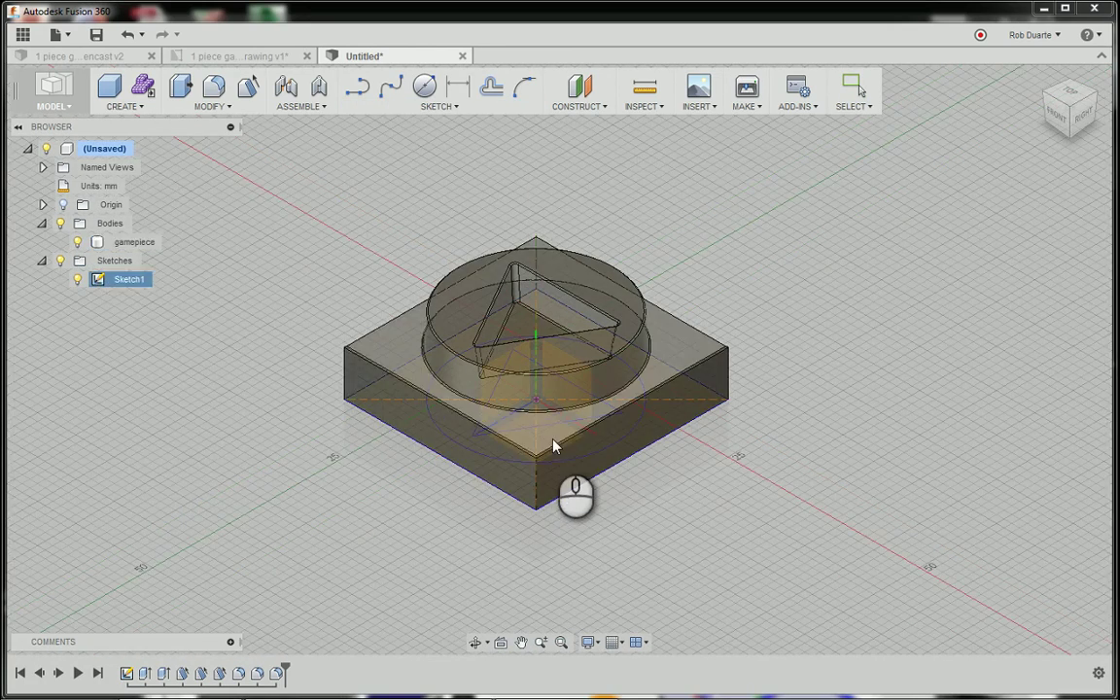
{"action": "right_click", "coordinate": [554, 445]}
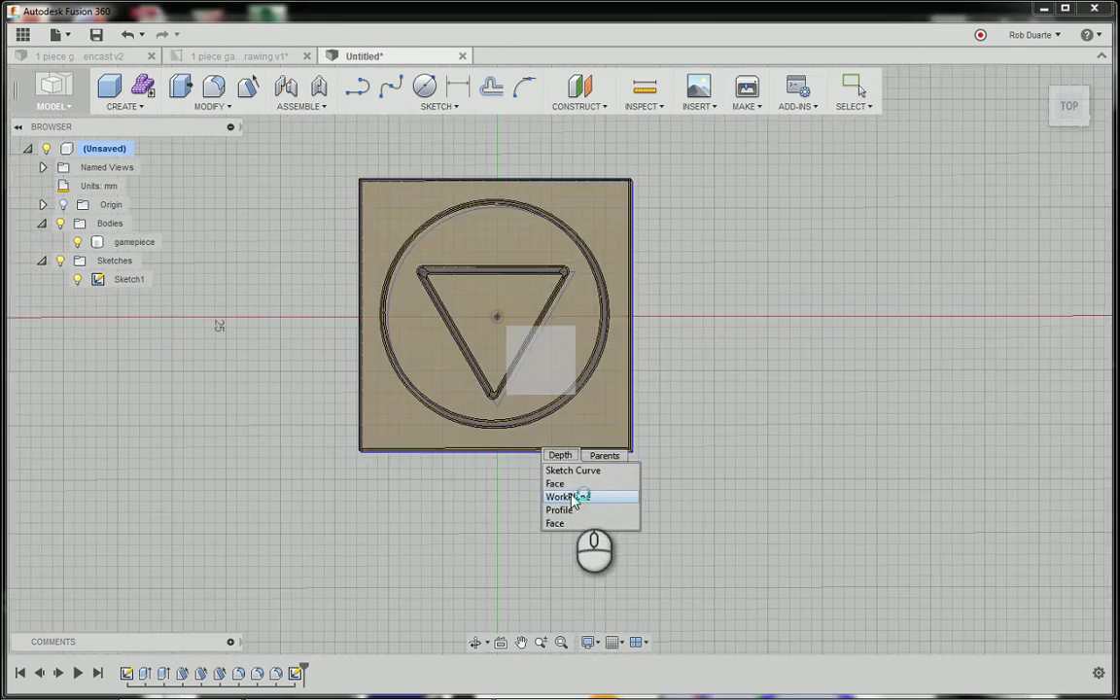
{"action": "left_click", "coordinate": [566, 496]}
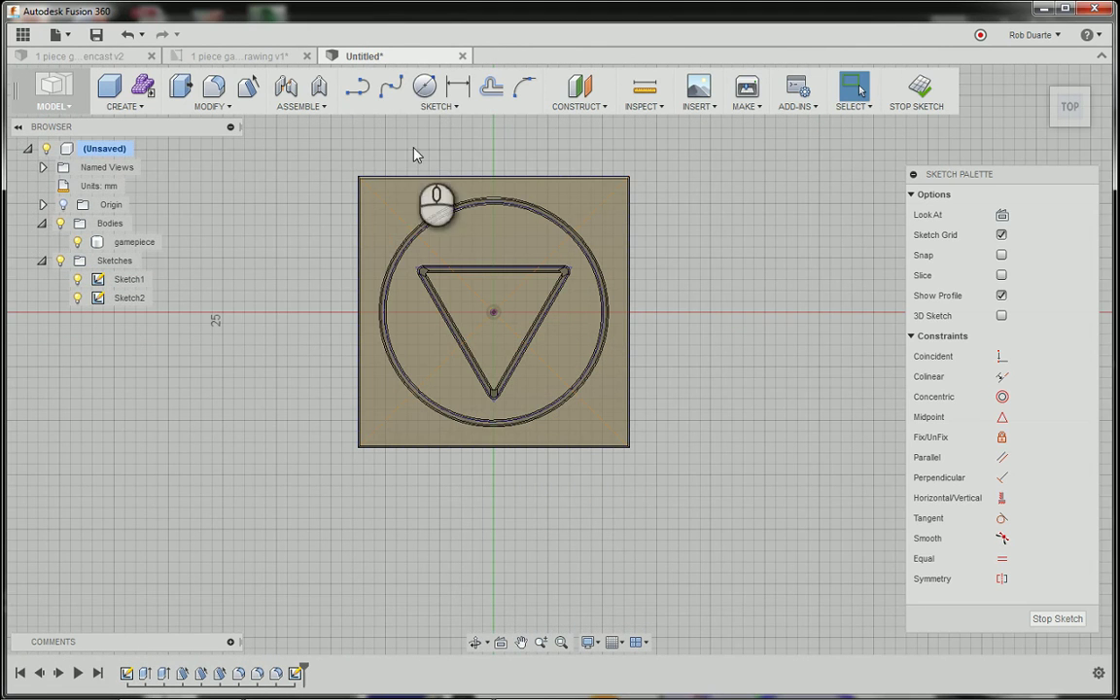
- Project the block's square outline and begin offsetting it outward
{"action": "left_click", "coordinate": [436, 106]}
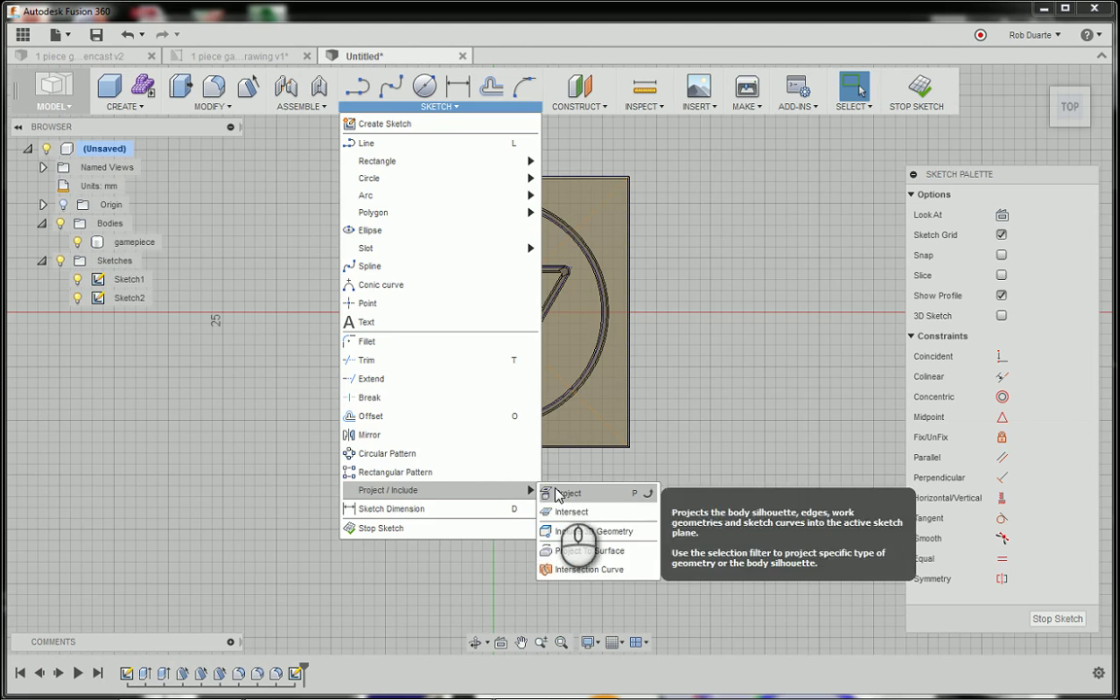
{"action": "left_click", "coordinate": [566, 493]}
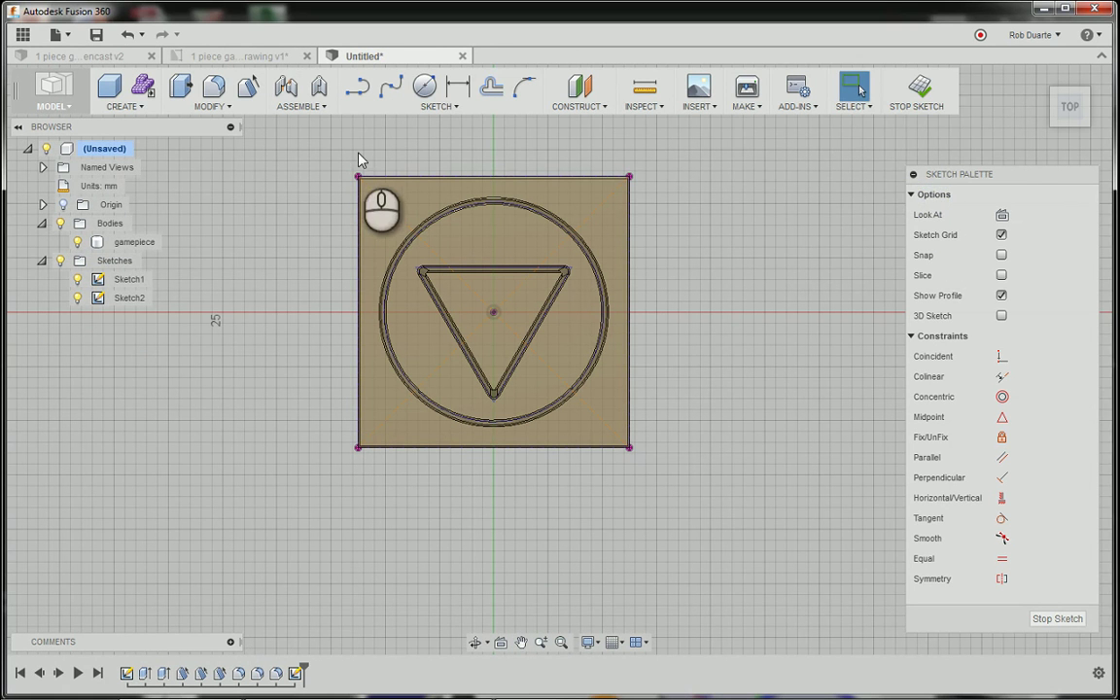
{"action": "left_click", "coordinate": [491, 87]}
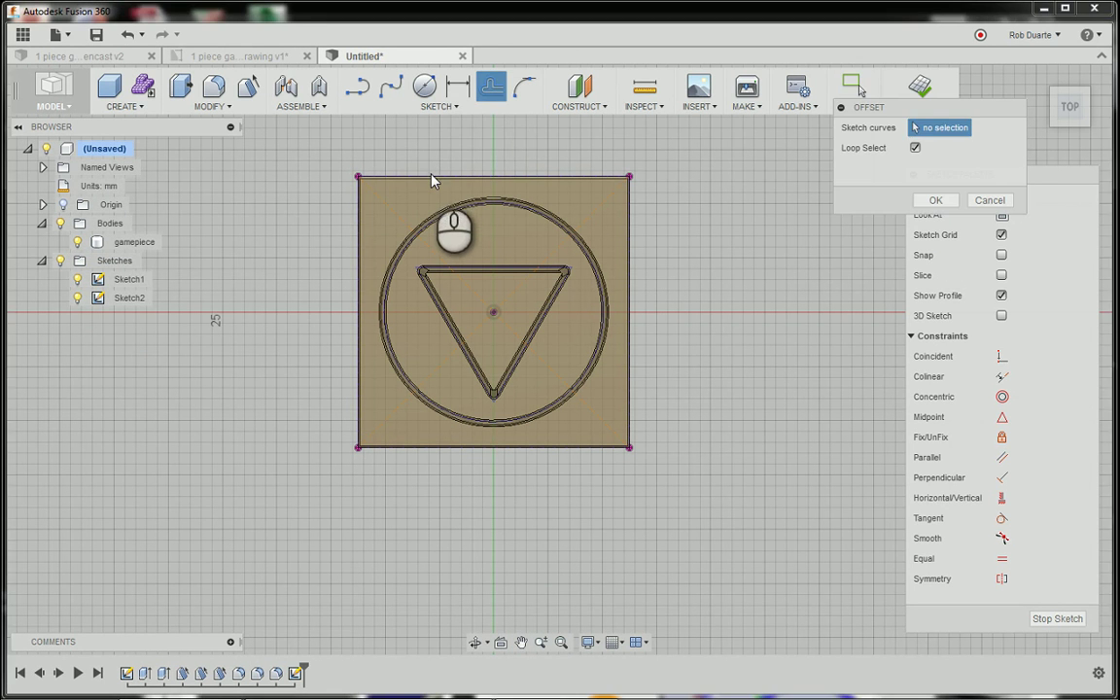
{"action": "left_click", "coordinate": [493, 177]}
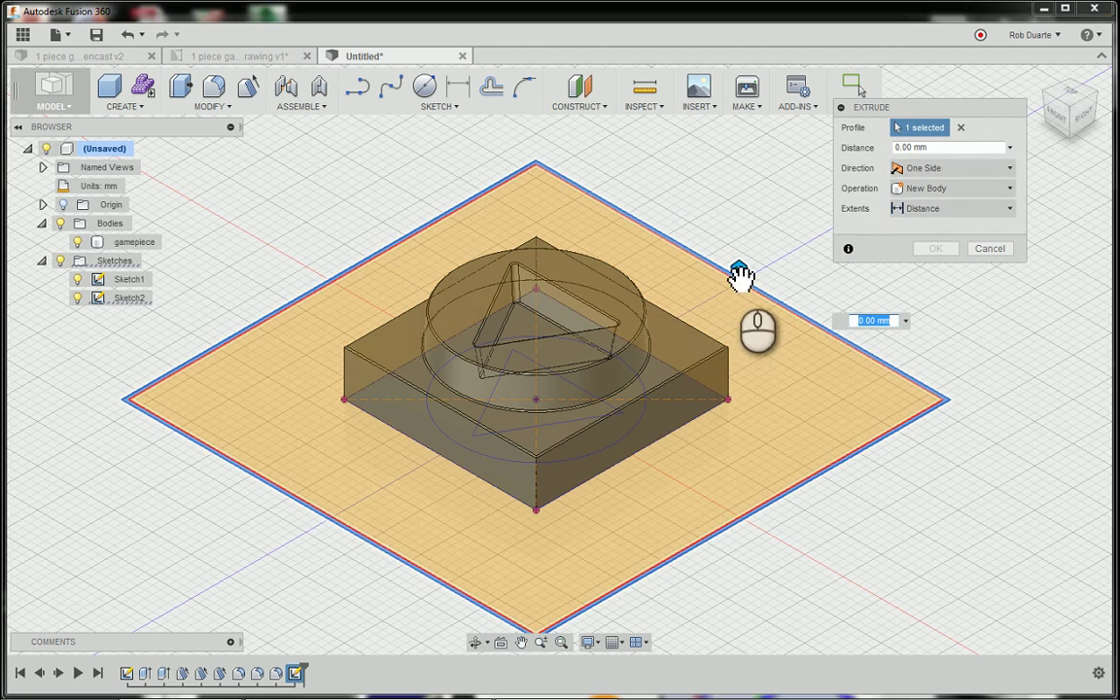
- Extrude the offset square ring 15 mm upward as a new wall body
{"action": "left_click_drag", "start_coordinate": [738, 272], "coordinate": [740, 174]}
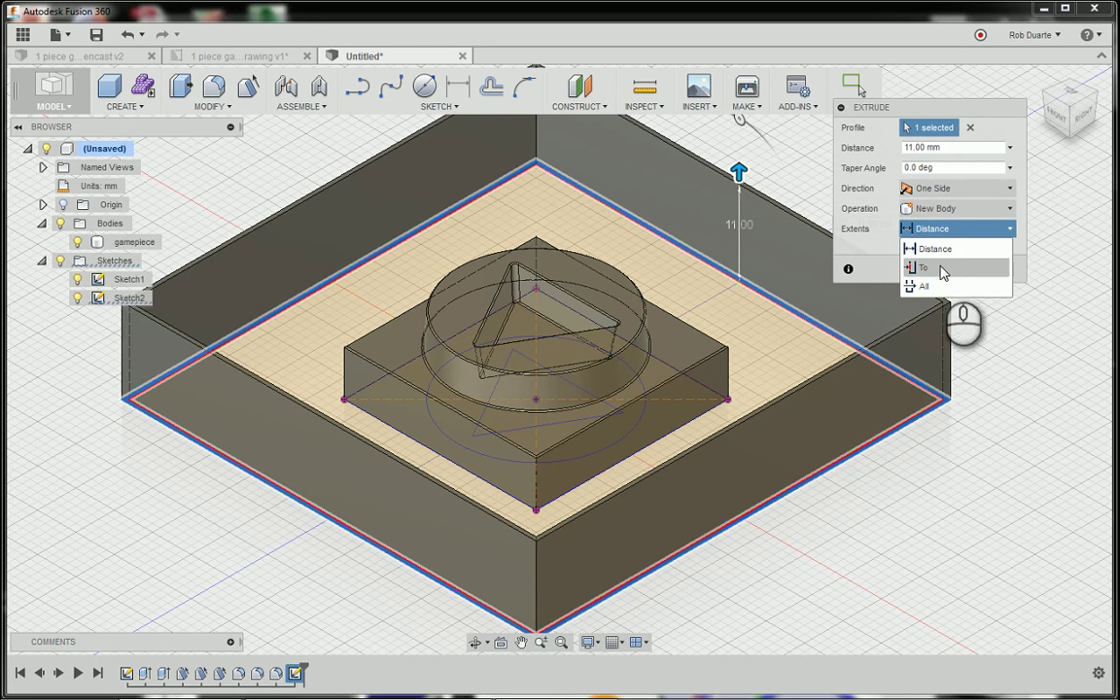
{"action": "mouse_move", "coordinate": [943, 249]}
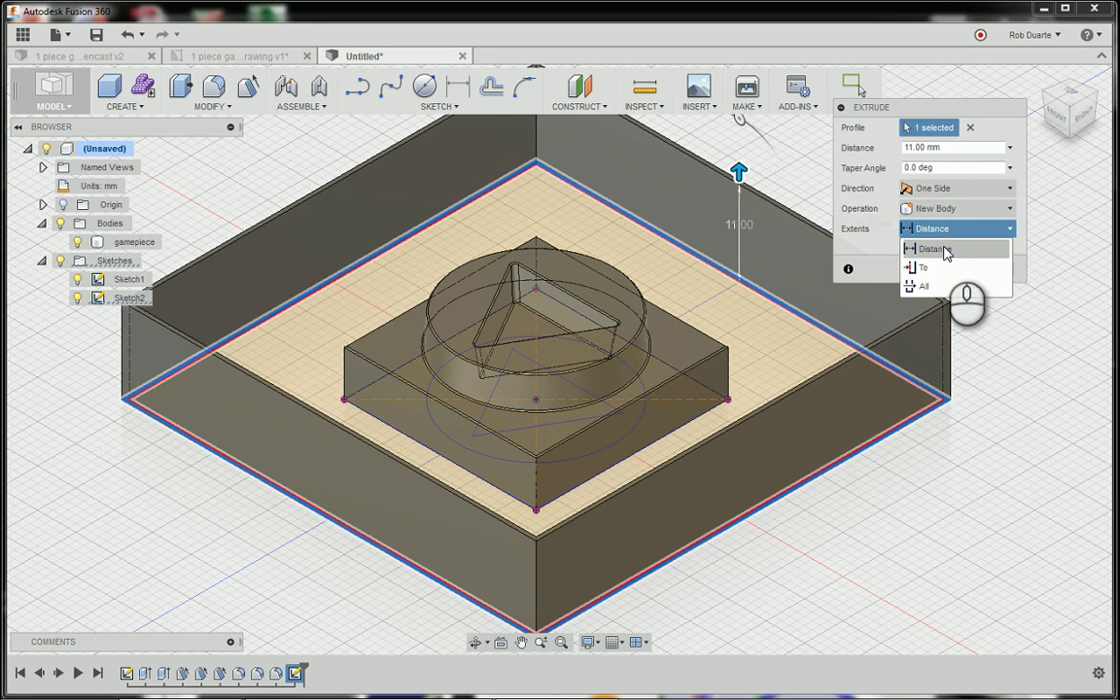
{"action": "left_click", "coordinate": [922, 267]}
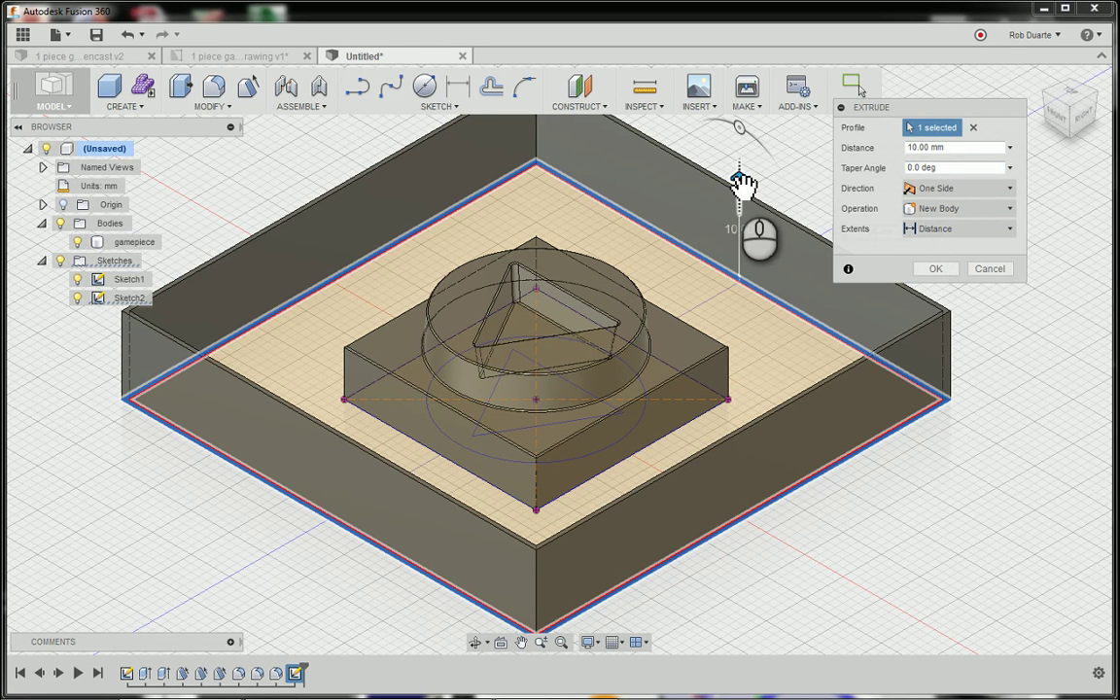
{"action": "left_click_drag", "start_coordinate": [739, 179], "coordinate": [744, 146]}
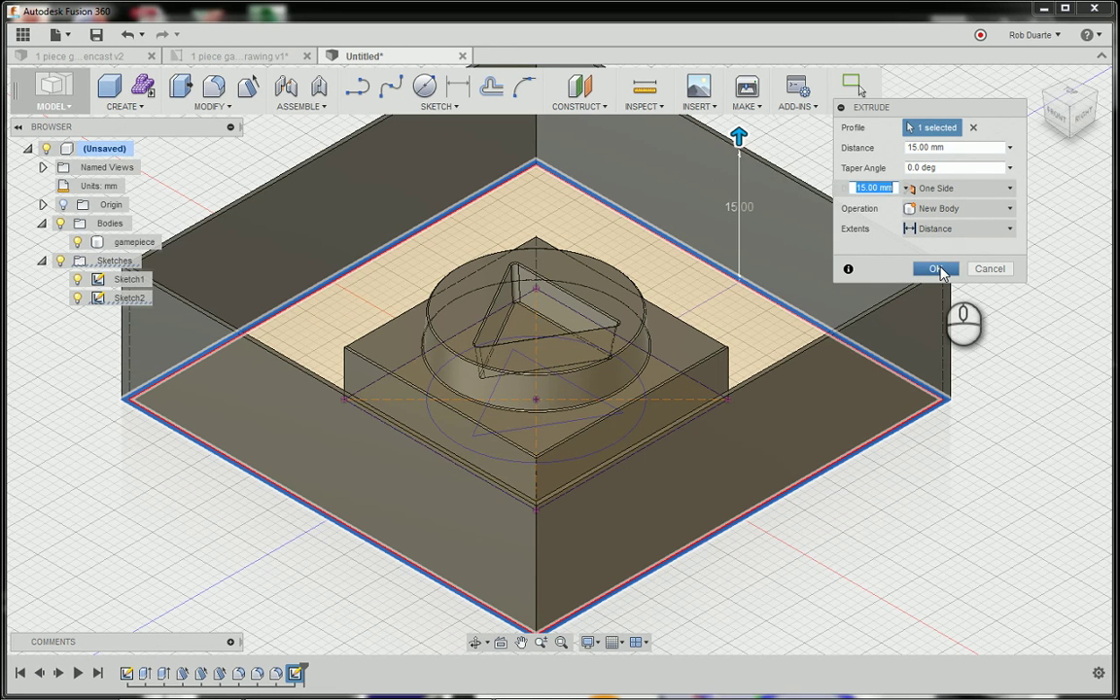
{"action": "left_click", "coordinate": [934, 269]}
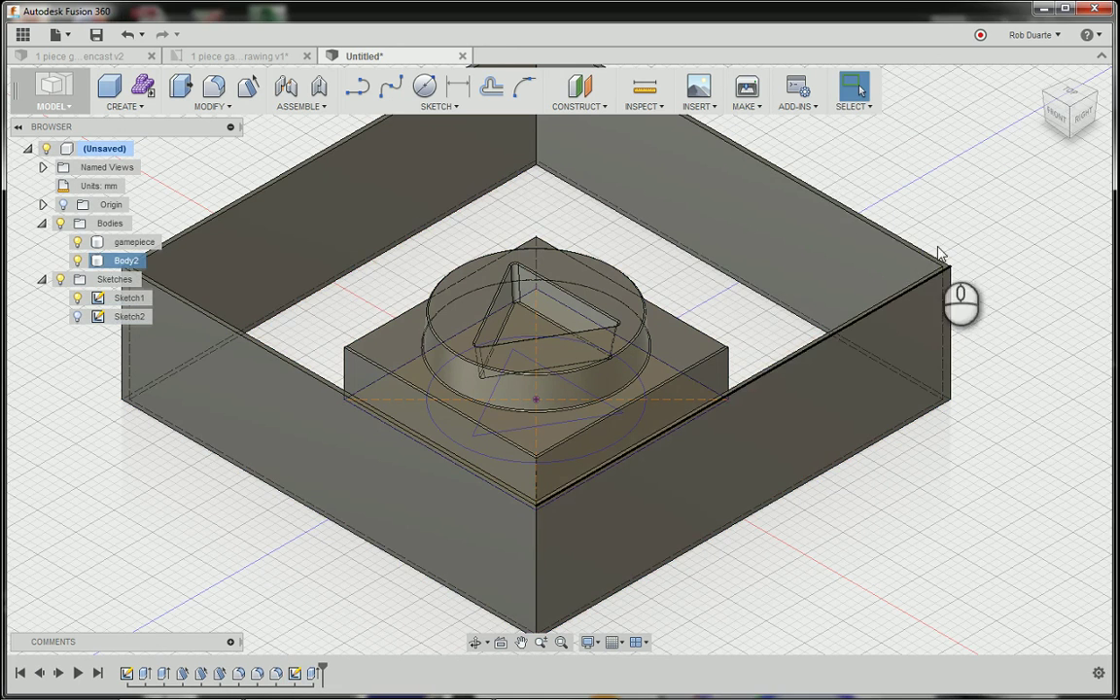
{"action": "mouse_move", "coordinate": [440, 107]}
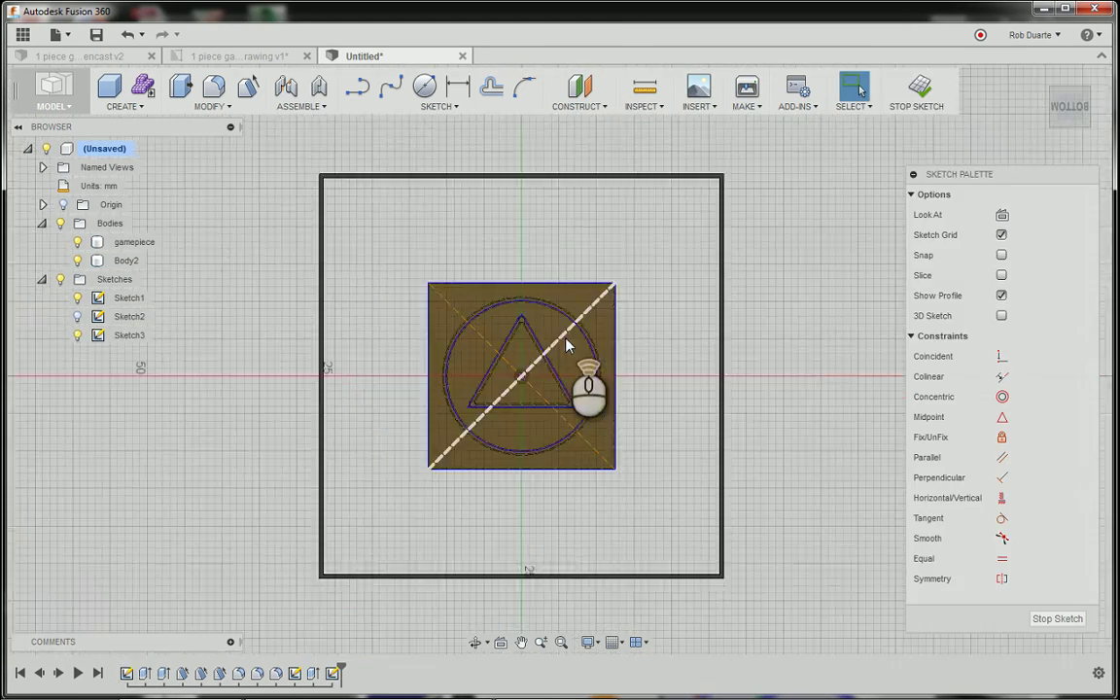
- Project the mold's outer square outline into a new underside sketch
{"action": "left_click", "coordinate": [434, 106]}
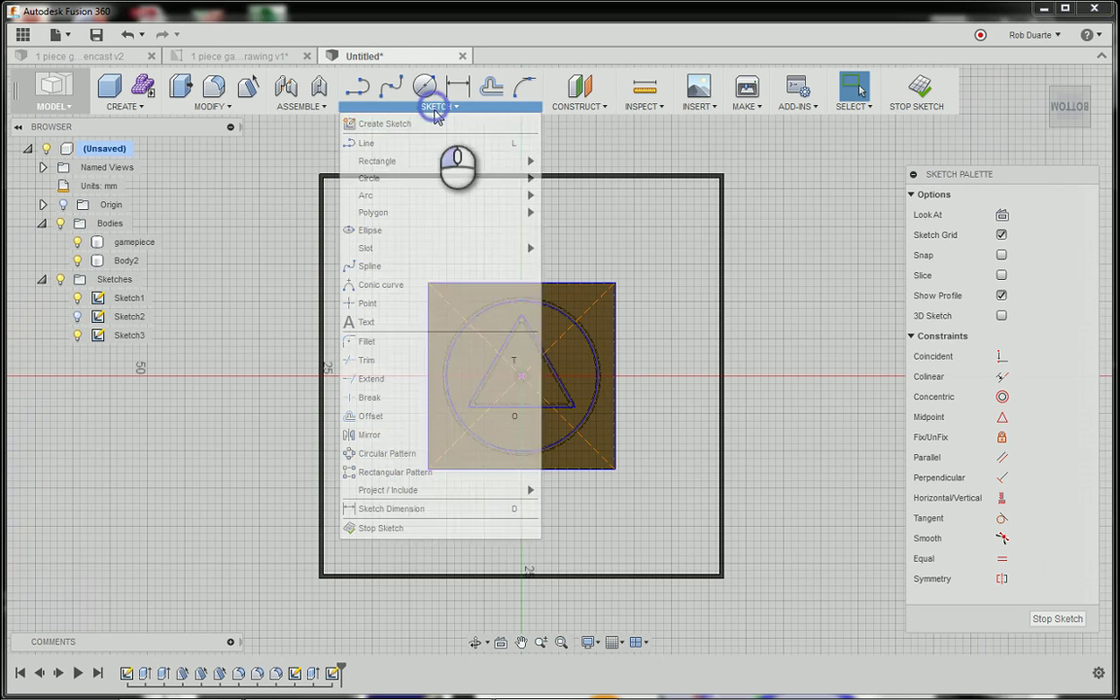
{"action": "left_click", "coordinate": [377, 161]}
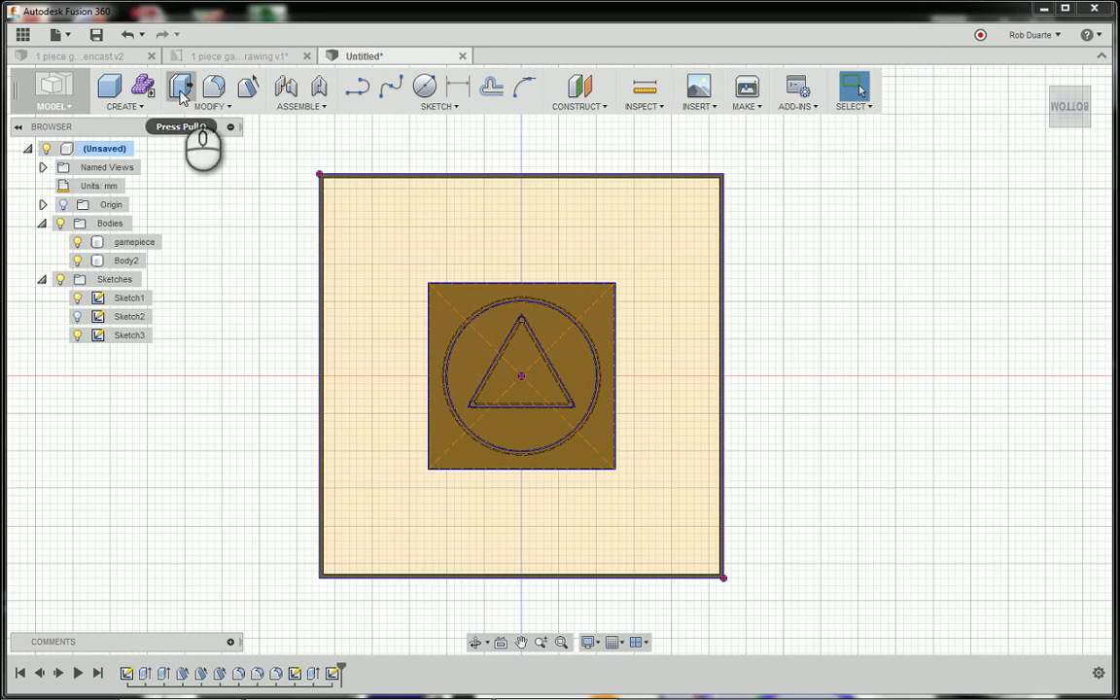
{"action": "left_click", "coordinate": [180, 88]}
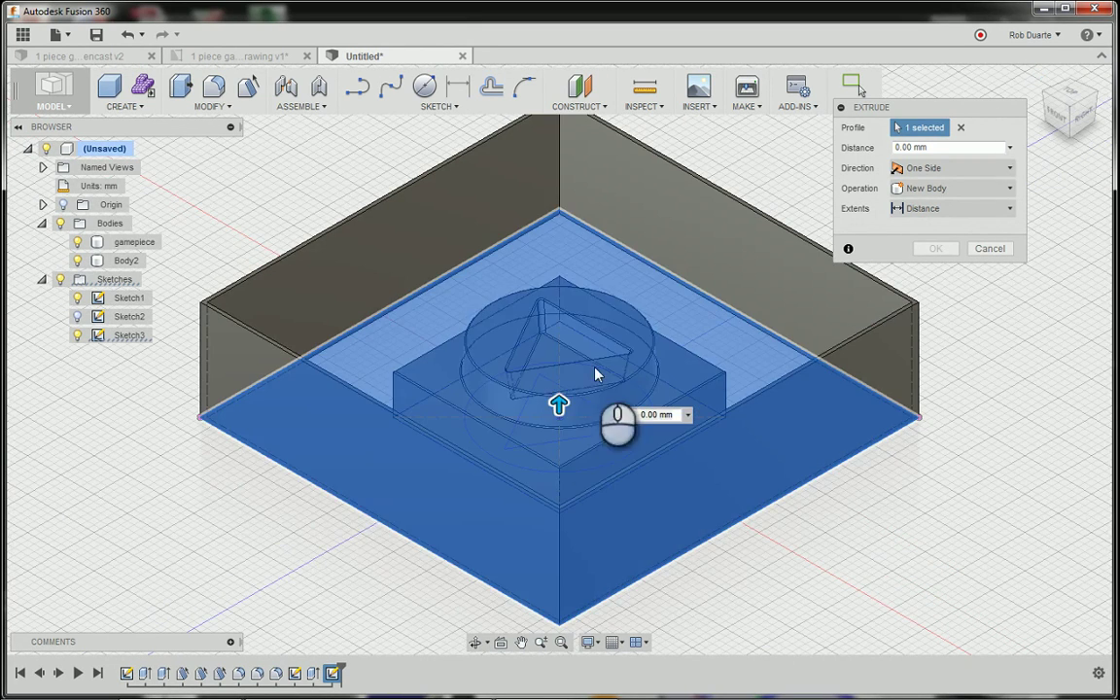
- Extrude the outer square profile downward as a joined floor, setting depth to -10 mm
{"action": "left_click_drag", "start_coordinate": [558, 408], "coordinate": [559, 491]}
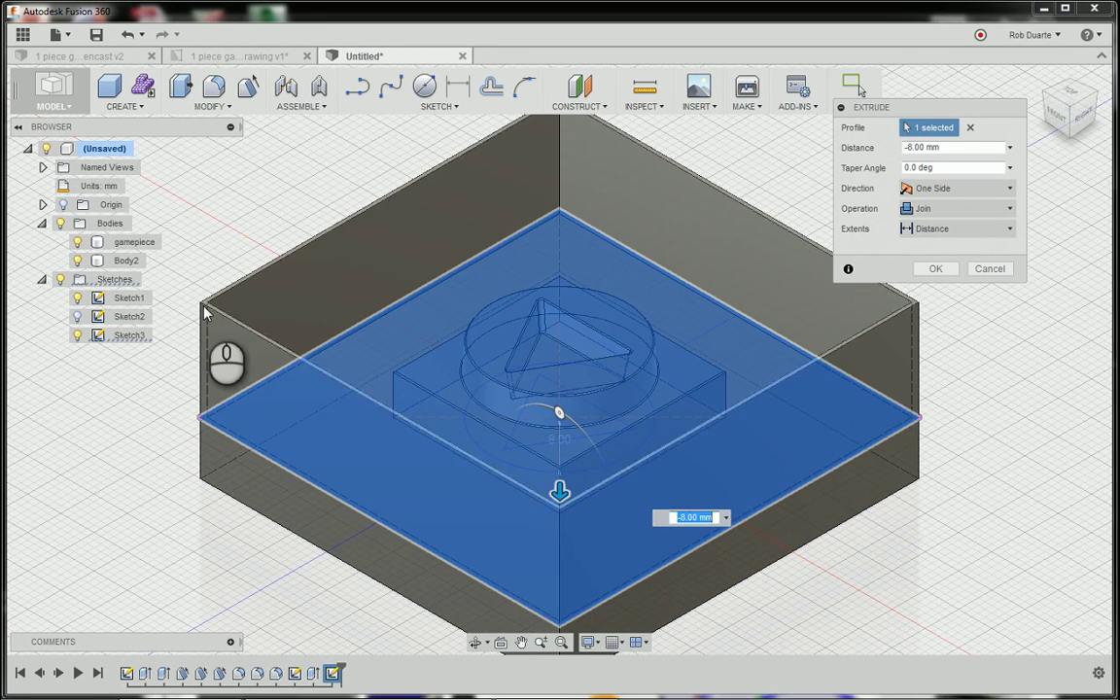
{"action": "mouse_move", "coordinate": [221, 484]}
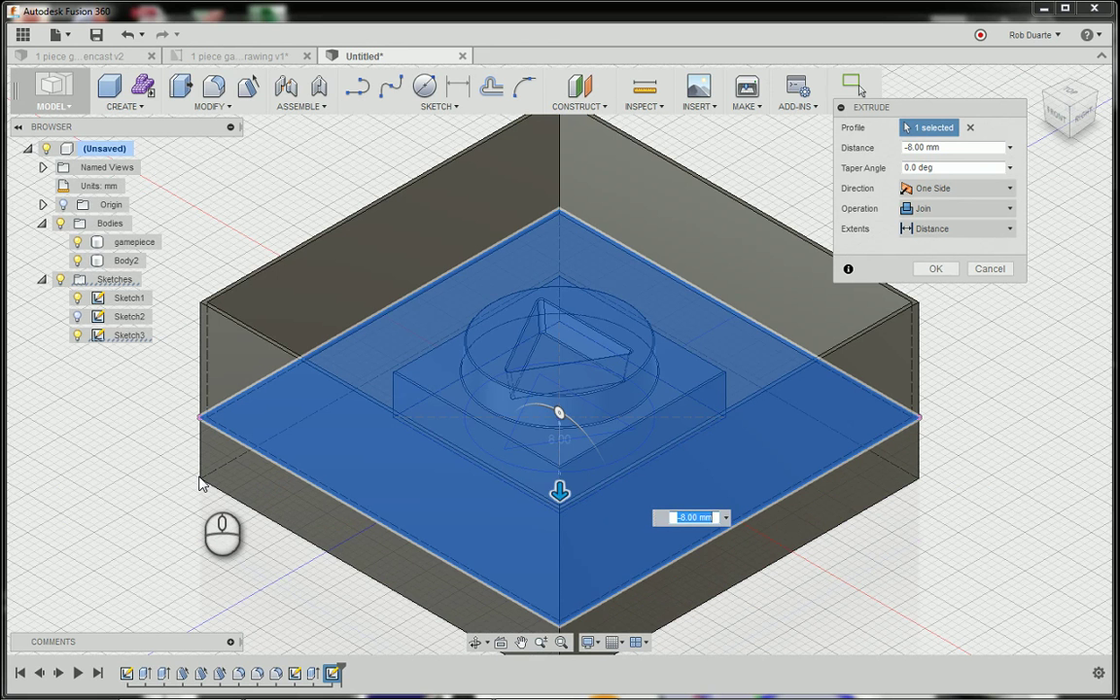
{"action": "mouse_move", "coordinate": [199, 306]}
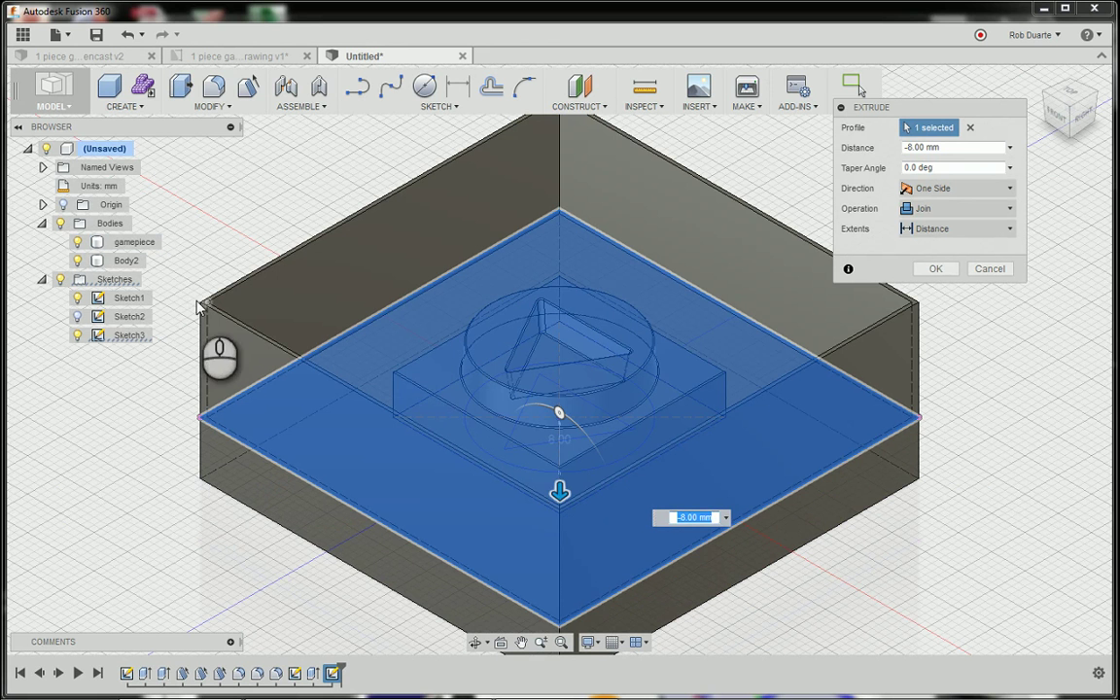
{"action": "left_click", "coordinate": [127, 260]}
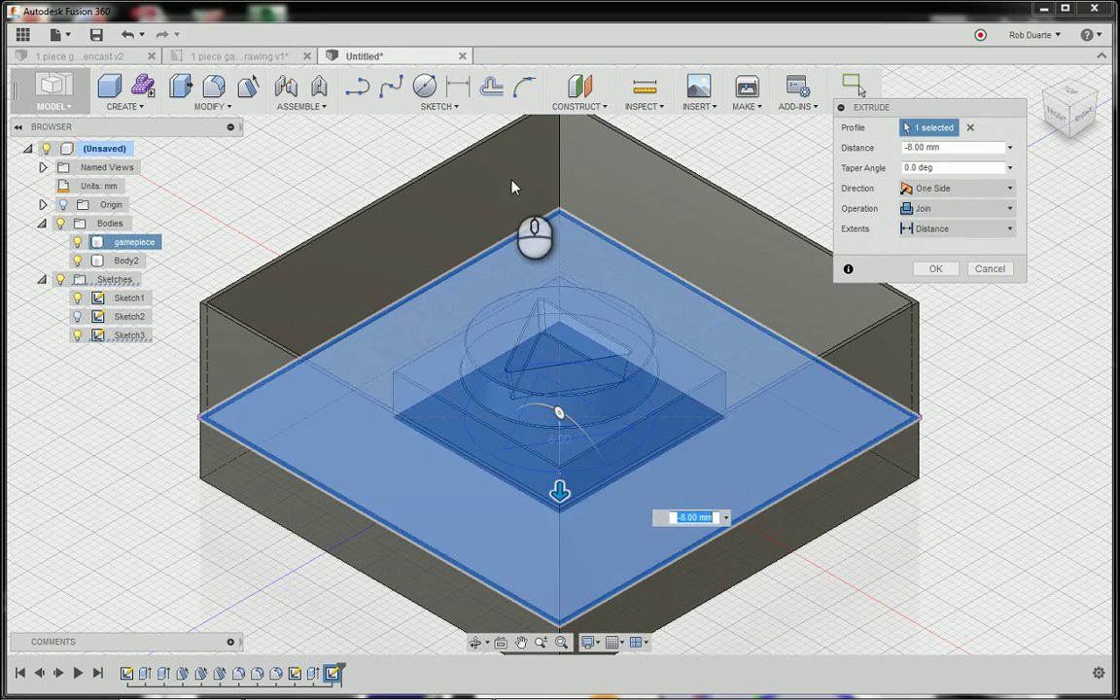
{"action": "mouse_move", "coordinate": [459, 329]}
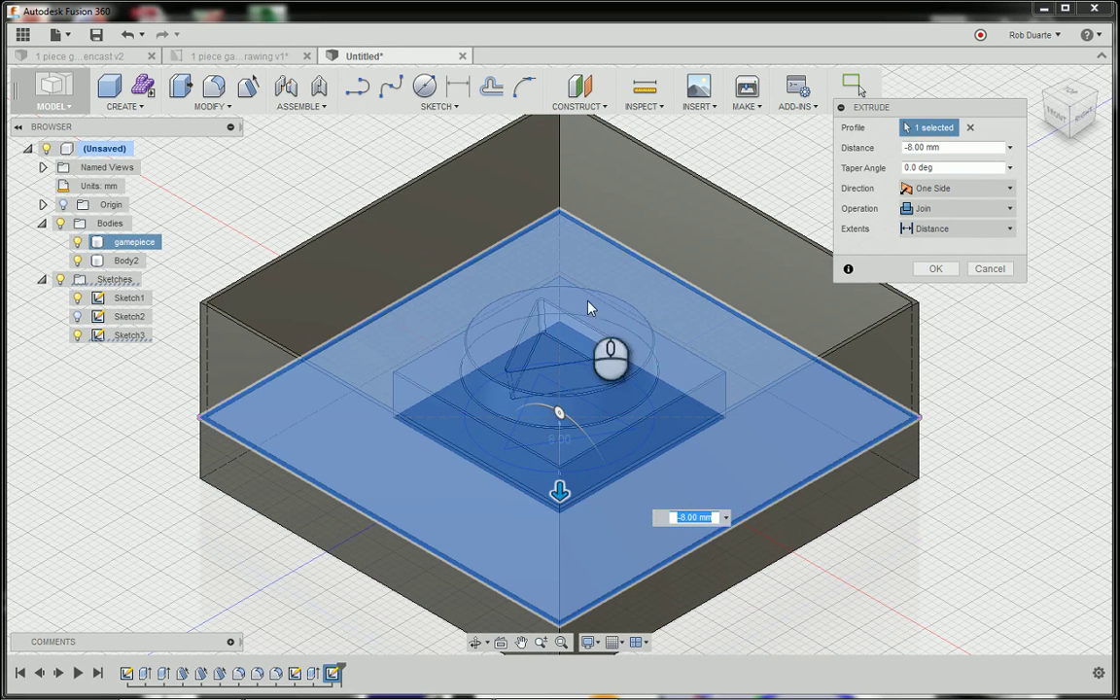
{"action": "mouse_move", "coordinate": [408, 403]}
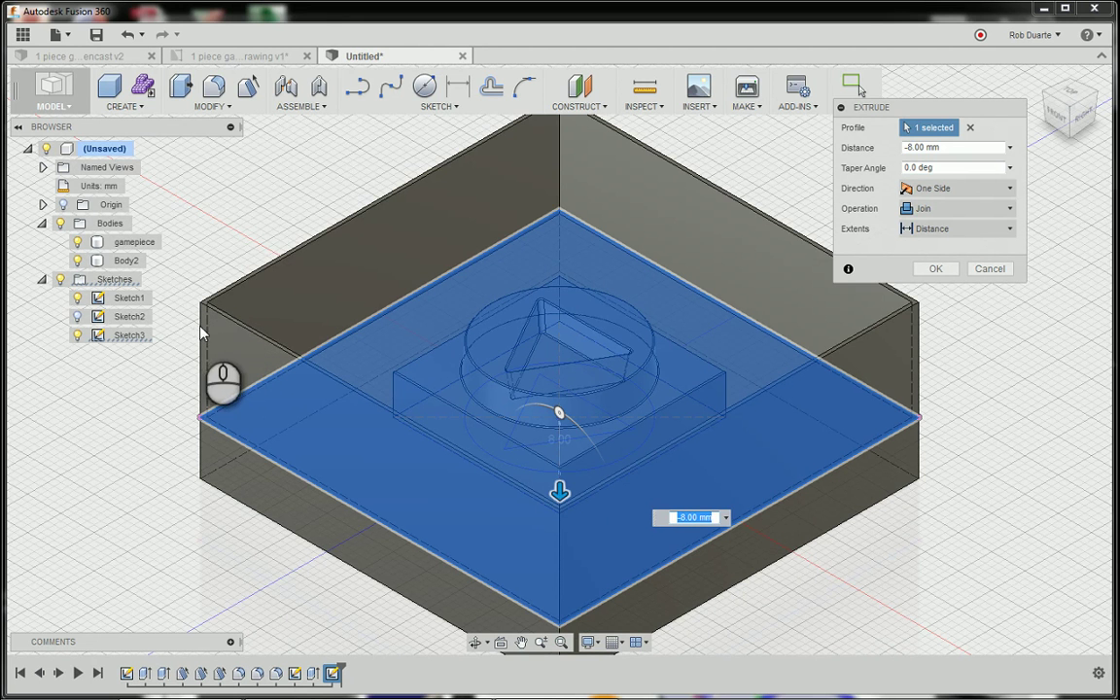
{"action": "mouse_move", "coordinate": [200, 334]}
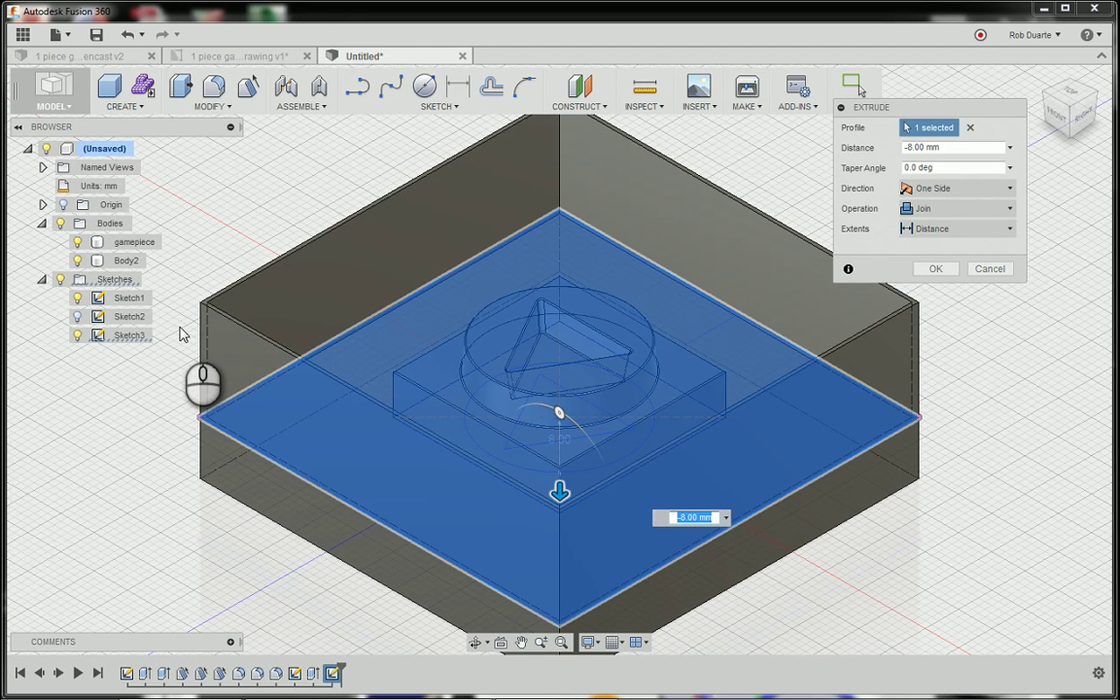
{"action": "left_click", "coordinate": [127, 259]}
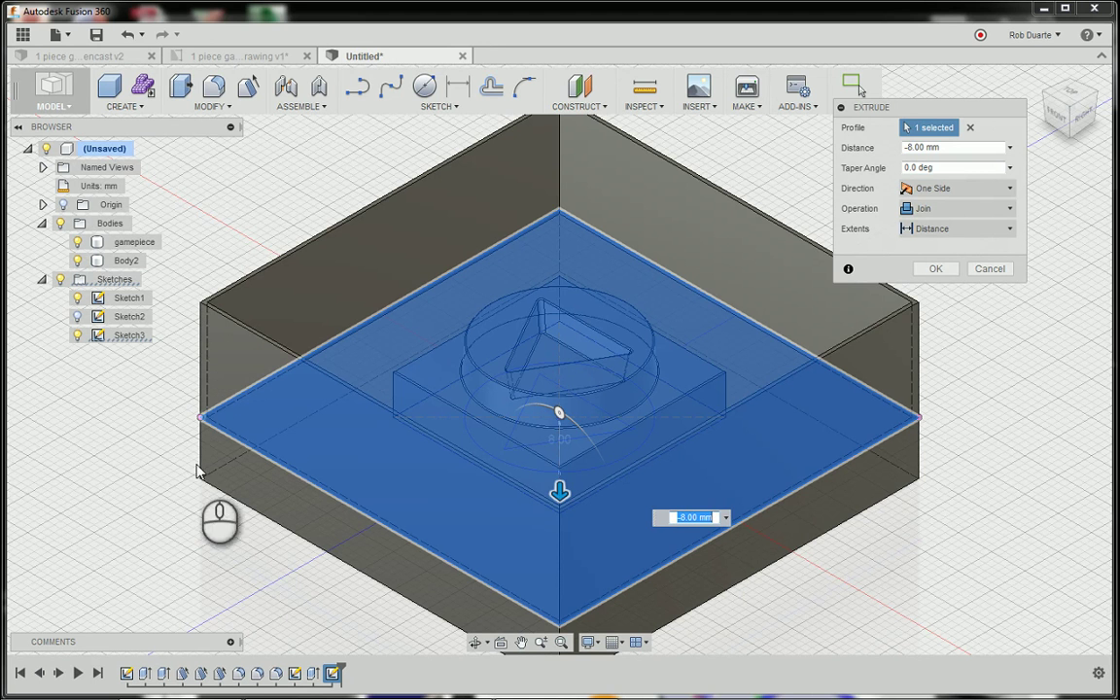
{"action": "mouse_move", "coordinate": [199, 488]}
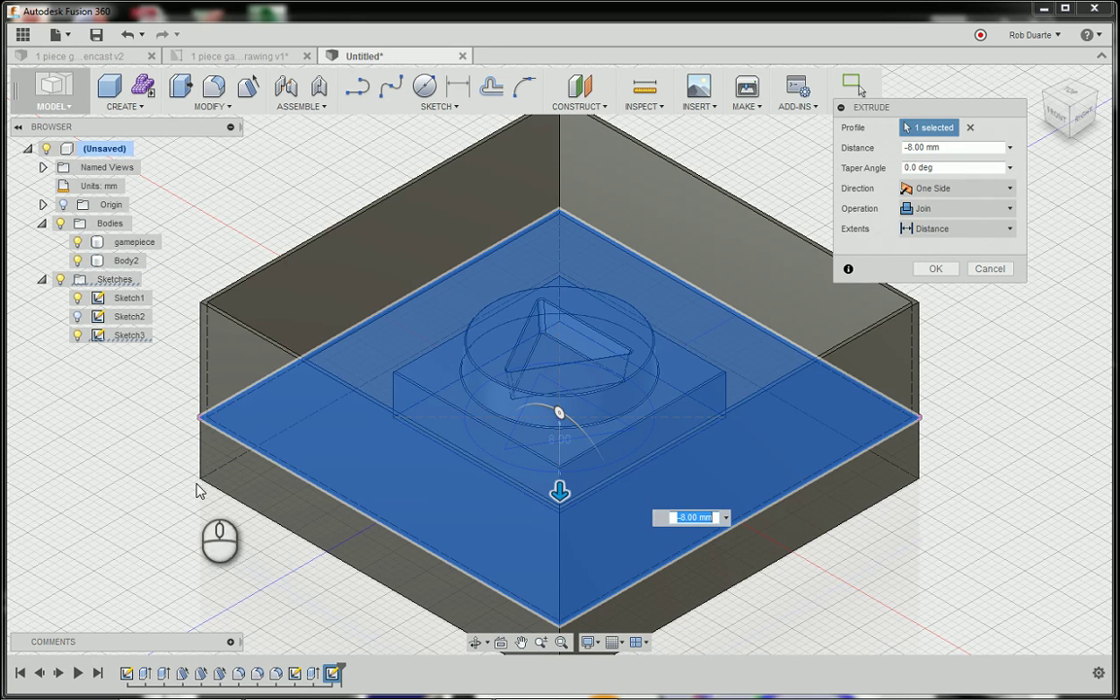
{"action": "mouse_move", "coordinate": [622, 443]}
{"action": "type", "text": "-10"}
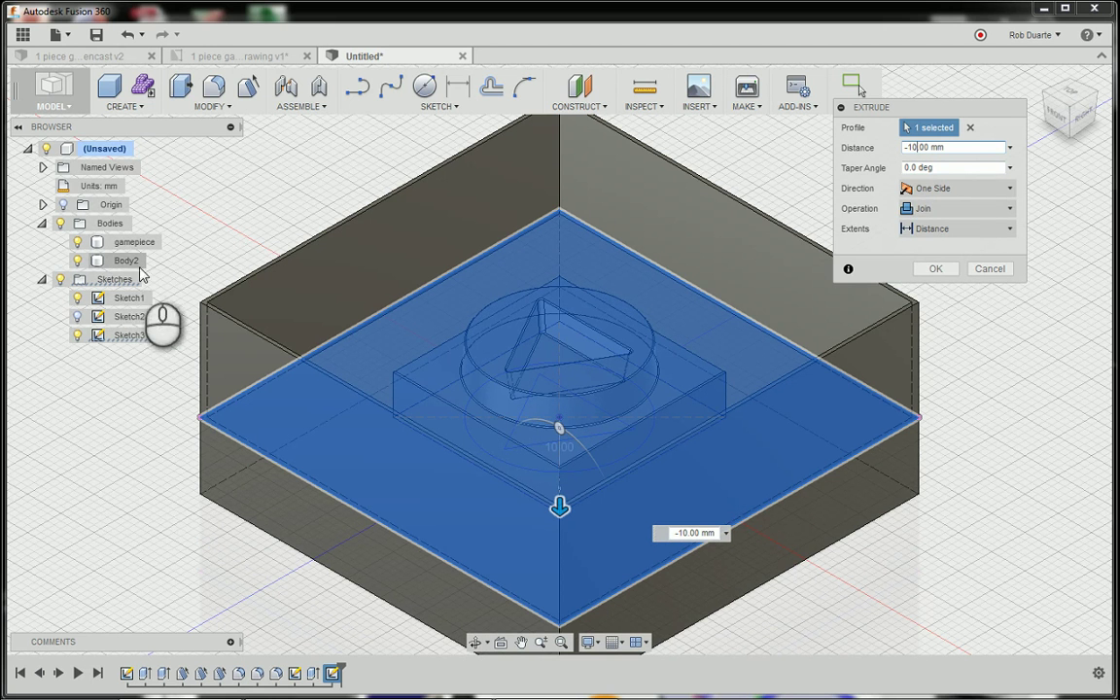
{"action": "mouse_move", "coordinate": [306, 254]}
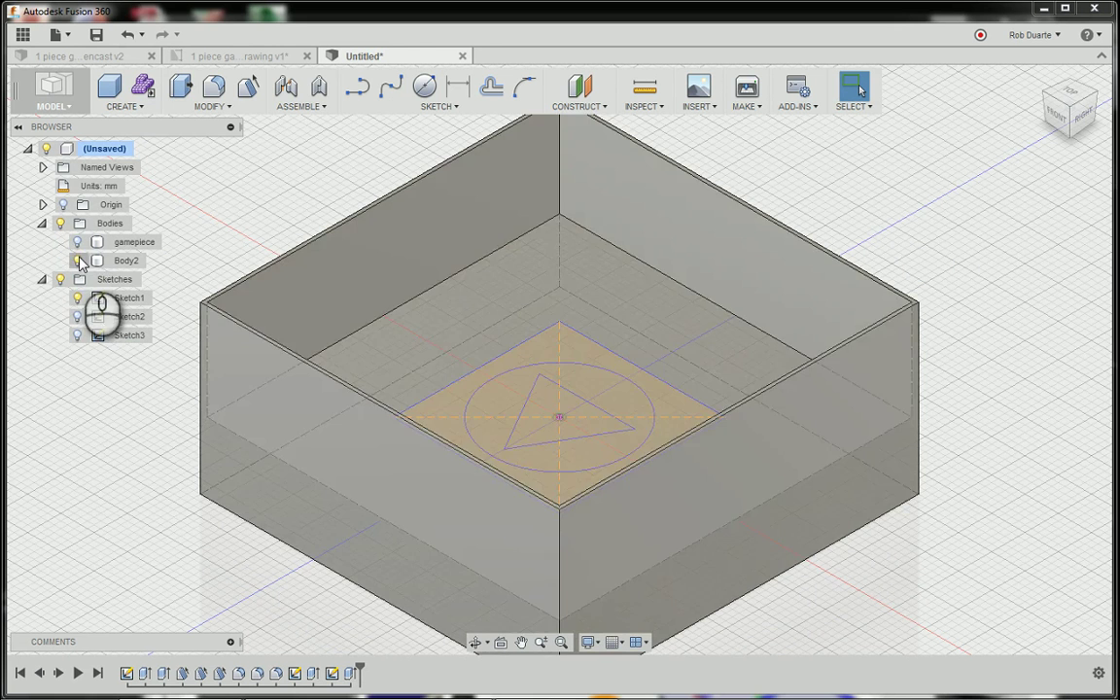
- Turn the gamepiece body's visibility back on and check a 15.00 mm edge
{"action": "left_click", "coordinate": [78, 260]}
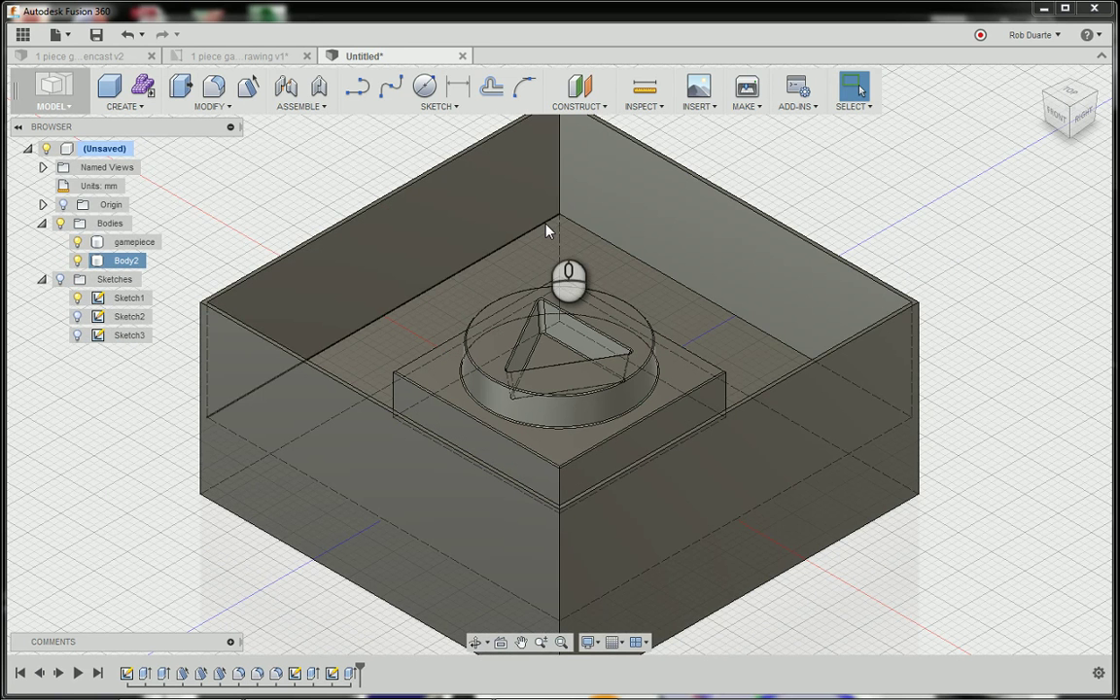
{"action": "mouse_move", "coordinate": [533, 195]}
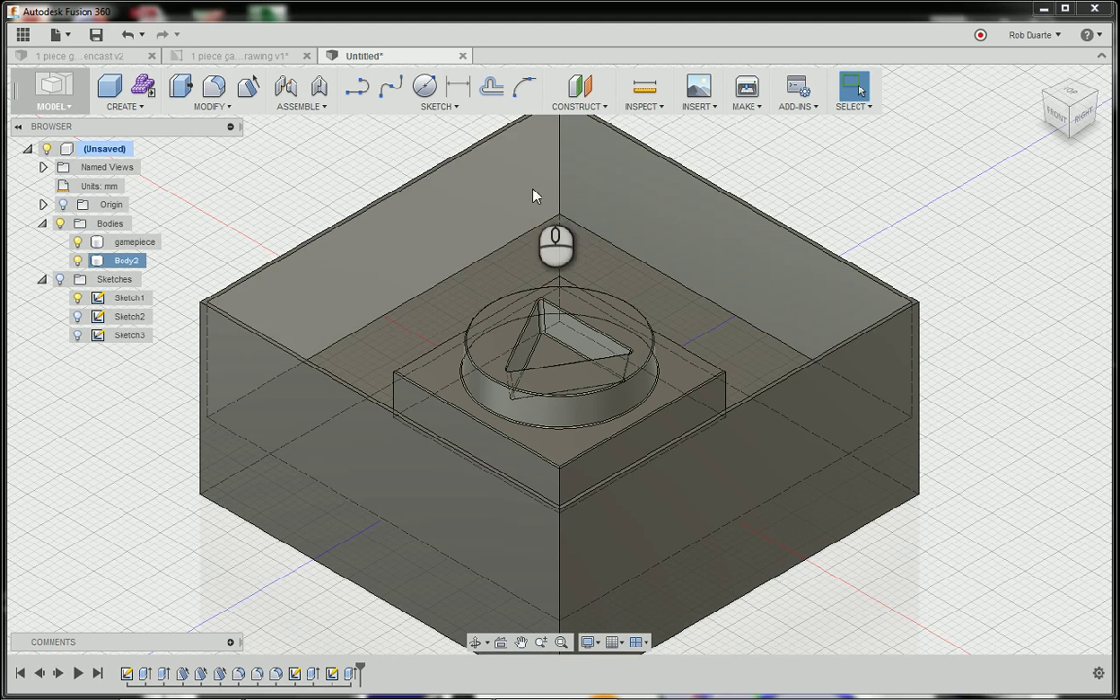
{"action": "left_click", "coordinate": [640, 87]}
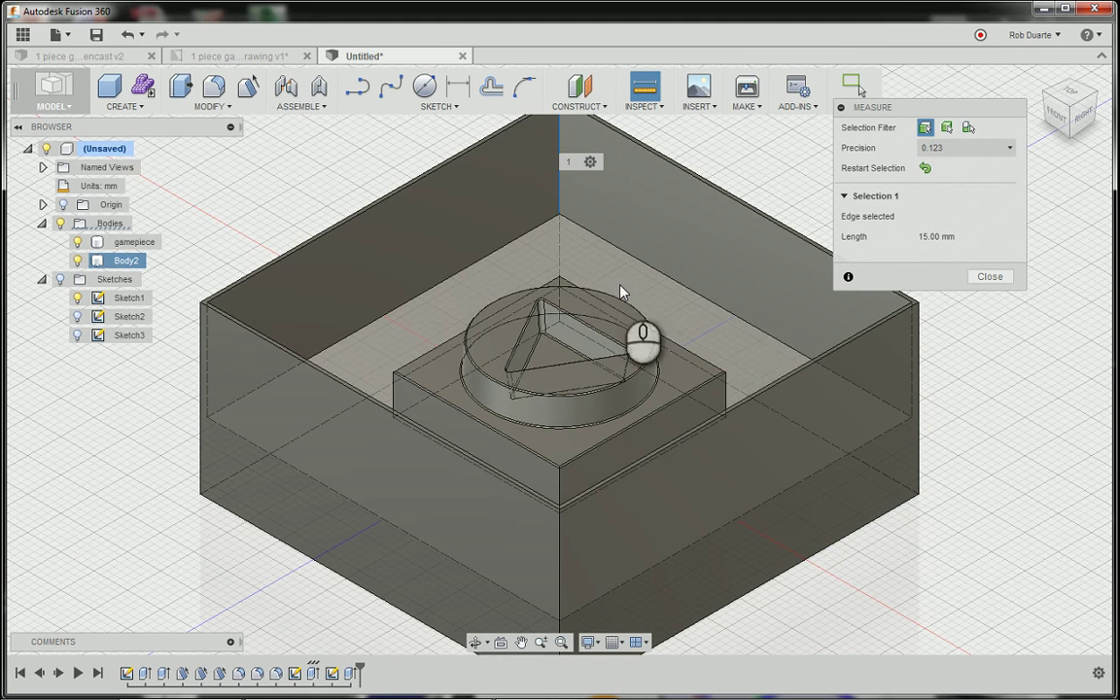
{"action": "mouse_move", "coordinate": [515, 164]}
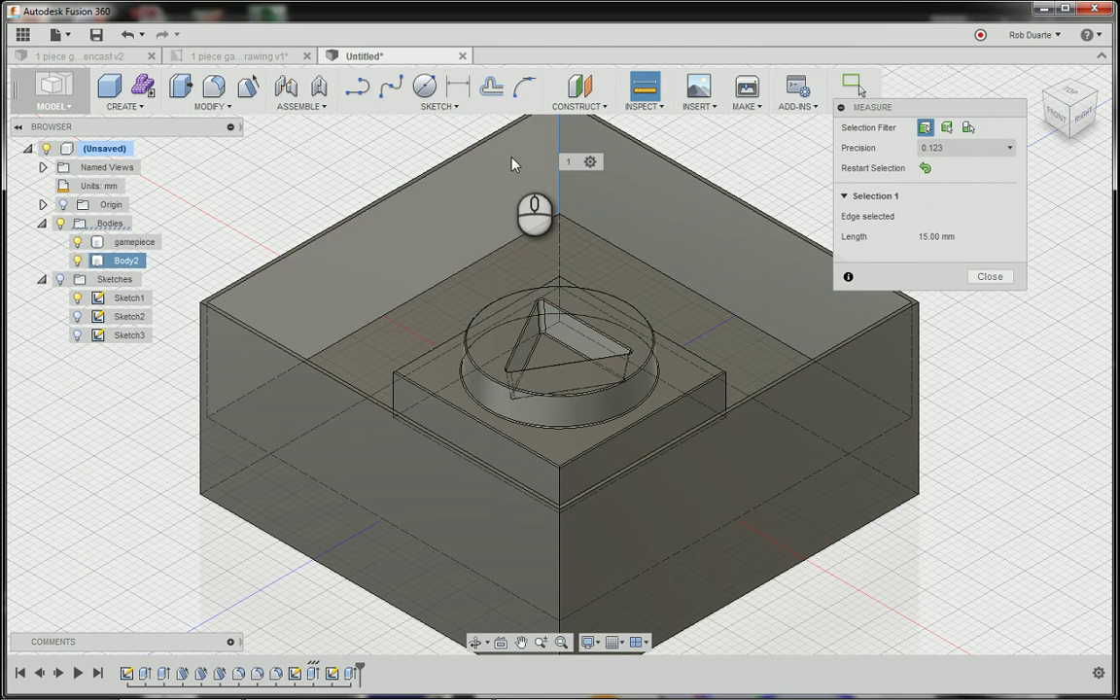
{"action": "mouse_move", "coordinate": [518, 197]}
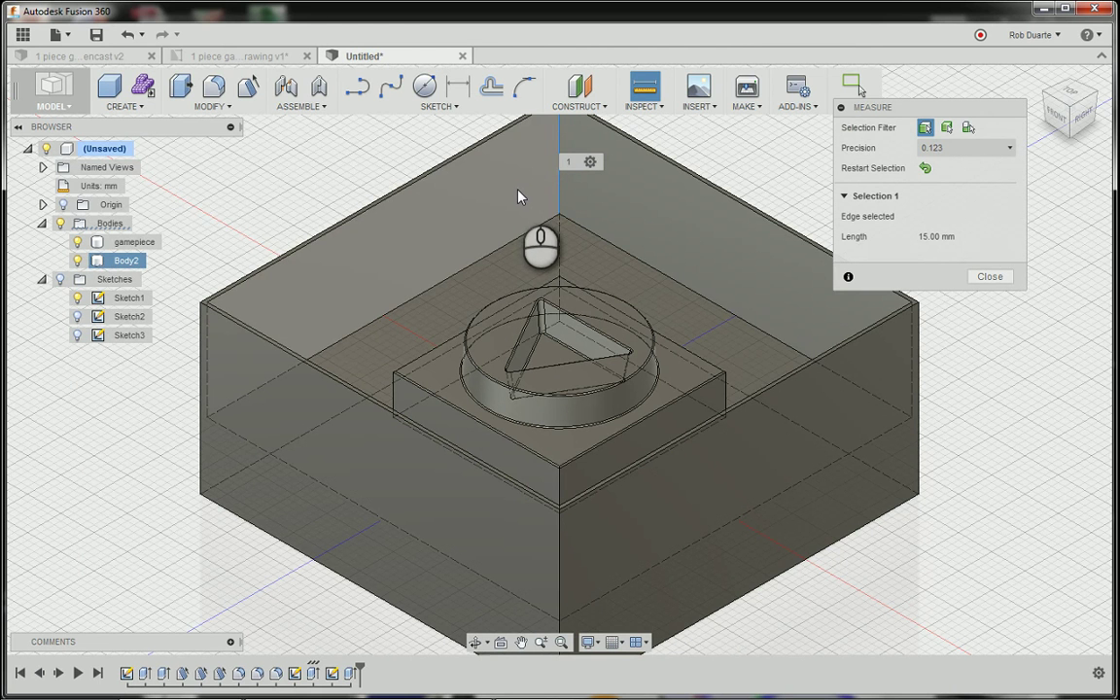
{"action": "mouse_move", "coordinate": [518, 197]}
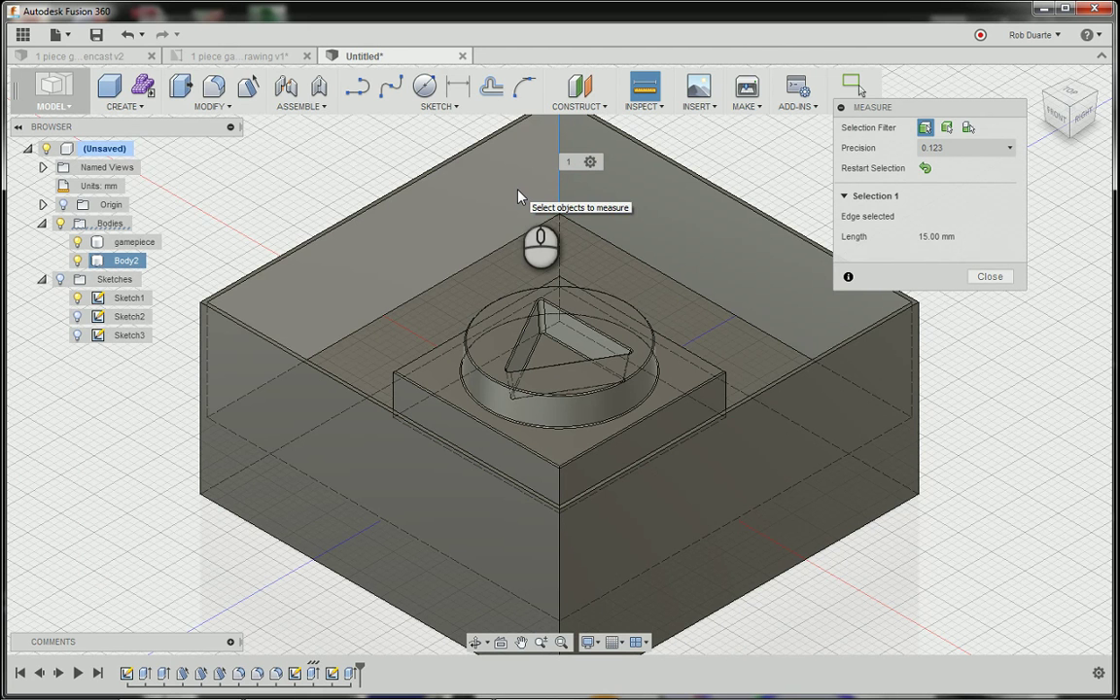
{"action": "mouse_move", "coordinate": [563, 255]}
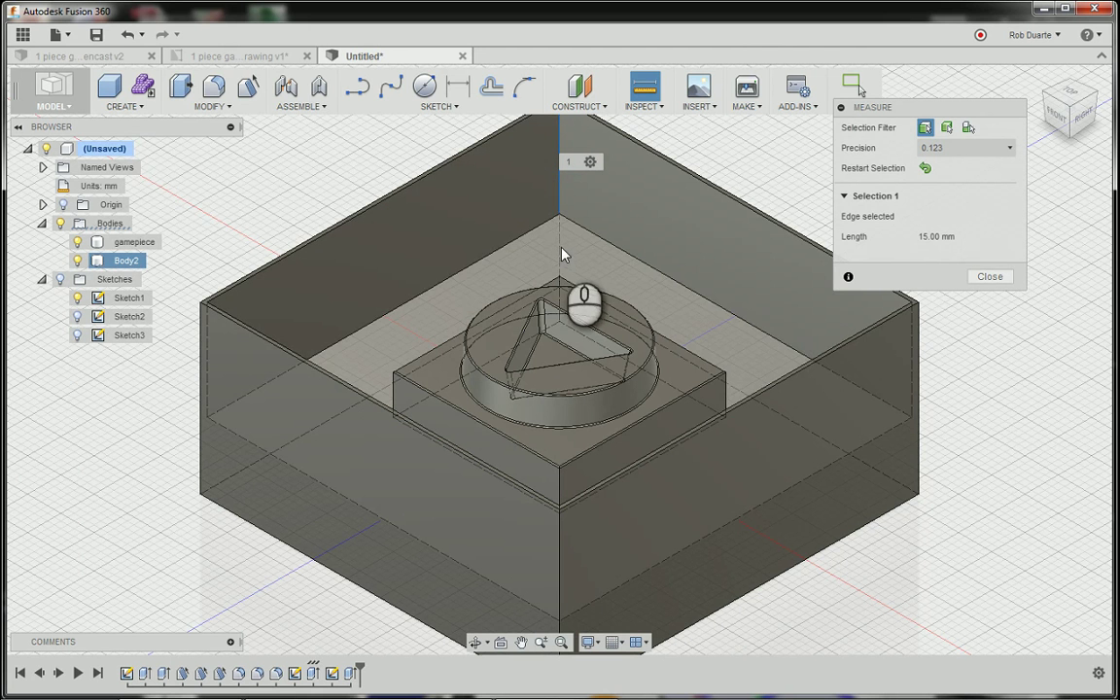
{"action": "left_click", "coordinate": [134, 241]}
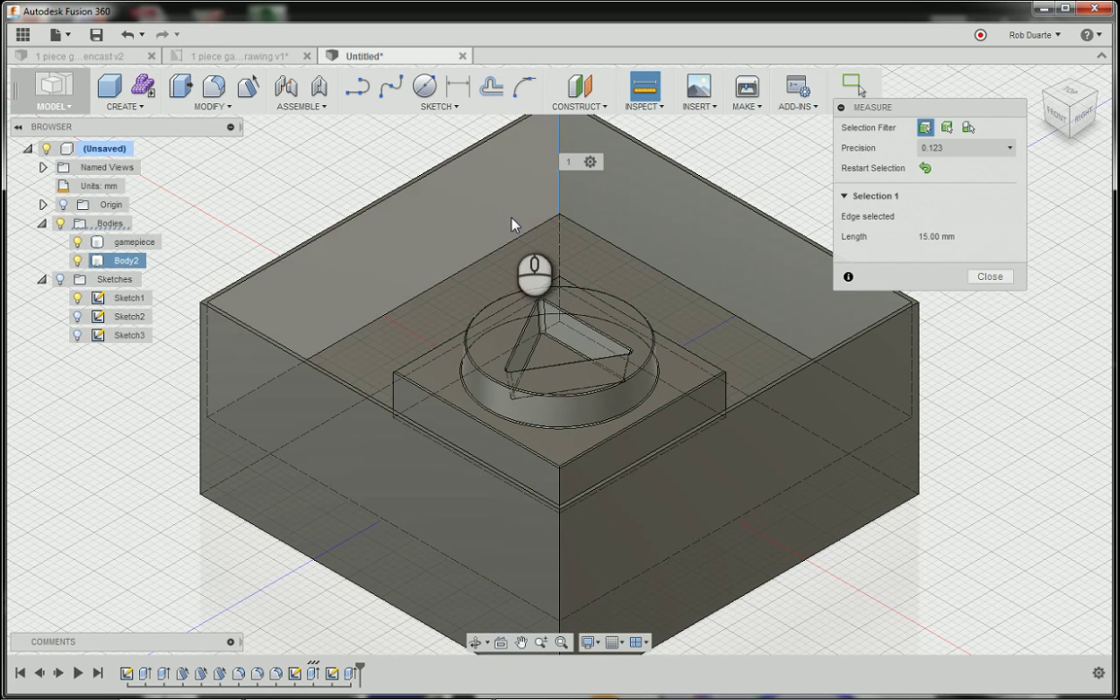
{"action": "mouse_move", "coordinate": [519, 146]}
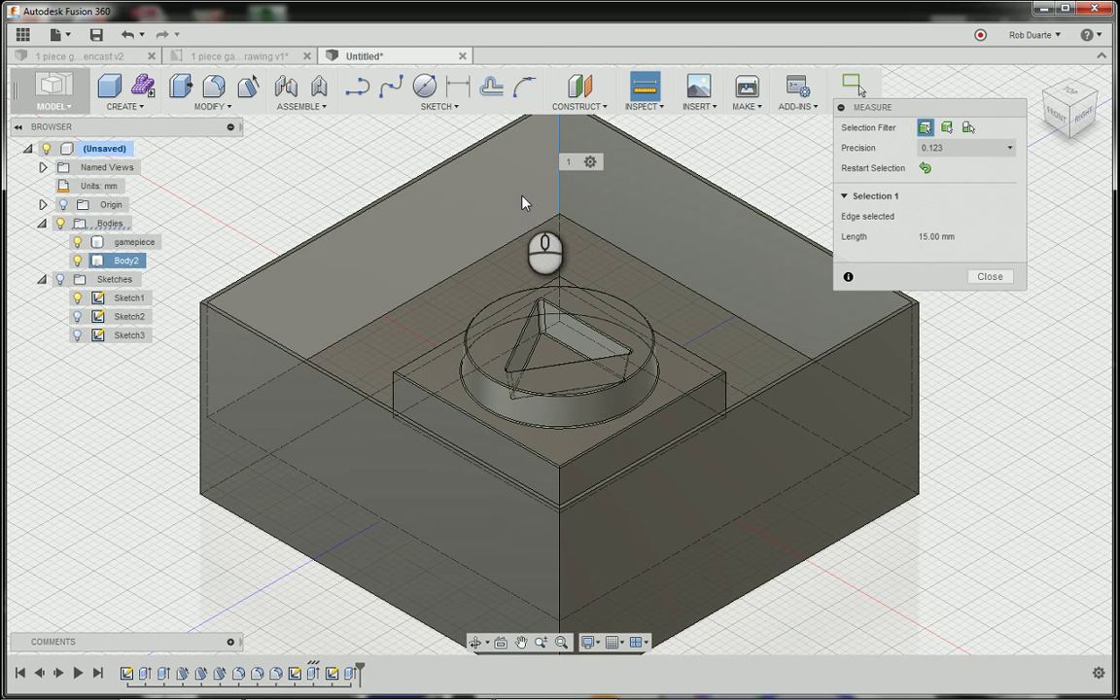
{"action": "mouse_move", "coordinate": [515, 157]}
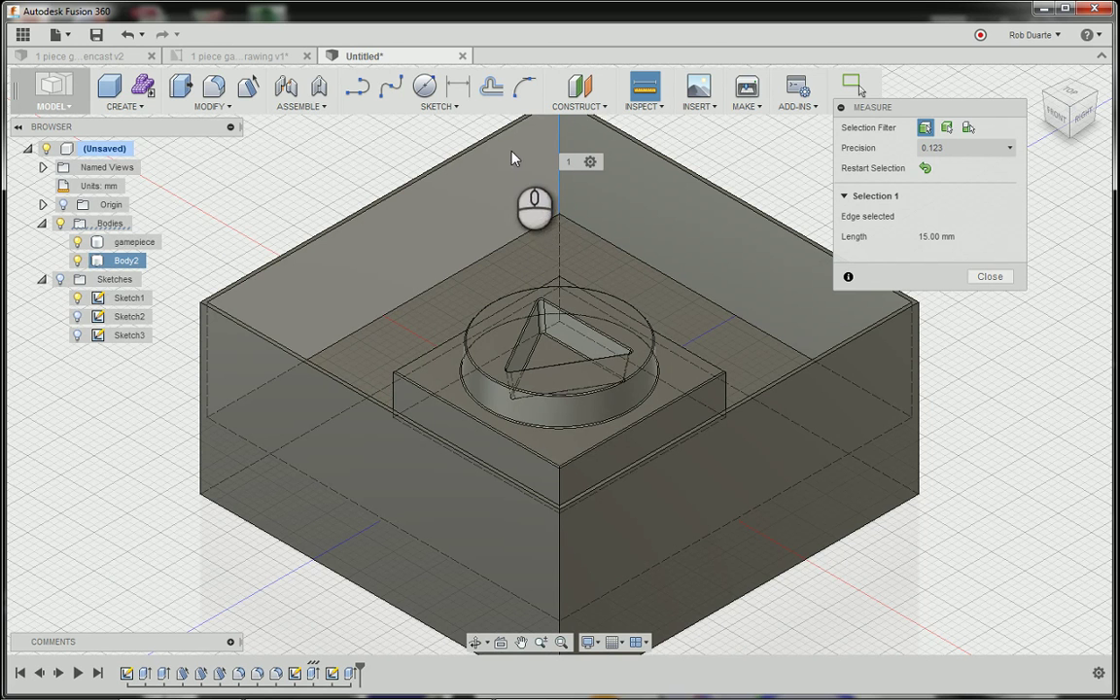
{"action": "mouse_move", "coordinate": [627, 248]}
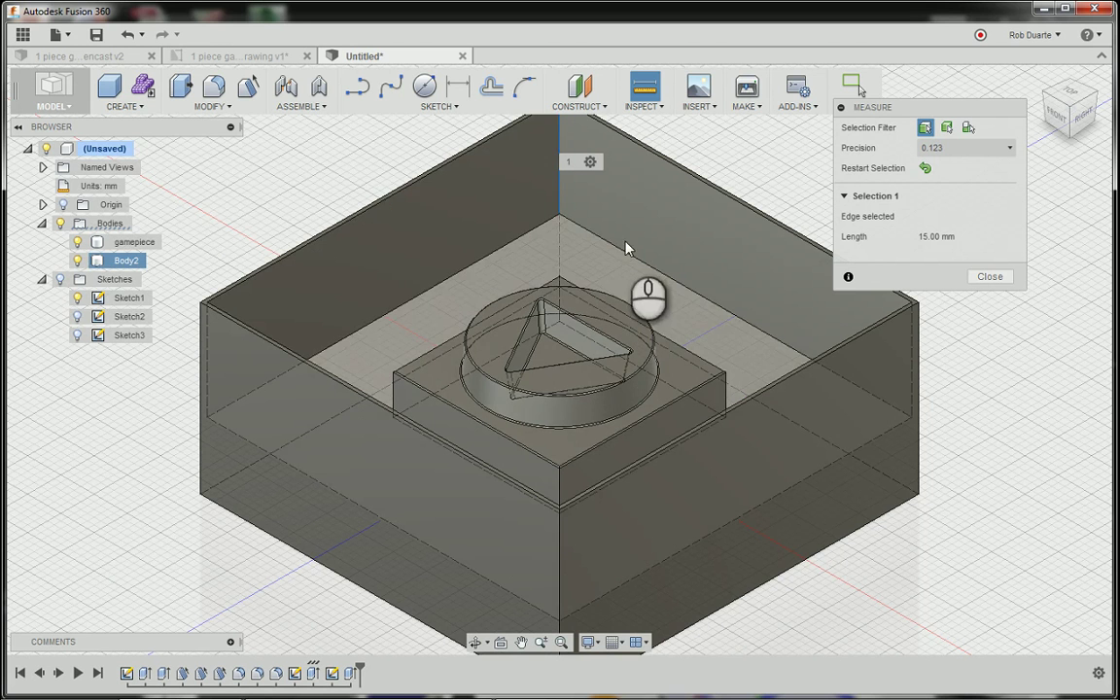
{"action": "mouse_move", "coordinate": [531, 214]}
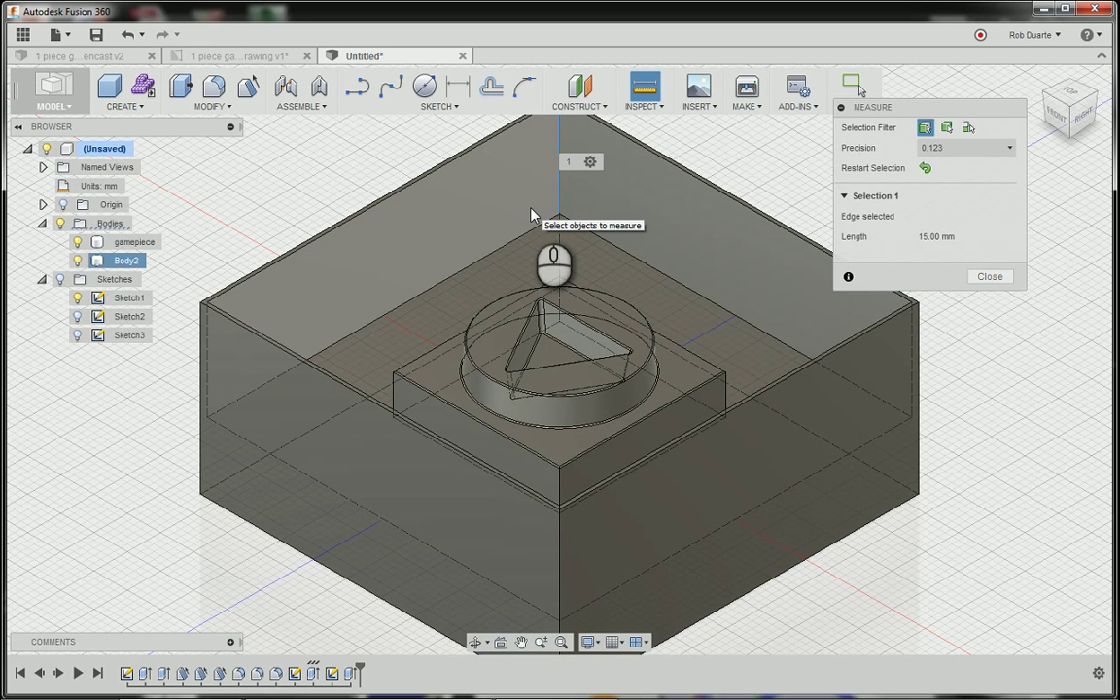
{"action": "mouse_move", "coordinate": [551, 216]}
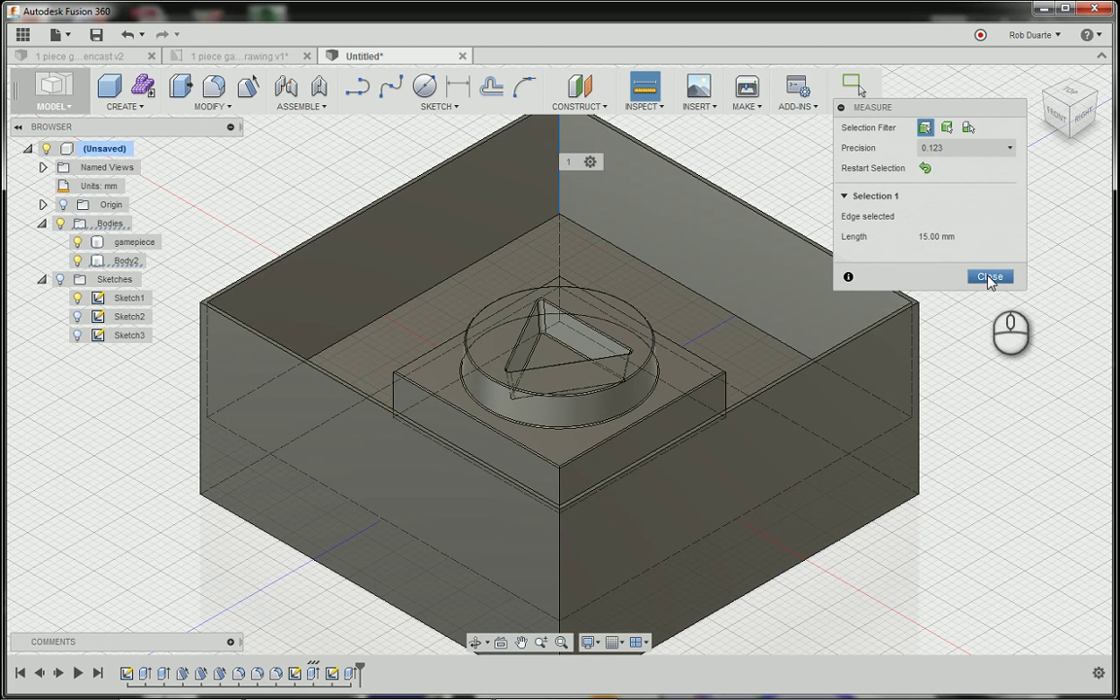
{"action": "left_click", "coordinate": [989, 277]}
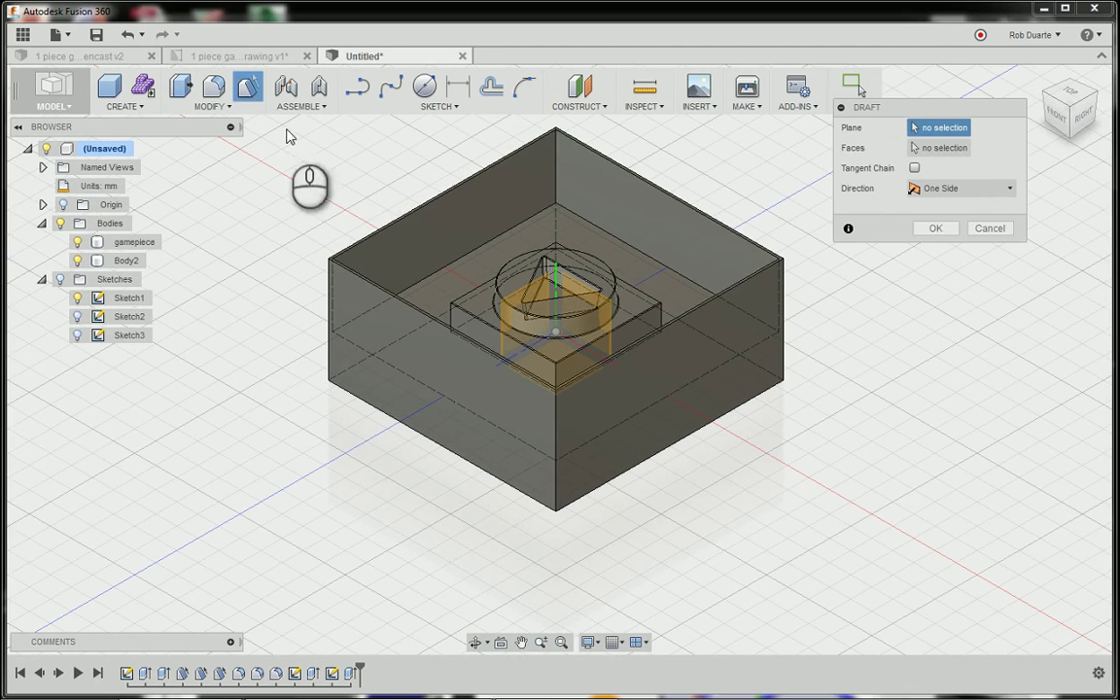
- Draft two inner mold walls at 5 degrees using the top plane as reference
{"action": "left_click", "coordinate": [438, 194]}
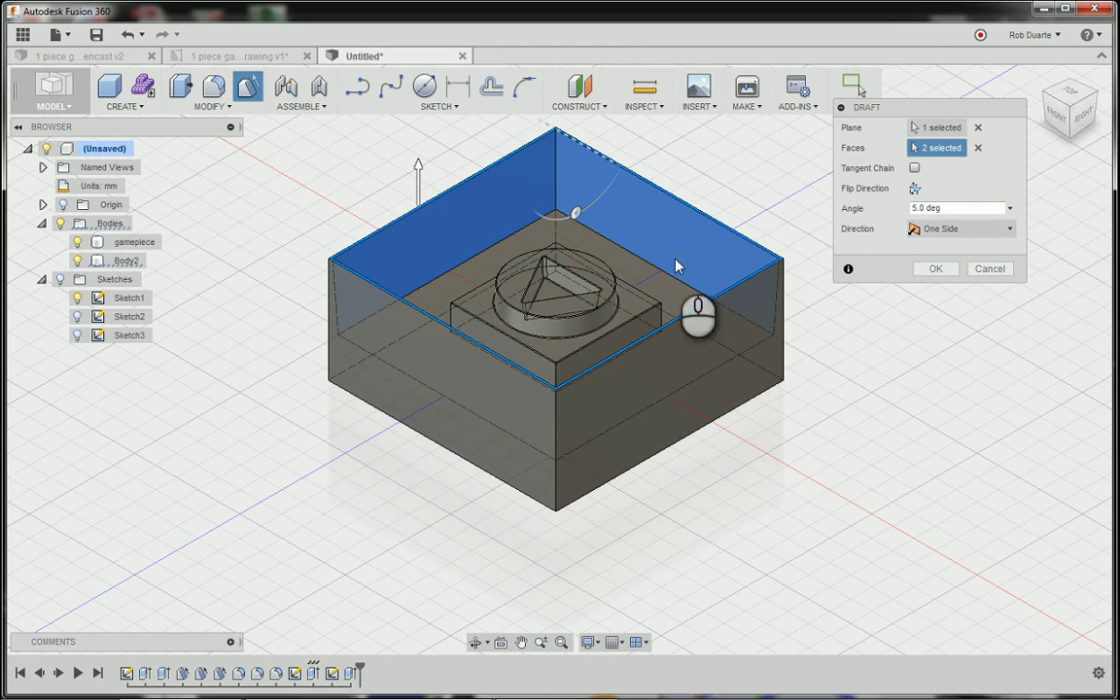
{"action": "left_click", "coordinate": [957, 207]}
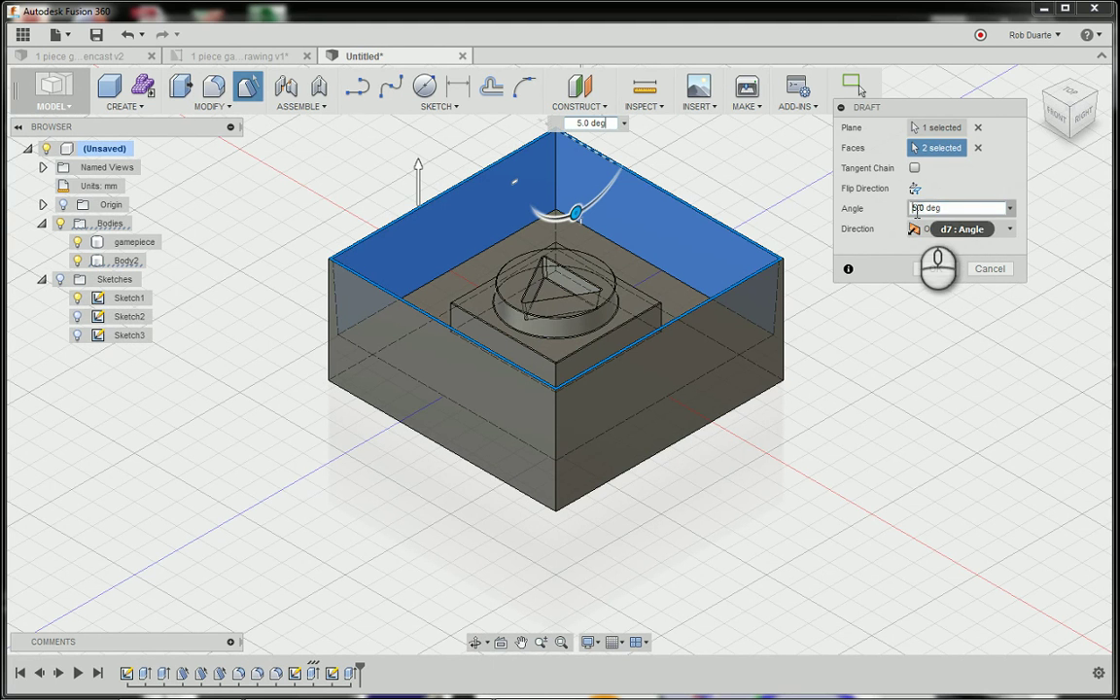
{"action": "left_click", "coordinate": [962, 229]}
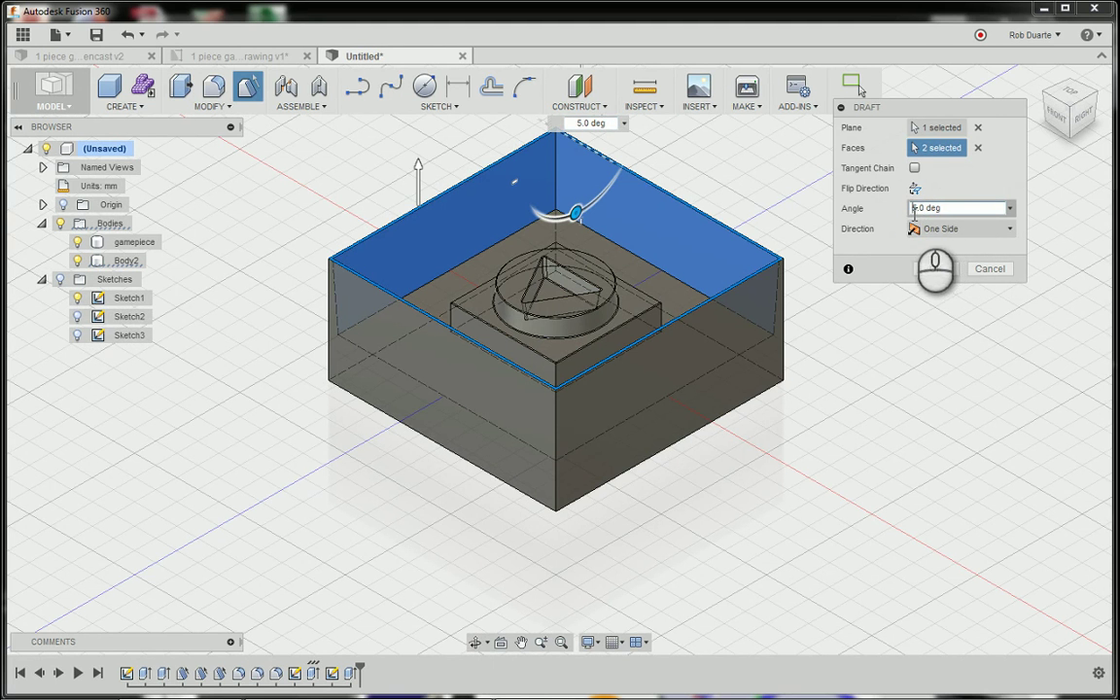
{"action": "left_click", "coordinate": [1009, 208]}
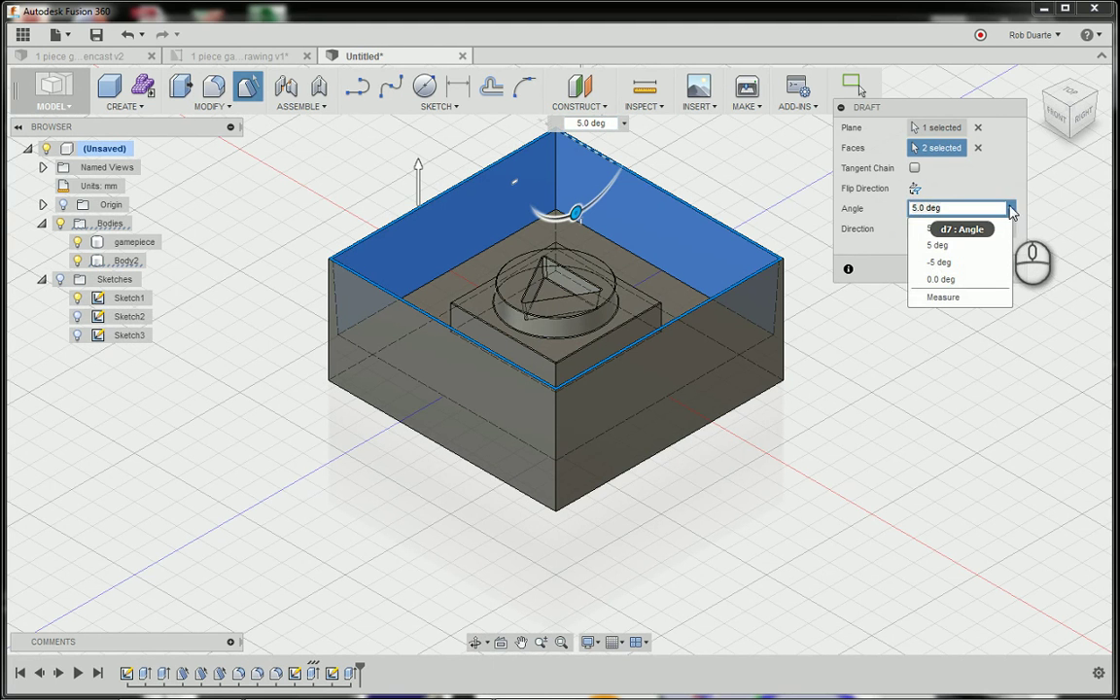
{"action": "type", "text": "2"}
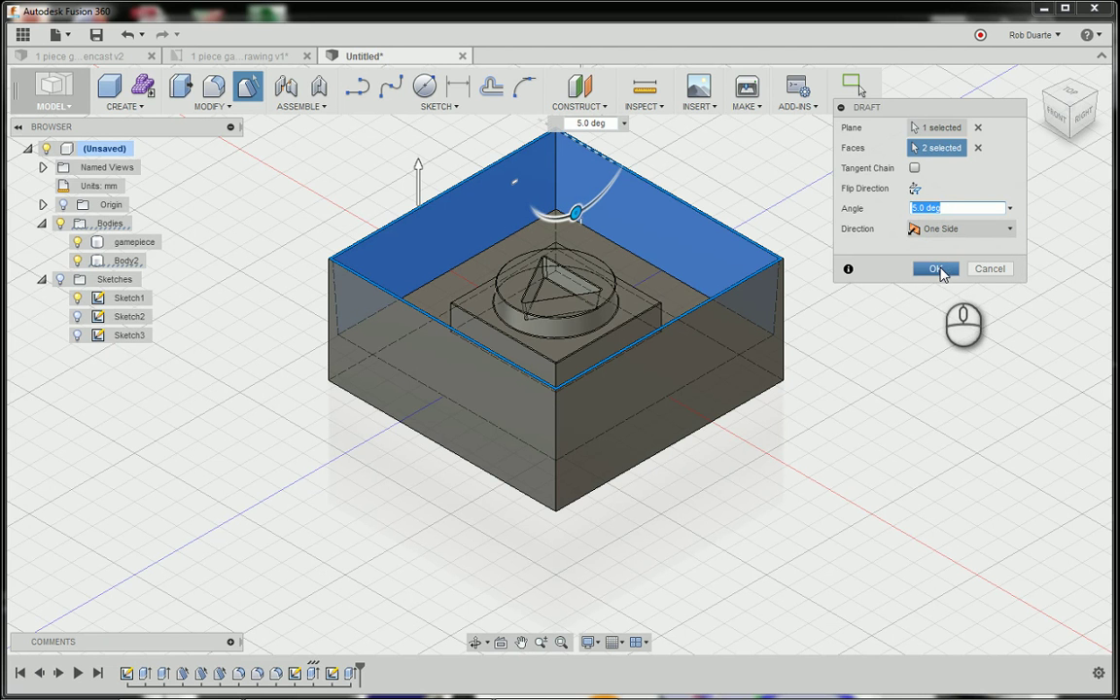
{"action": "left_click", "coordinate": [933, 268]}
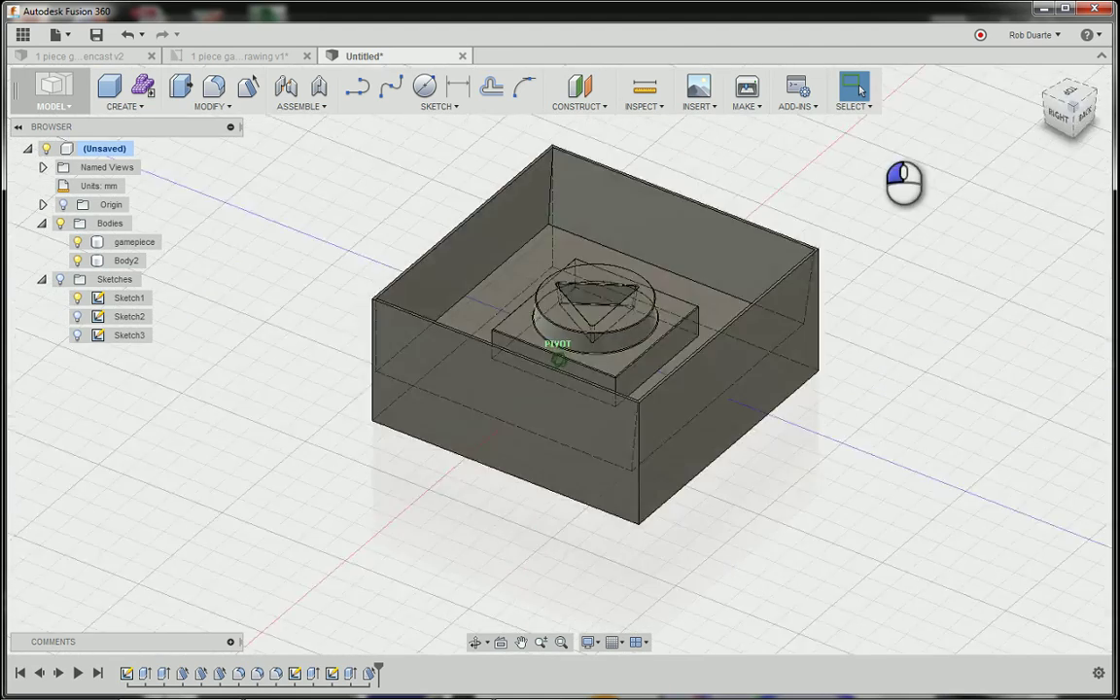
- Orbit to the remaining inner walls and apply a second 5-degree draft
{"action": "left_click_drag", "start_coordinate": [904, 183], "coordinate": [489, 146]}
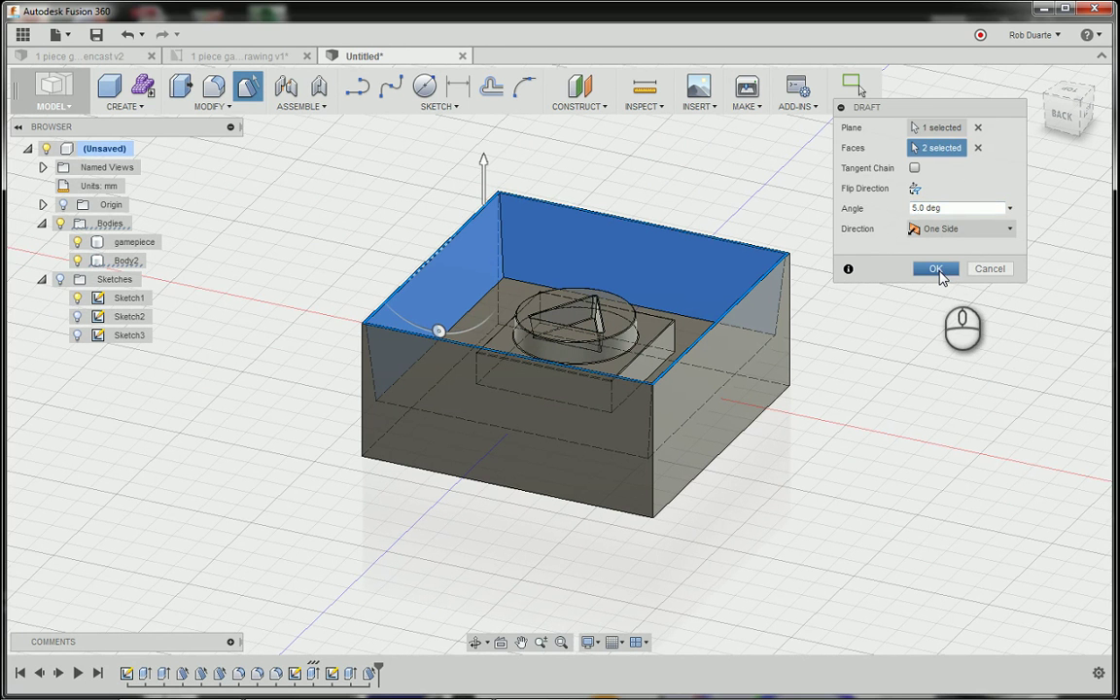
{"action": "left_click", "coordinate": [934, 269]}
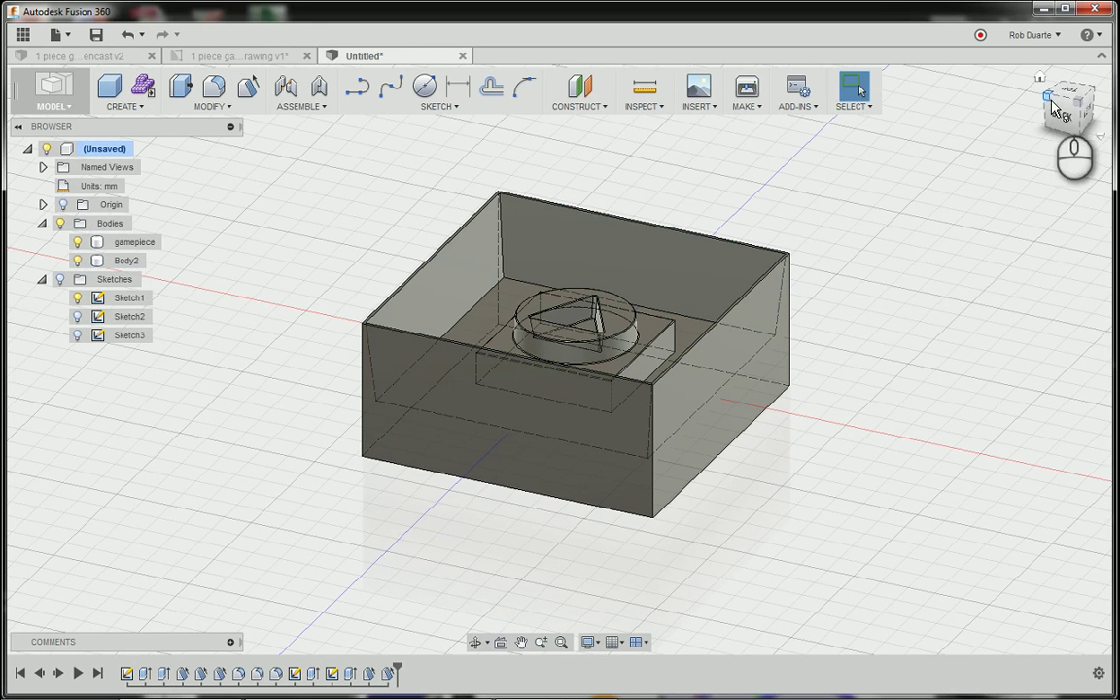
- View the mold from the left side in Wireframe with Hidden Edges style
{"action": "left_click", "coordinate": [1069, 111]}
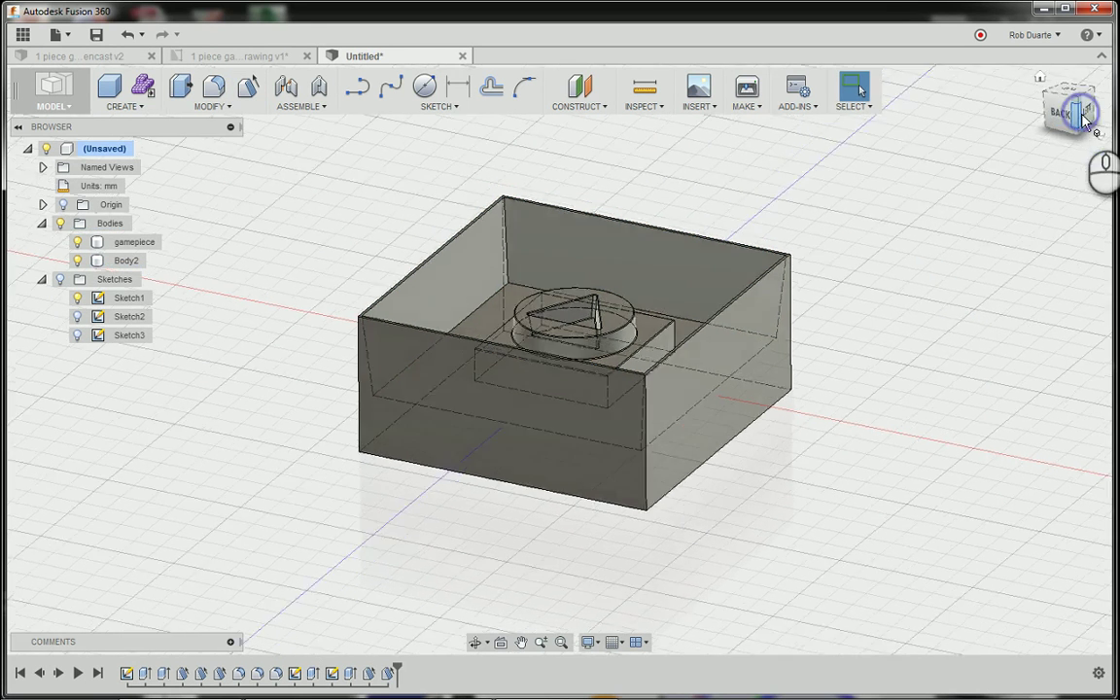
{"action": "left_click", "coordinate": [1069, 107]}
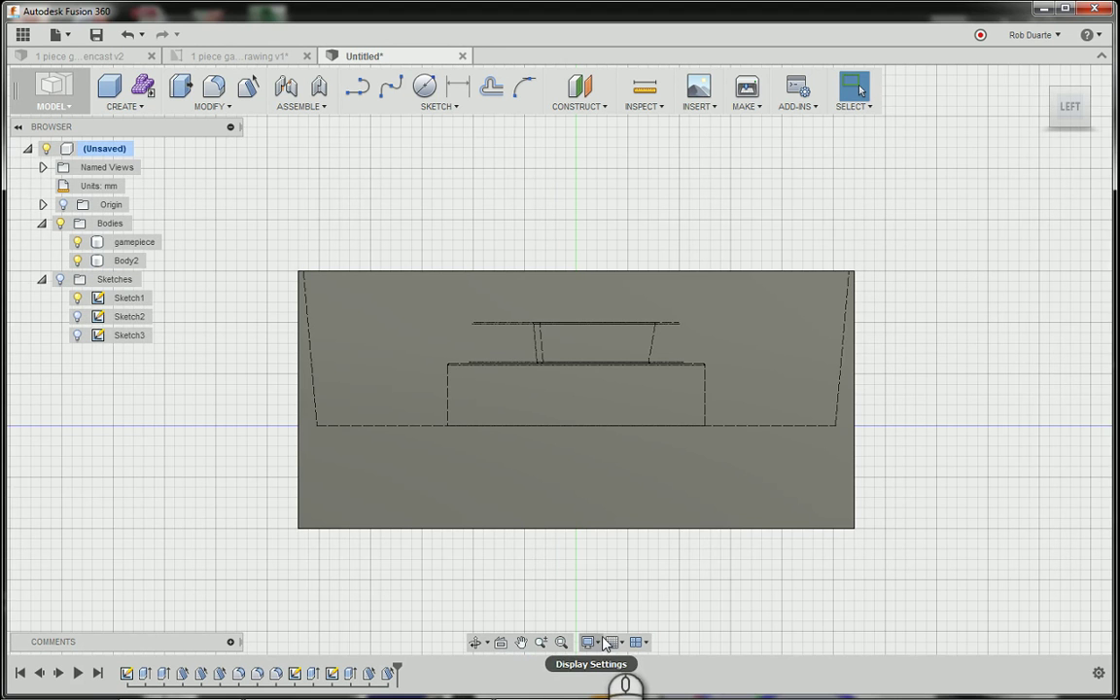
{"action": "left_click", "coordinate": [589, 641]}
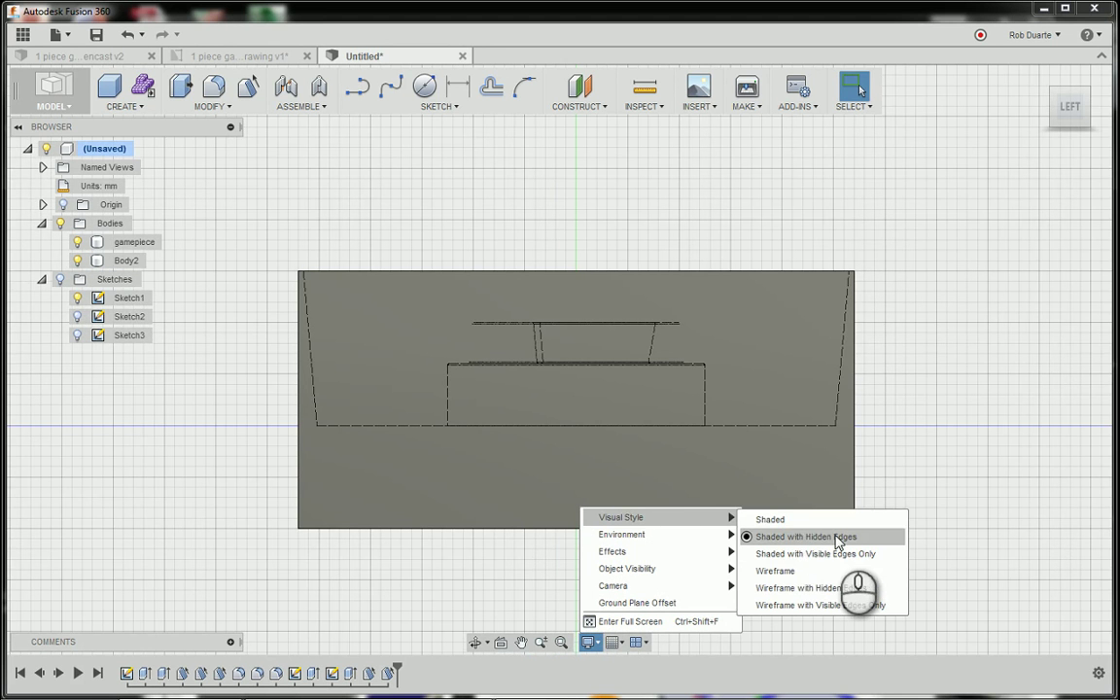
{"action": "left_click", "coordinate": [822, 605]}
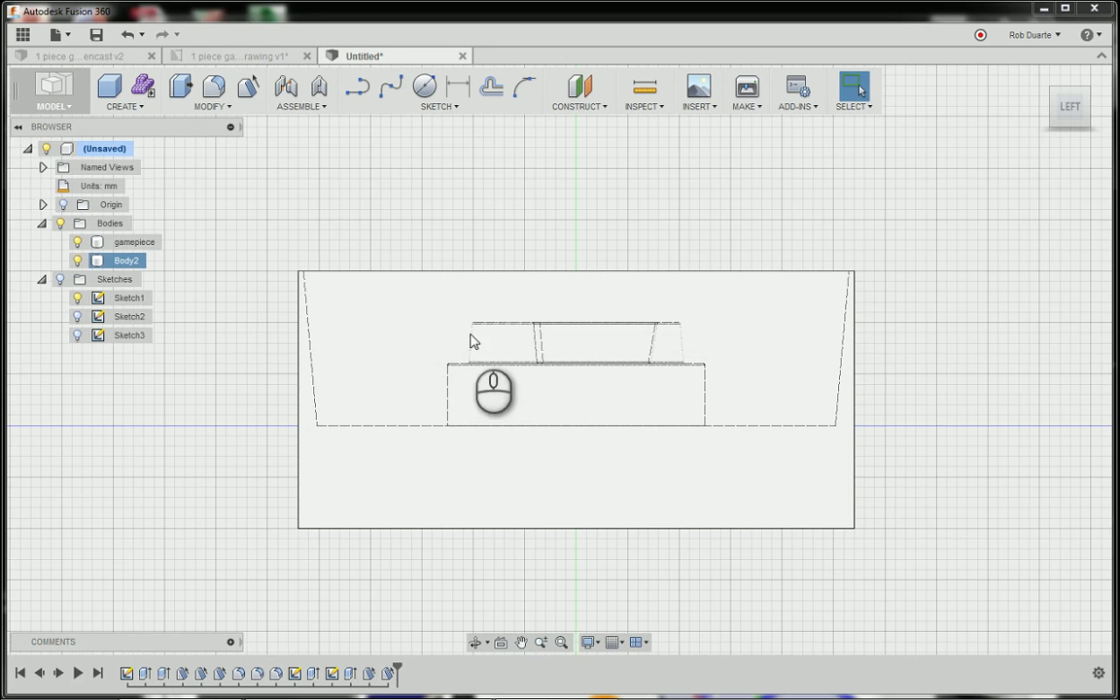
{"action": "mouse_move", "coordinate": [447, 384]}
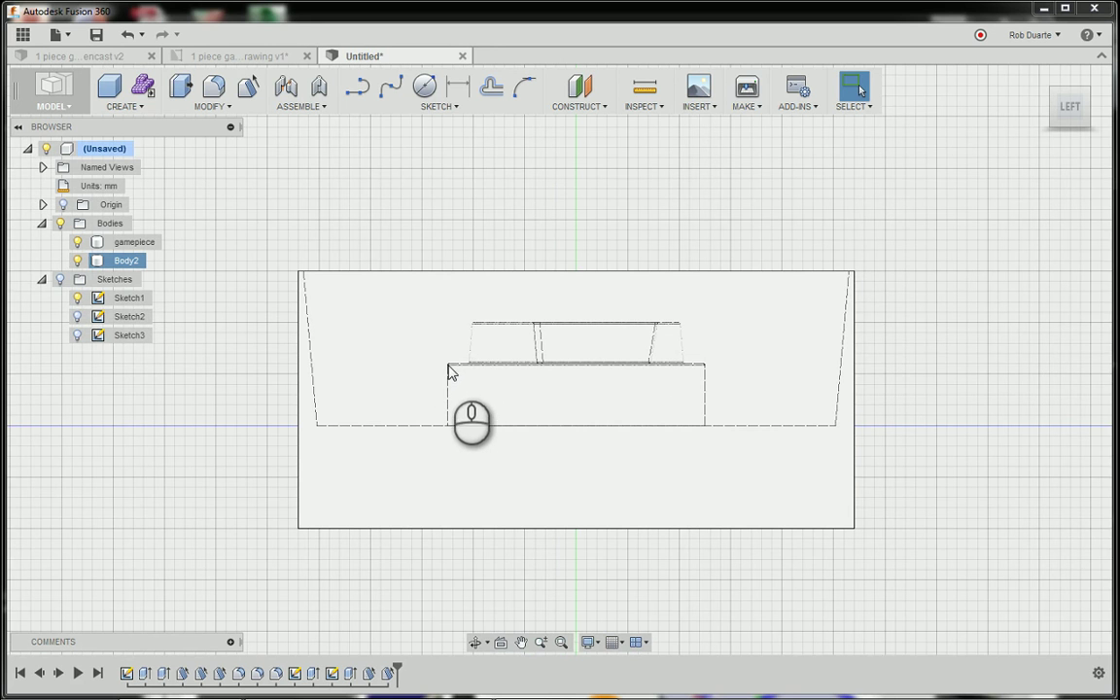
{"action": "mouse_move", "coordinate": [449, 379]}
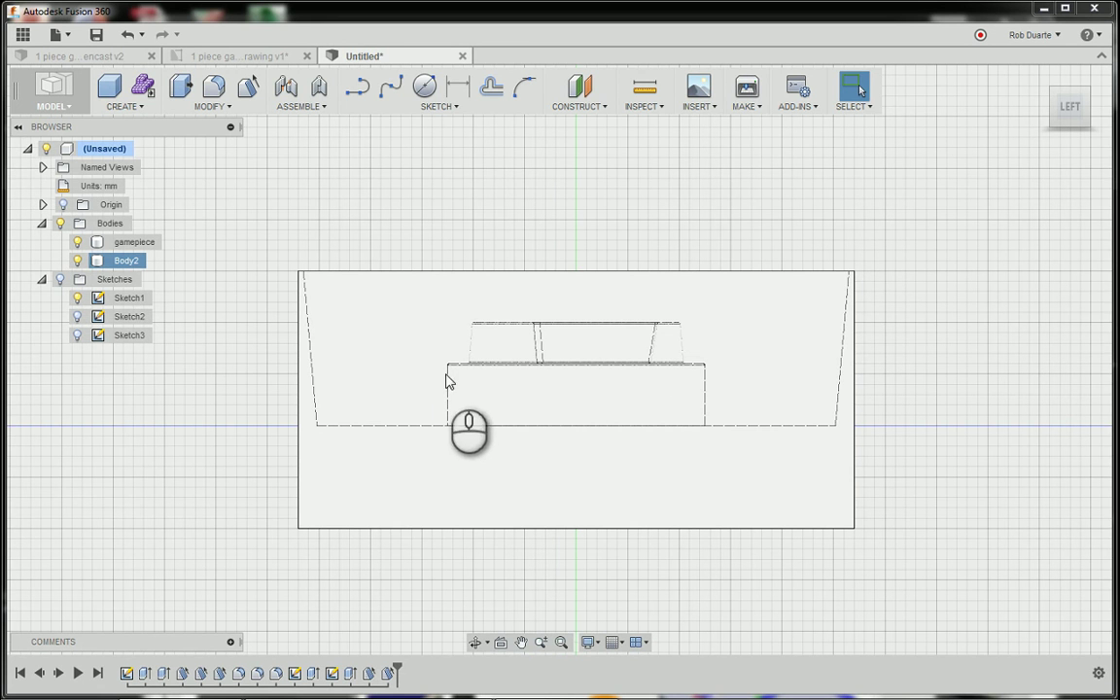
{"action": "mouse_move", "coordinate": [709, 387]}
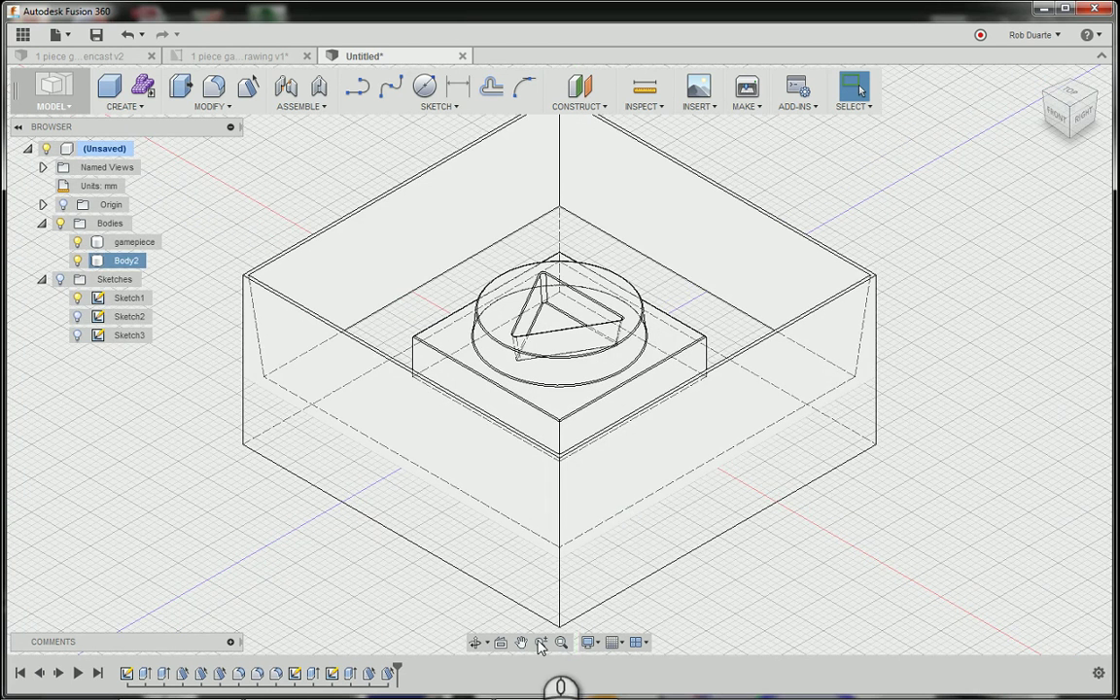
- Switch the visual style back to Shaded
{"action": "left_click", "coordinate": [590, 641]}
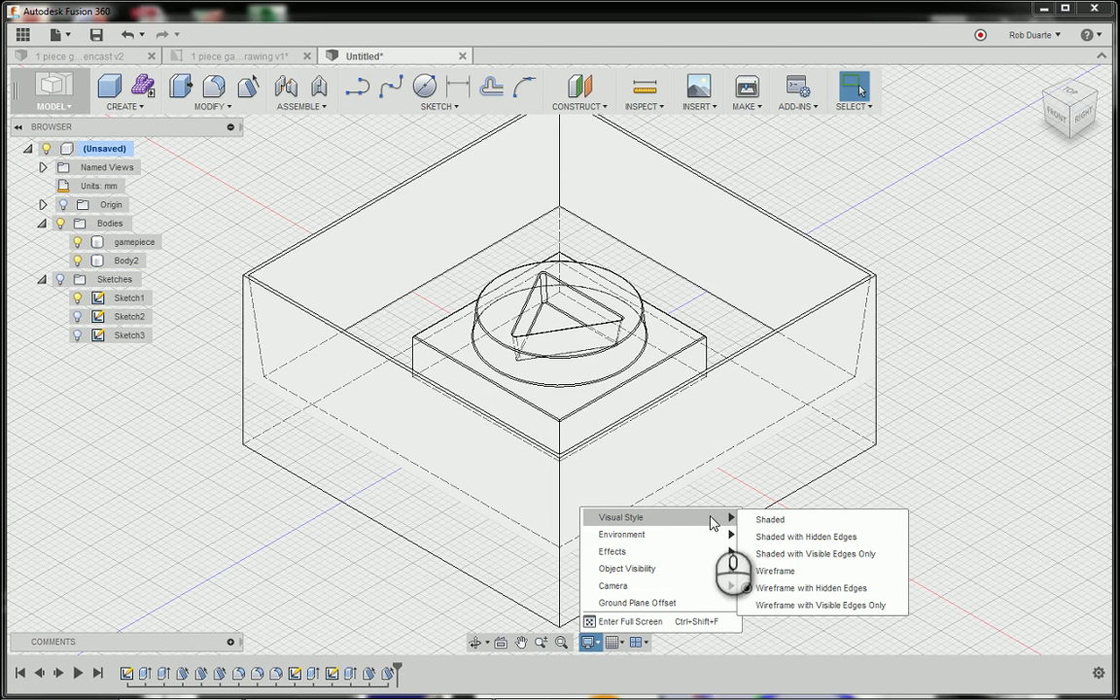
{"action": "left_click", "coordinate": [769, 518]}
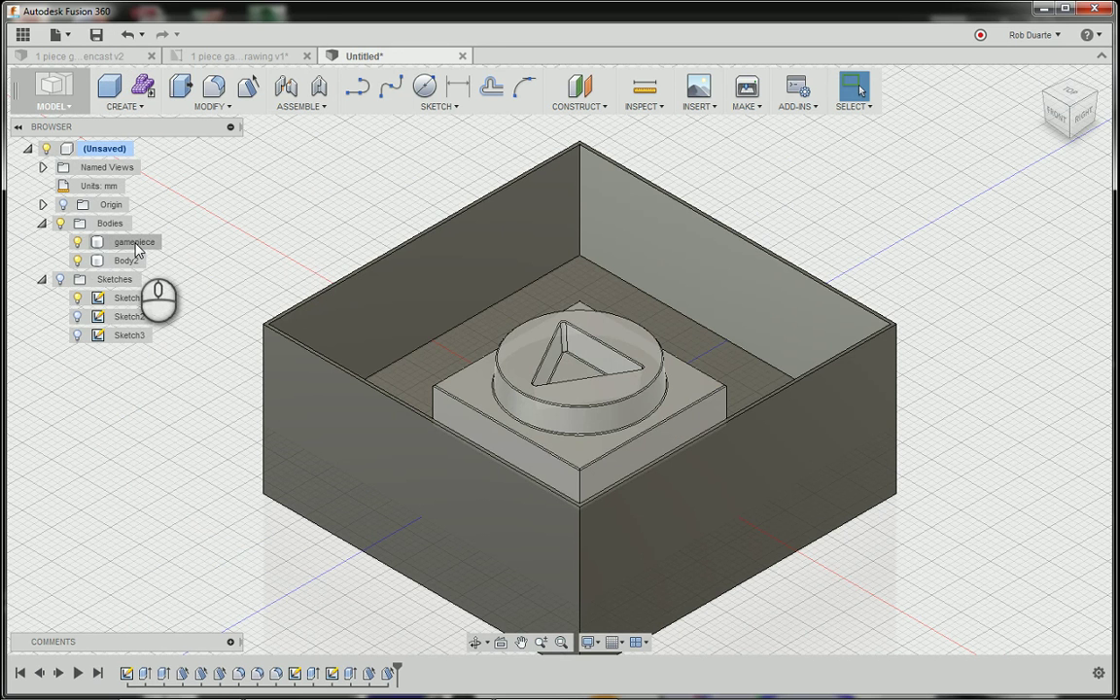
- Join Body2 into the gamepiece body with Modify > Combine
{"action": "left_click", "coordinate": [126, 261]}
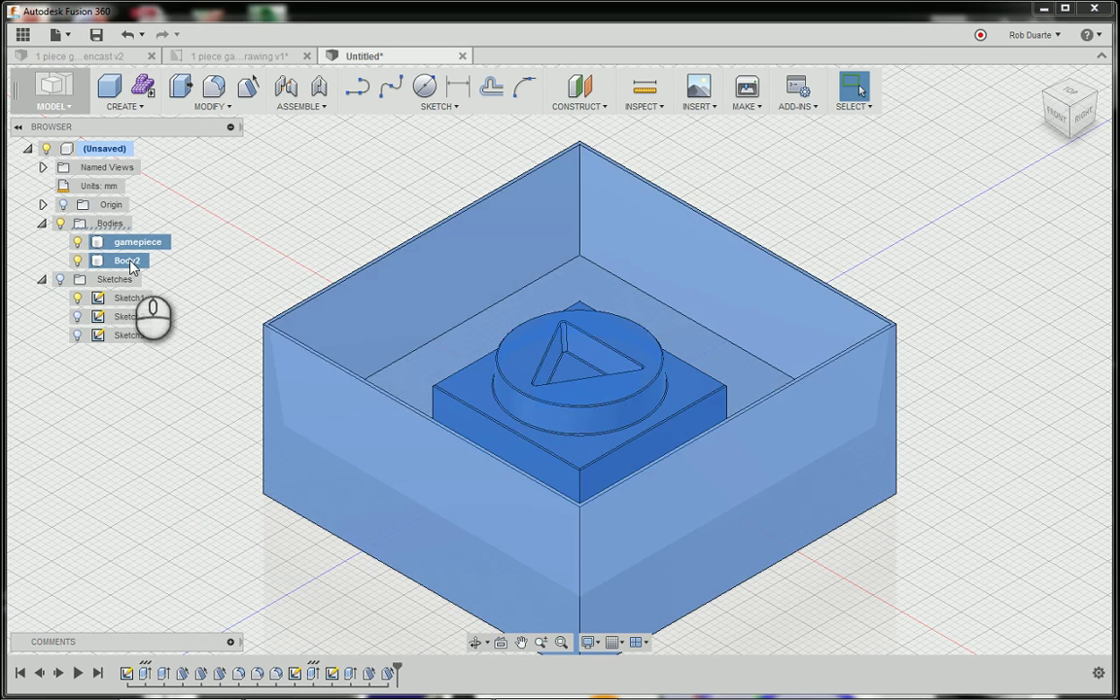
{"action": "left_click", "coordinate": [210, 92]}
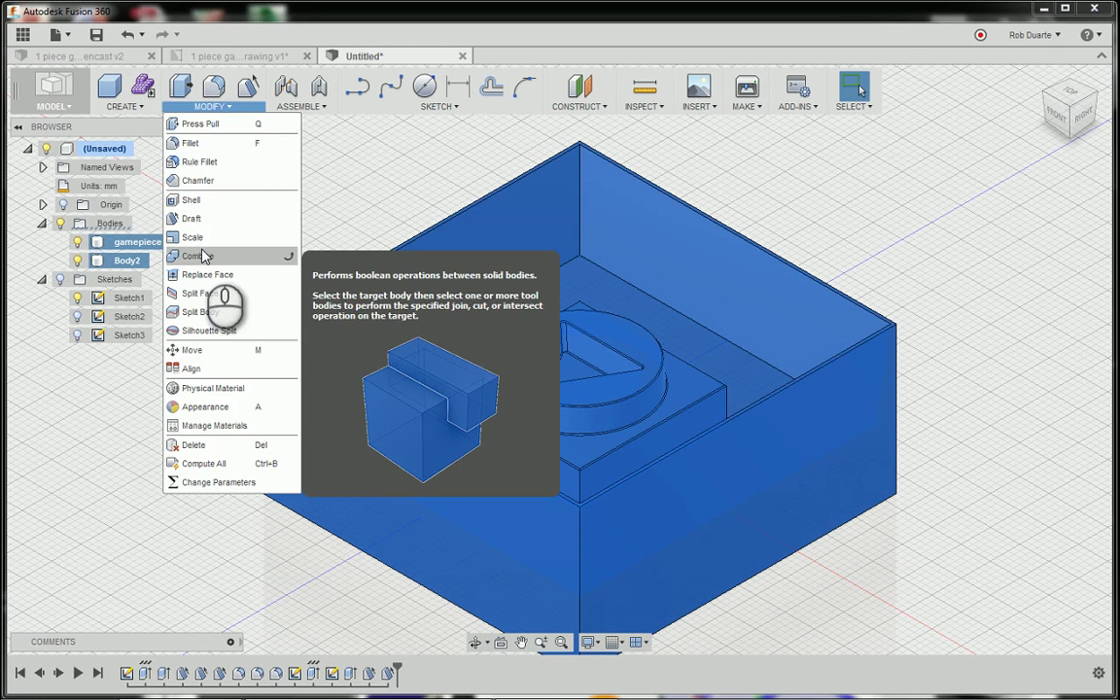
{"action": "left_click", "coordinate": [193, 255]}
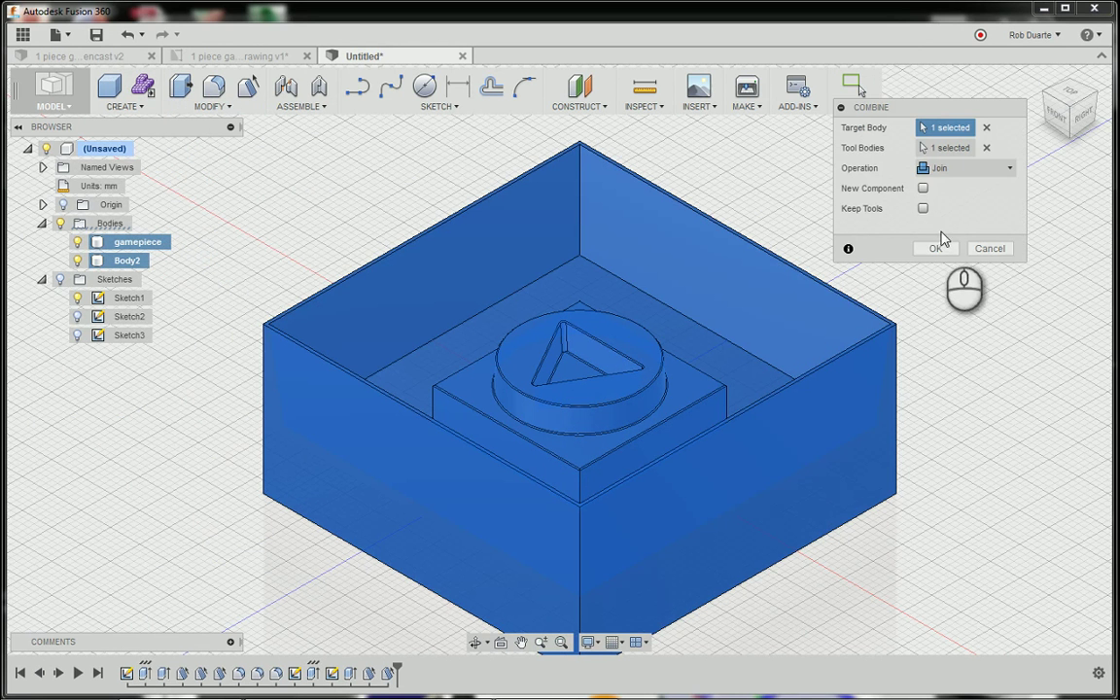
{"action": "left_click", "coordinate": [934, 248]}
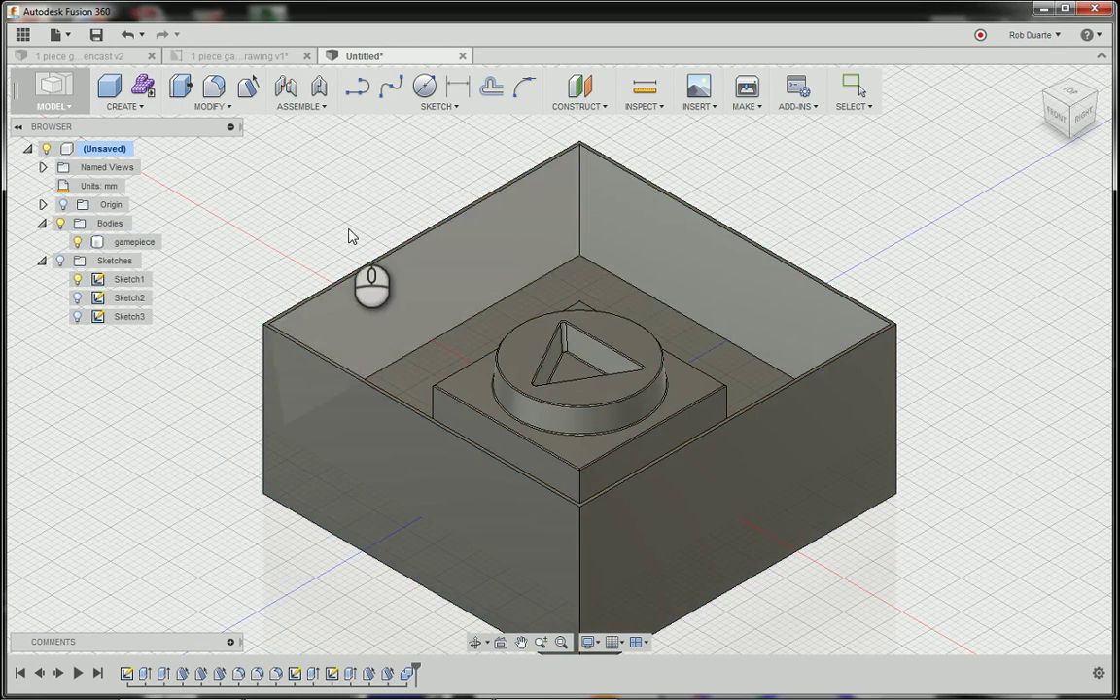
{"action": "right_click", "coordinate": [134, 241]}
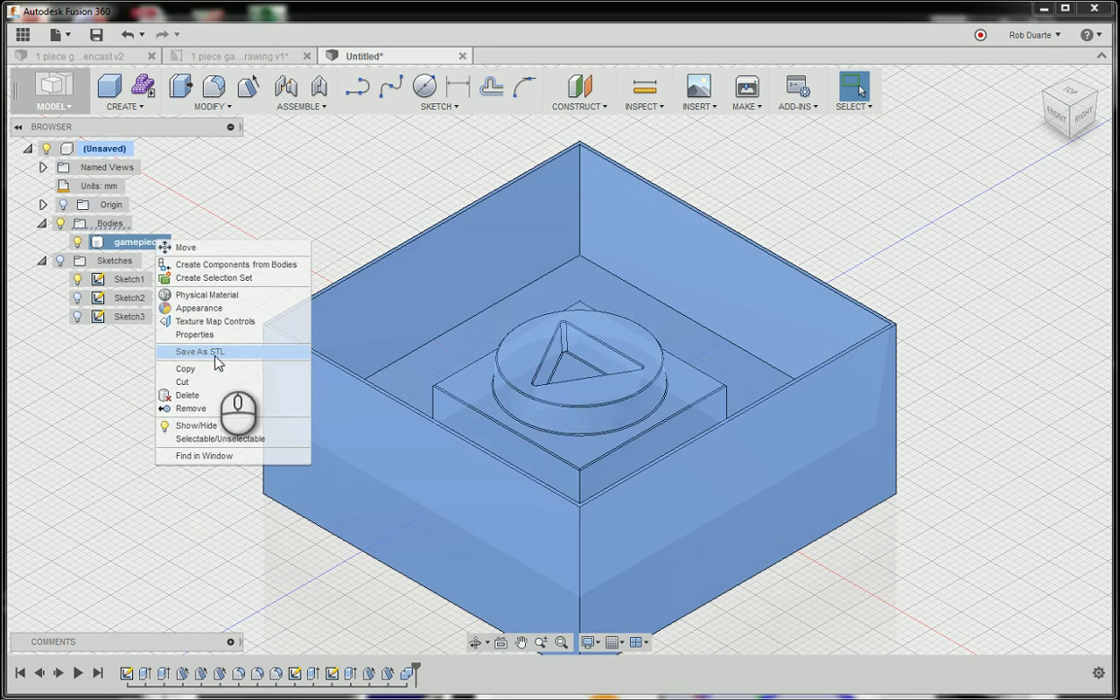
- Export gamepiece as STL, comparing Low and High before settling on Medium refinement
{"action": "left_click", "coordinate": [199, 350]}
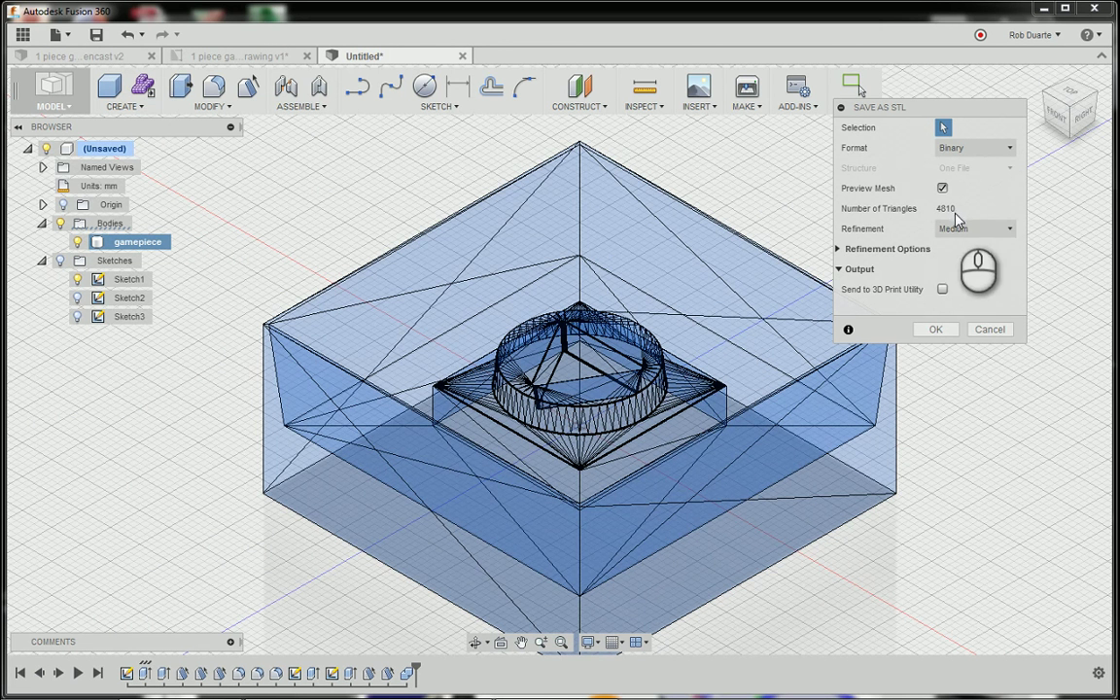
{"action": "left_click", "coordinate": [973, 229]}
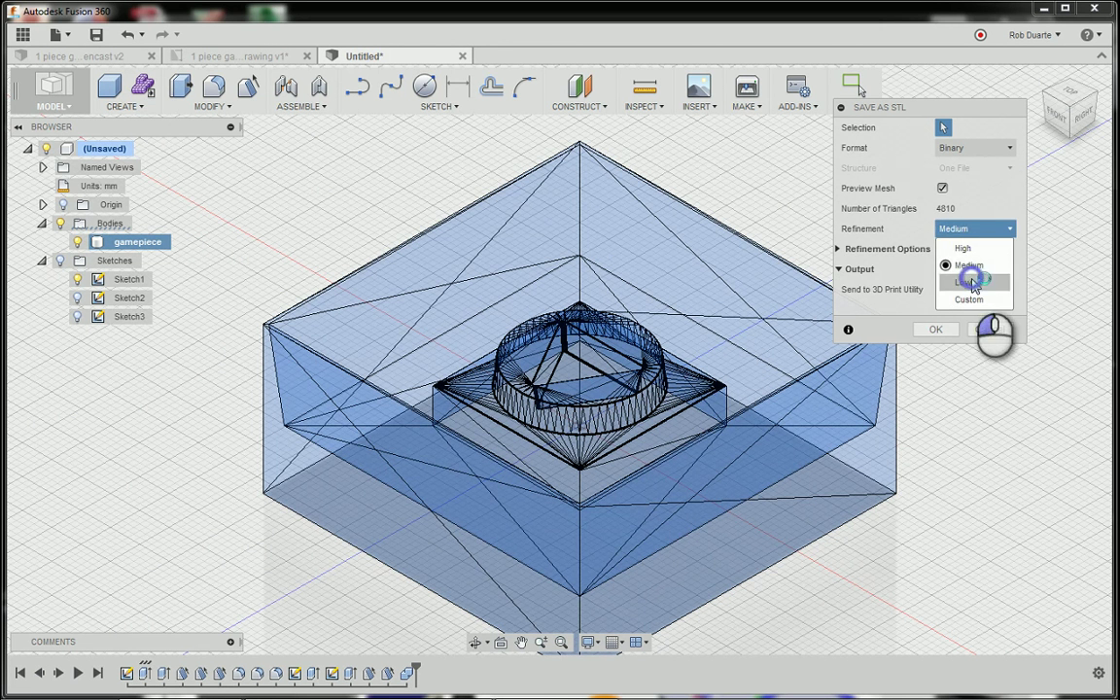
{"action": "left_click", "coordinate": [962, 281]}
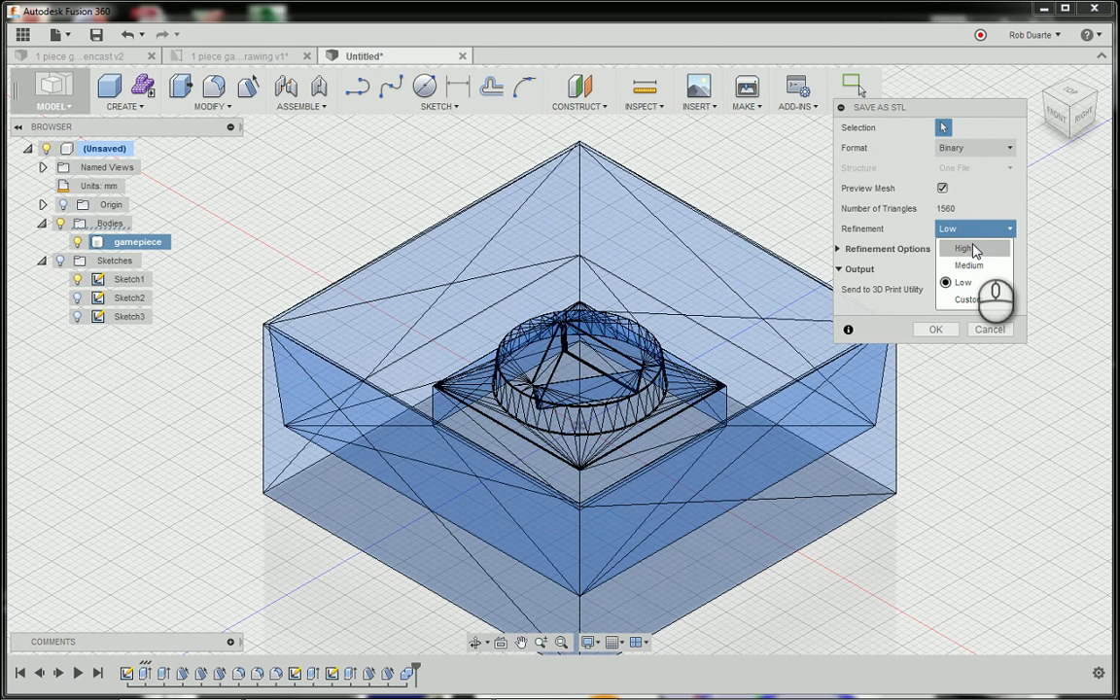
{"action": "left_click", "coordinate": [961, 282]}
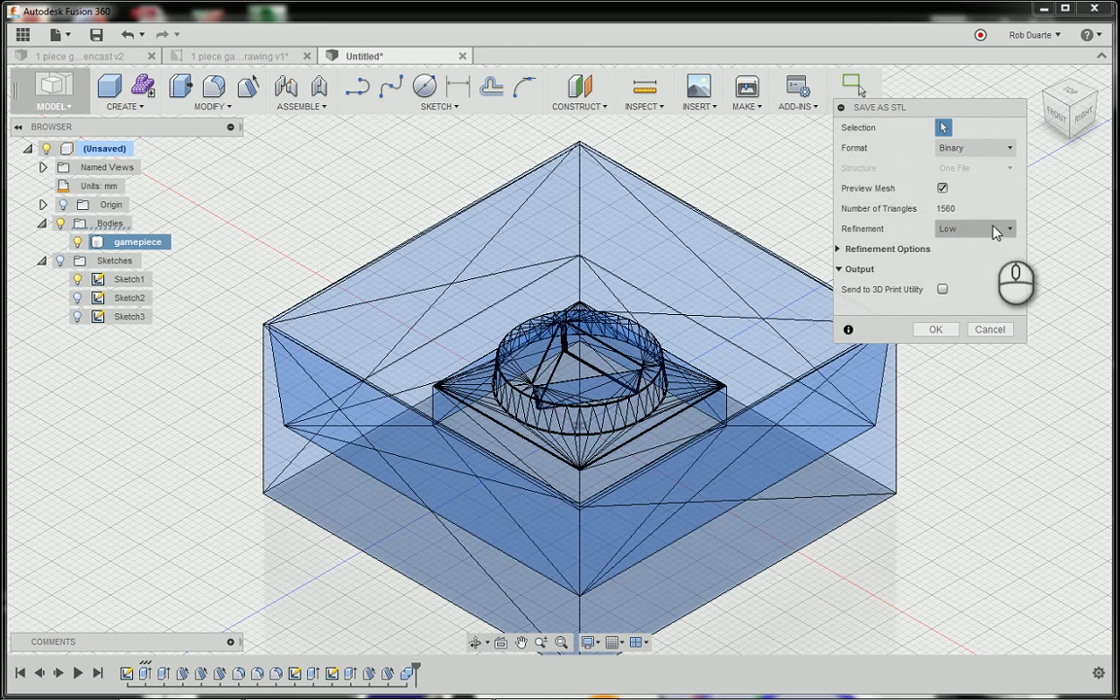
{"action": "left_click", "coordinate": [1008, 229]}
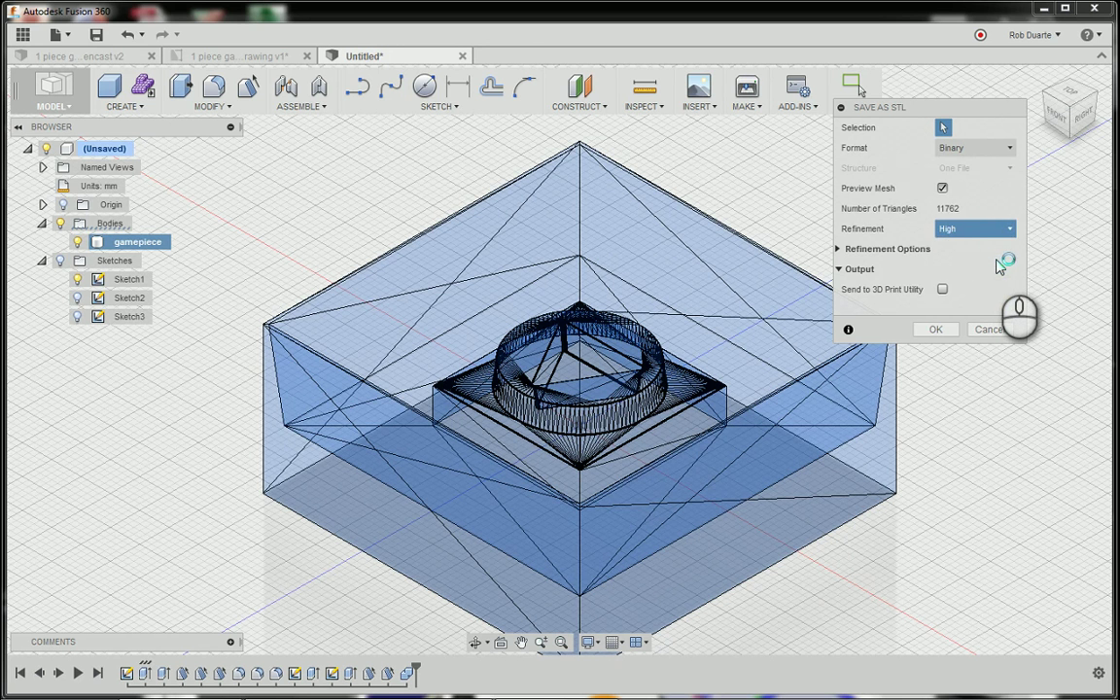
{"action": "left_click", "coordinate": [971, 228]}
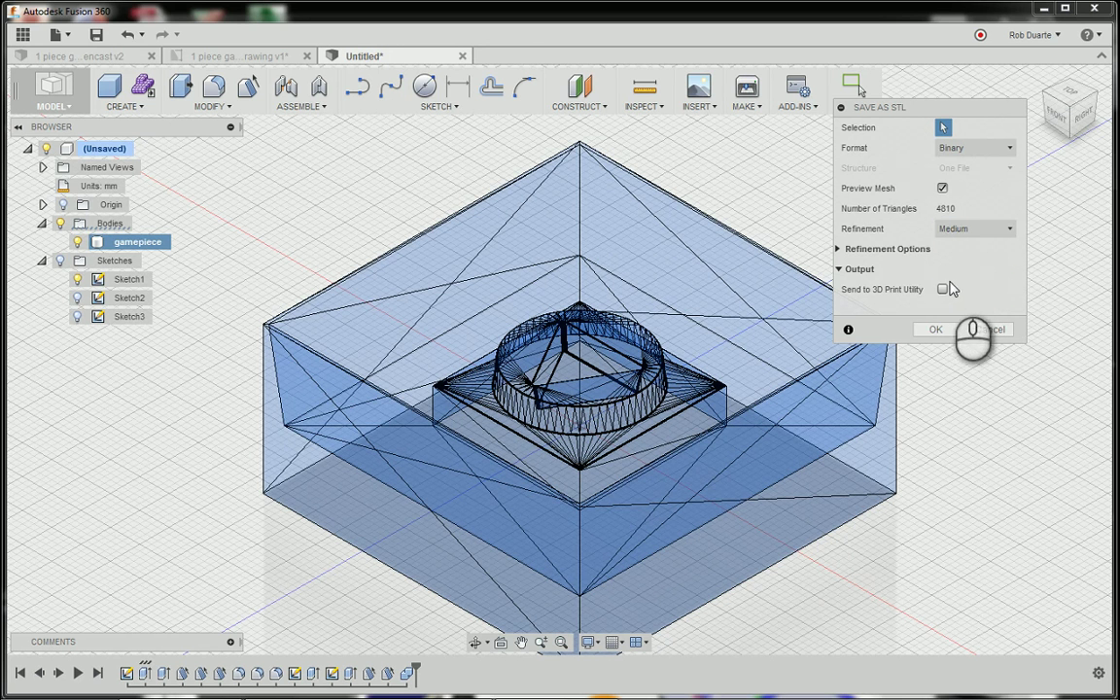
{"action": "left_click", "coordinate": [934, 328]}
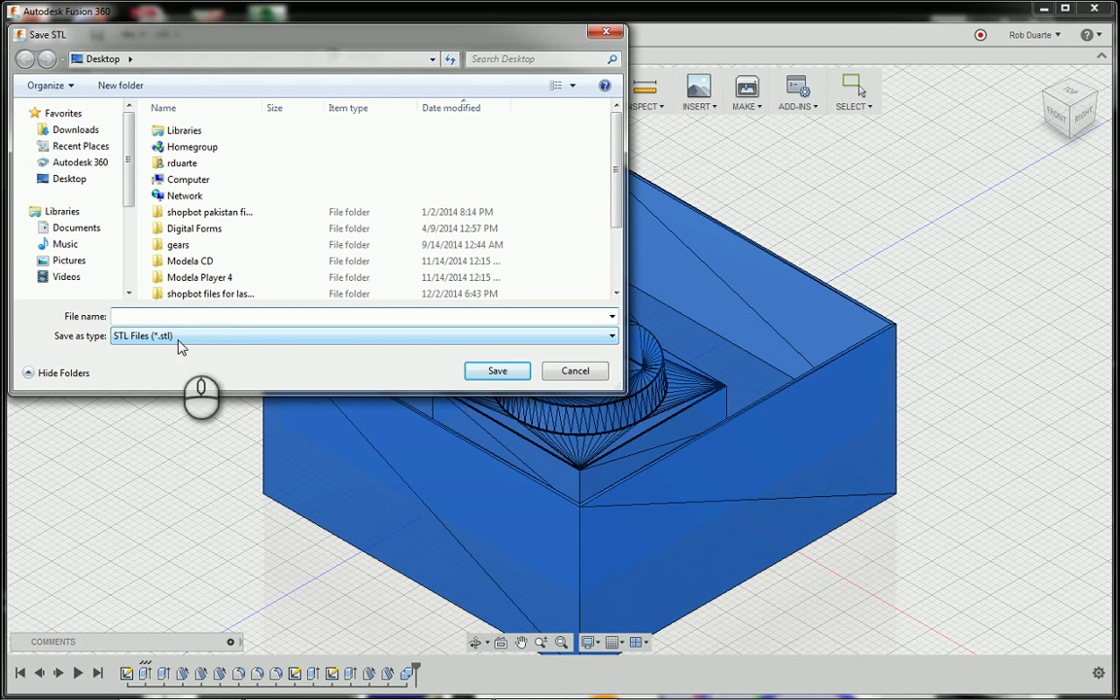
{"action": "mouse_move", "coordinate": [601, 371]}
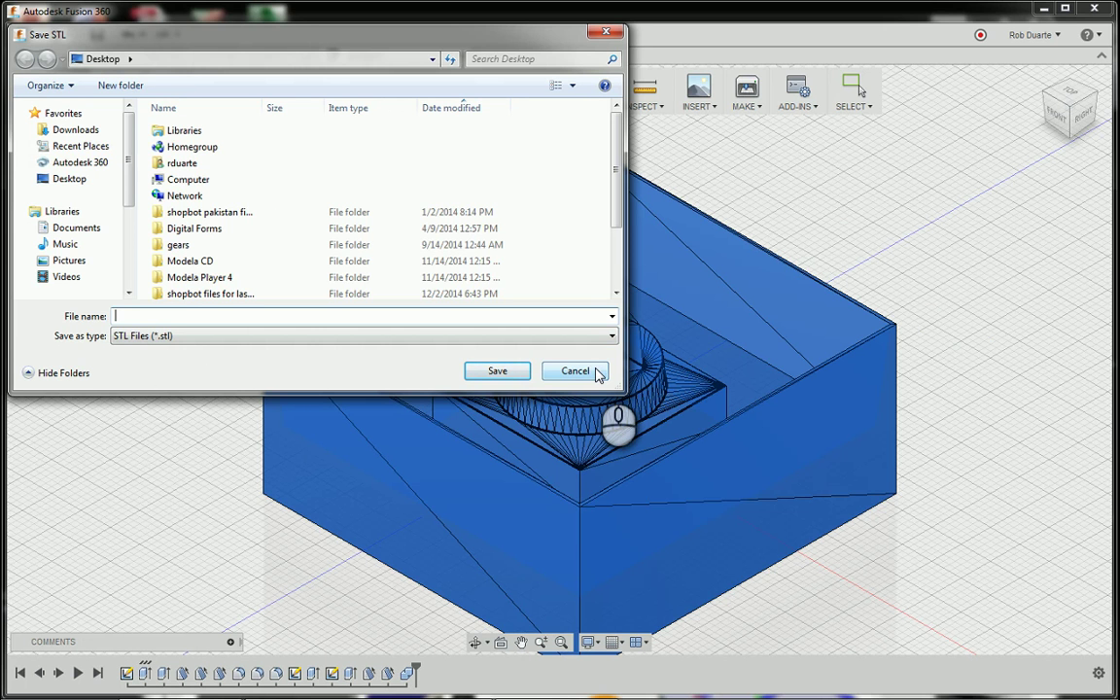
- Cancel the Save STL window without saving
{"action": "left_click", "coordinate": [575, 370]}
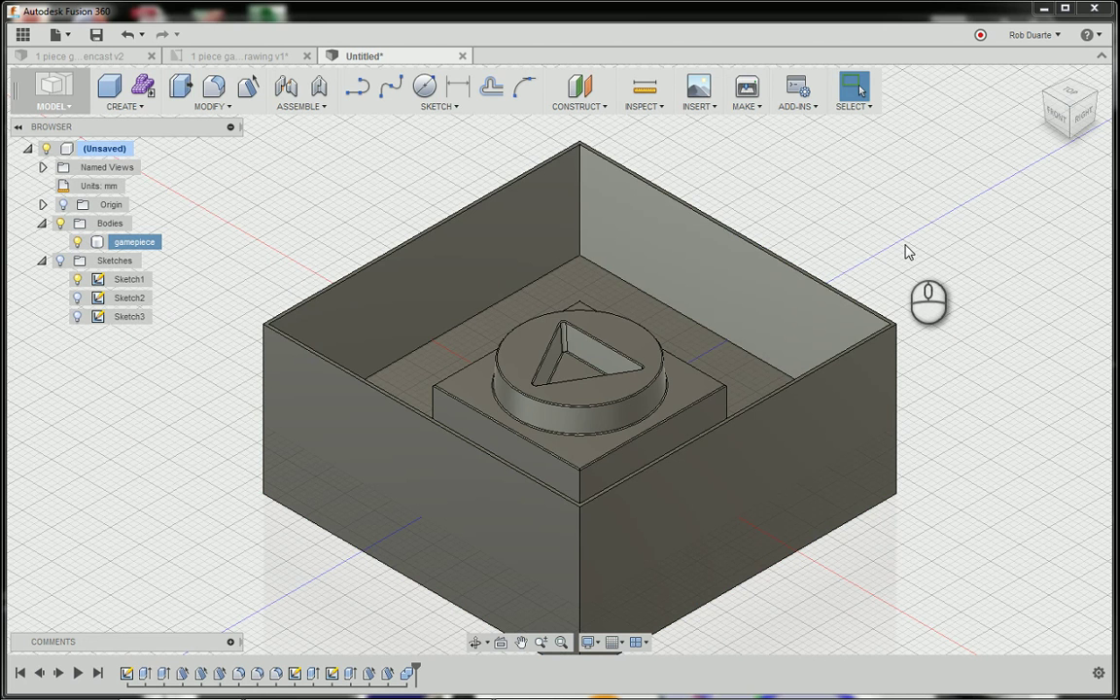
{"action": "mouse_move", "coordinate": [1011, 189]}
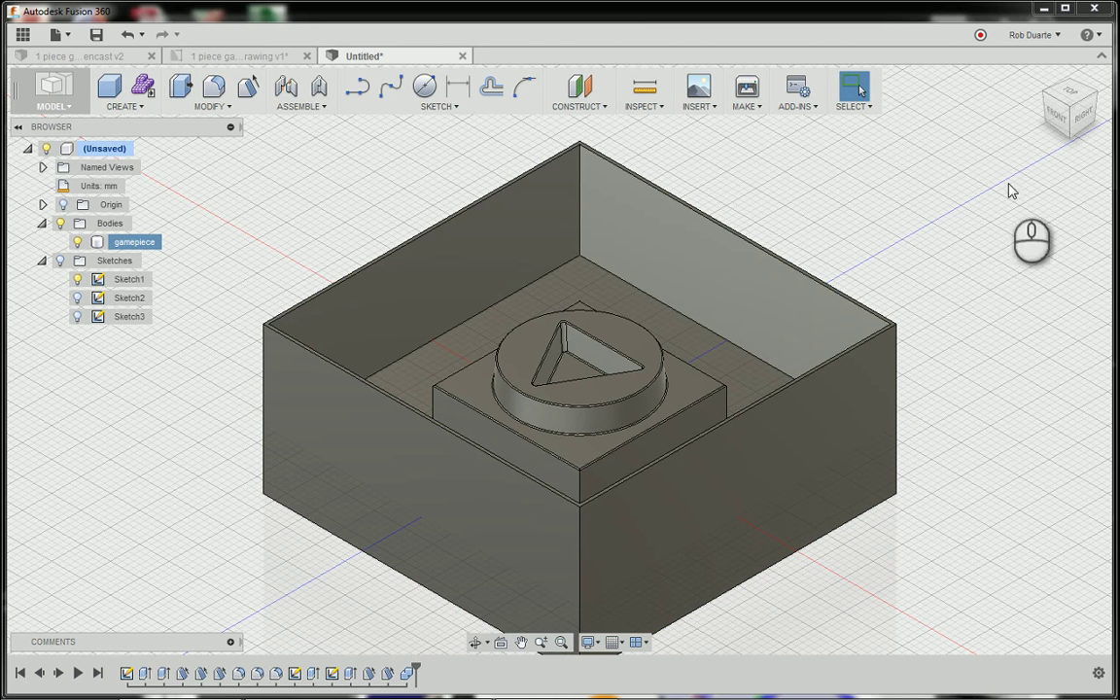